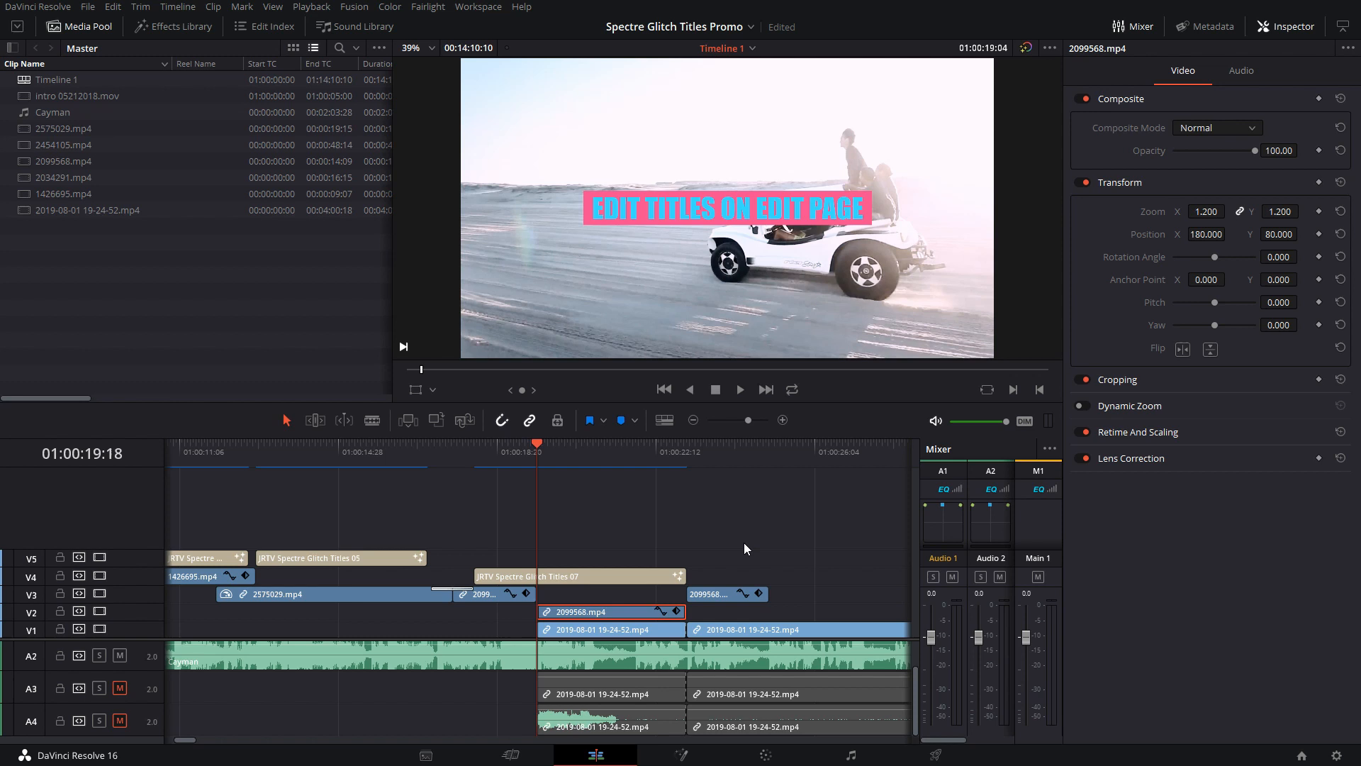
mouse_move(667, 554)
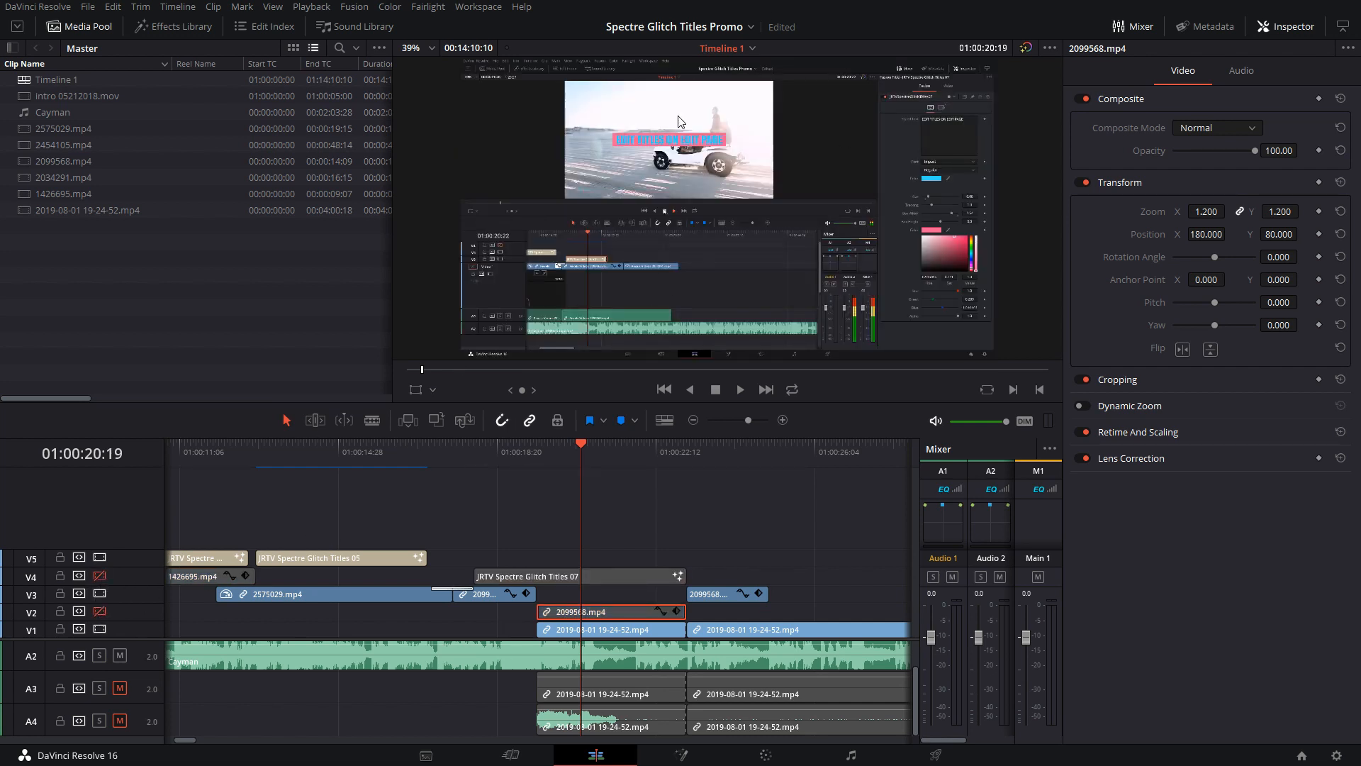
mouse_move(682, 193)
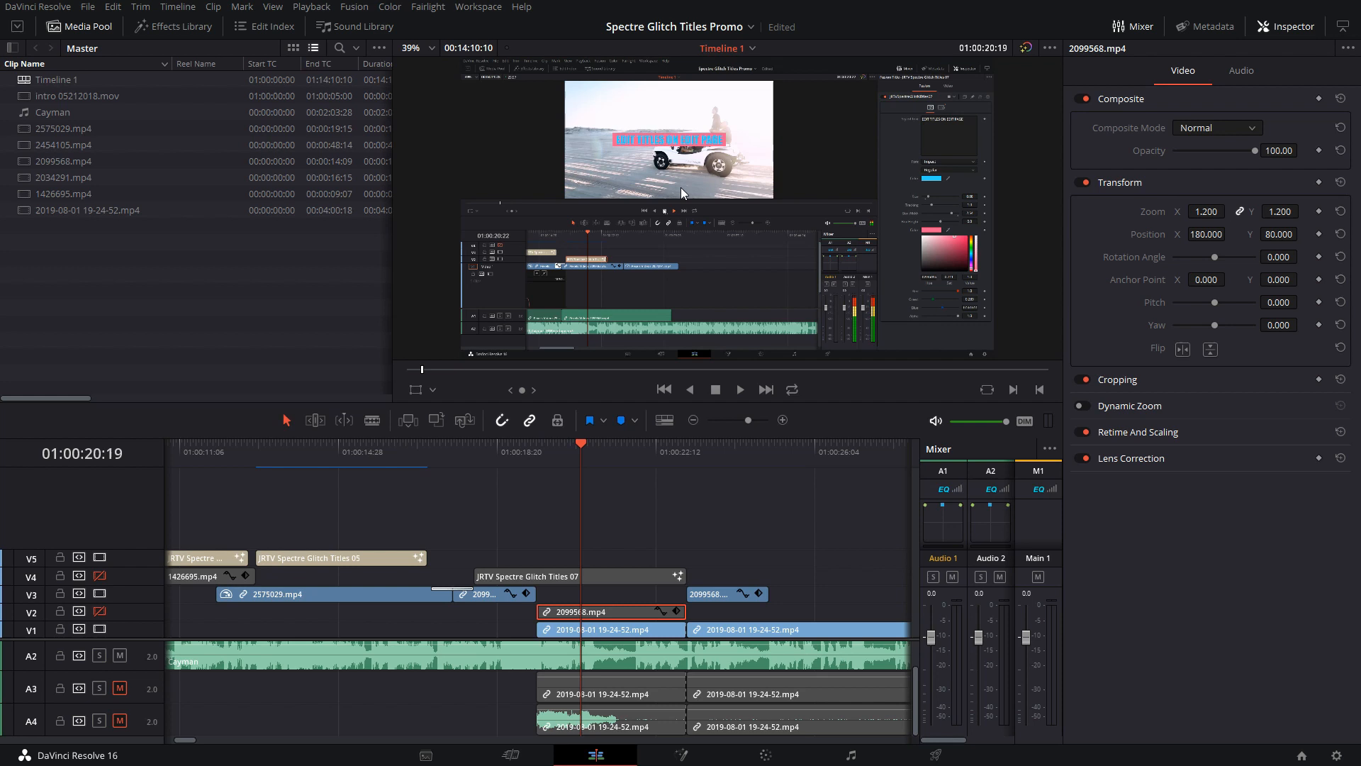
mouse_move(658, 480)
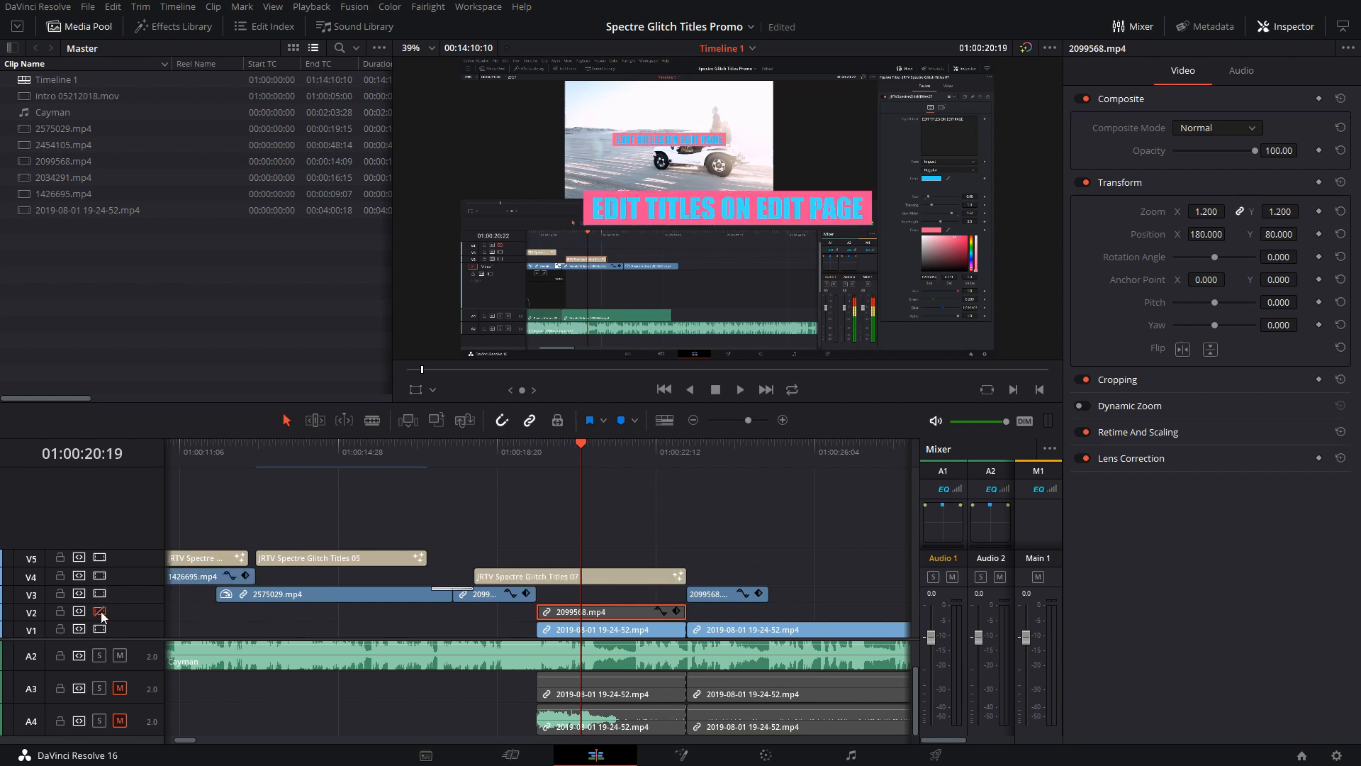
- Merge the selected stacked clips into one Fusion clip, peek at its composition, and return to the edit timeline
right_click(613, 628)
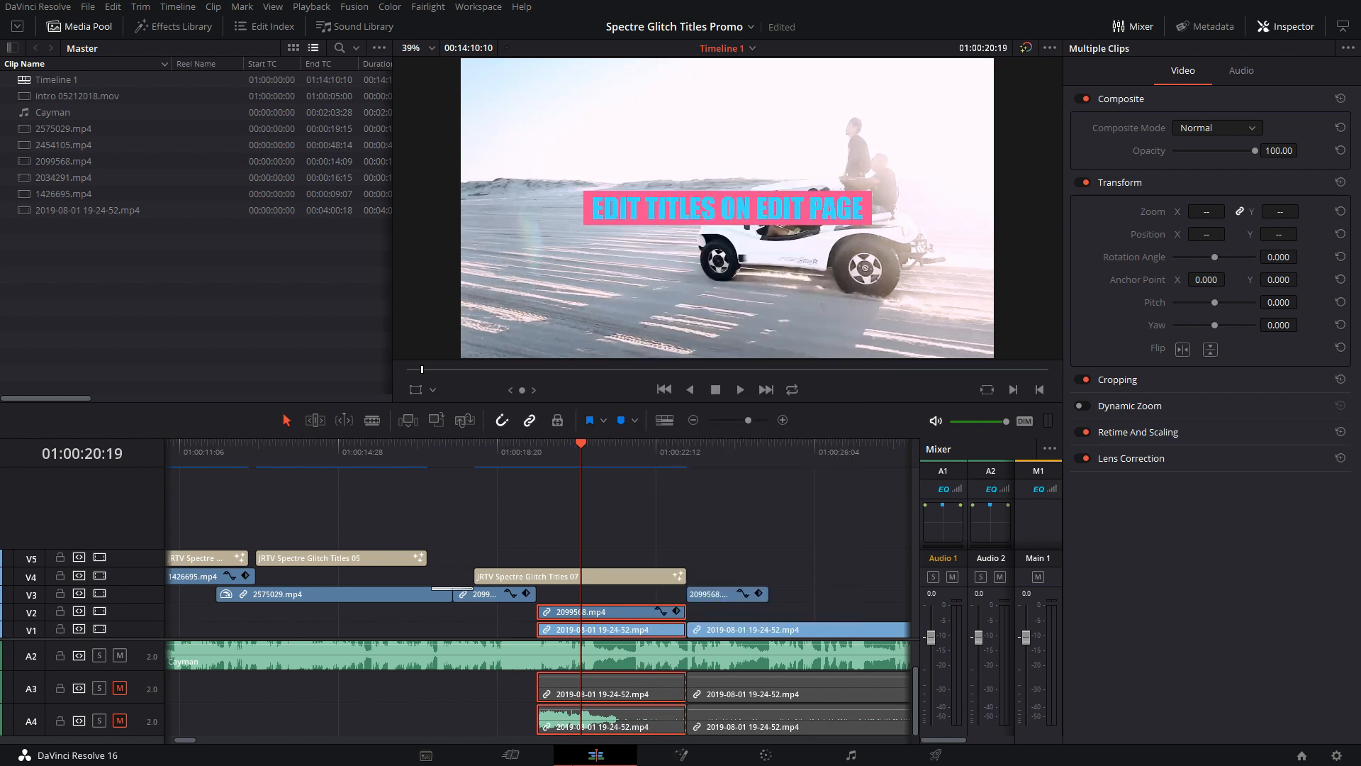
left_click(682, 752)
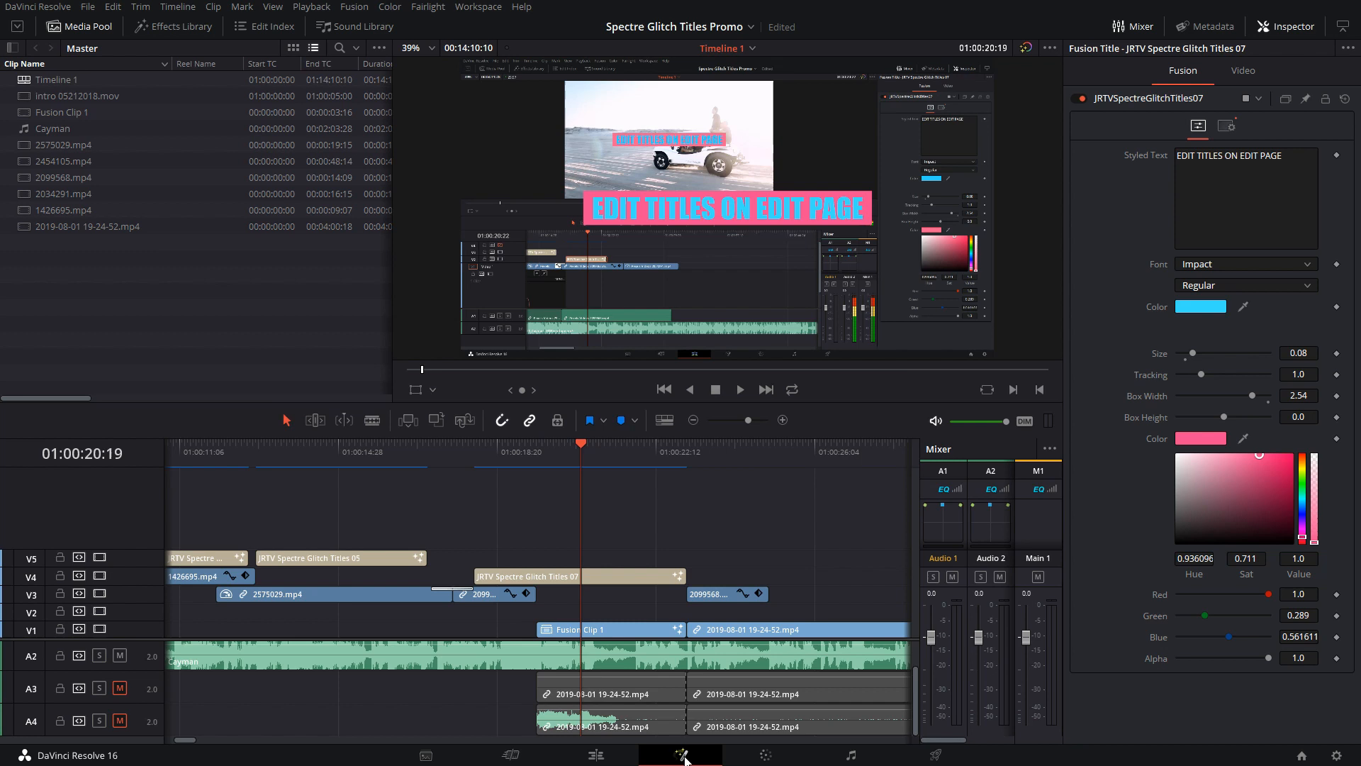
left_click(679, 755)
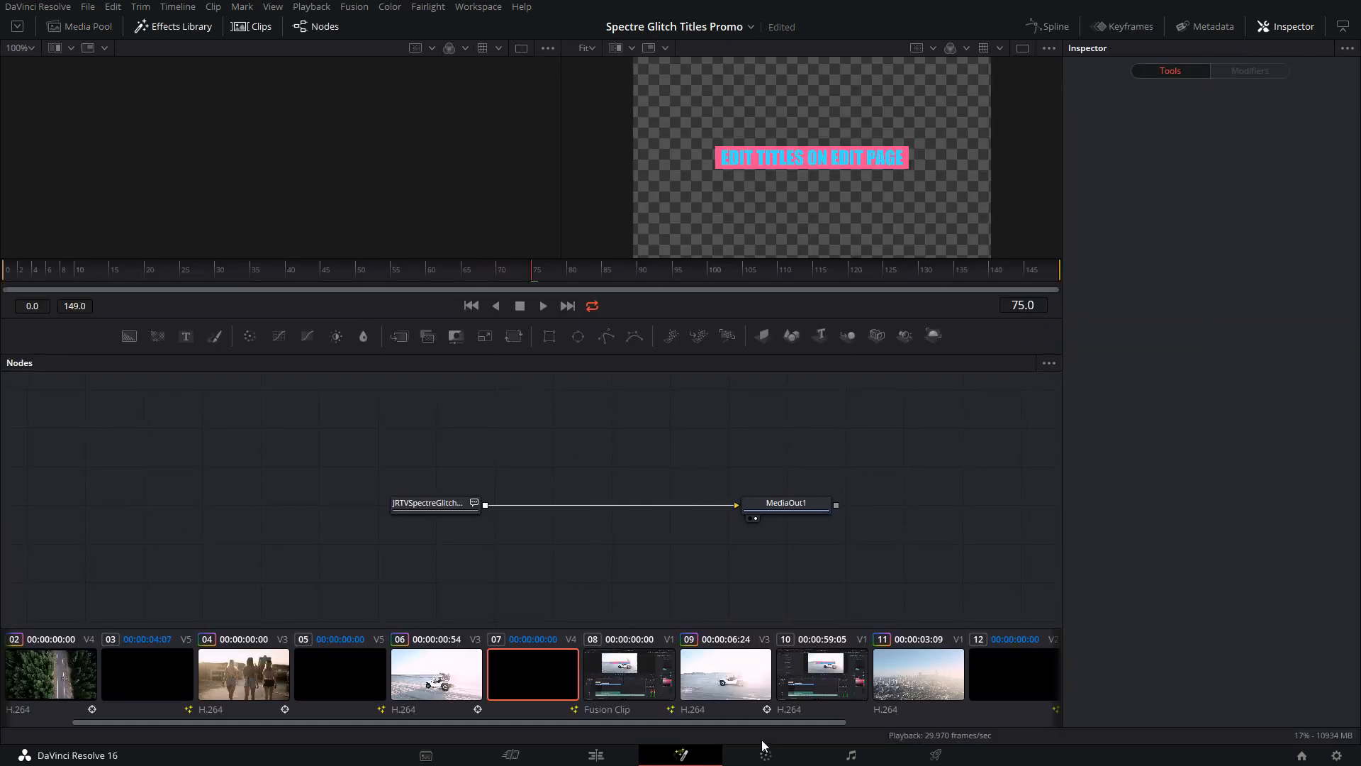
mouse_move(749, 709)
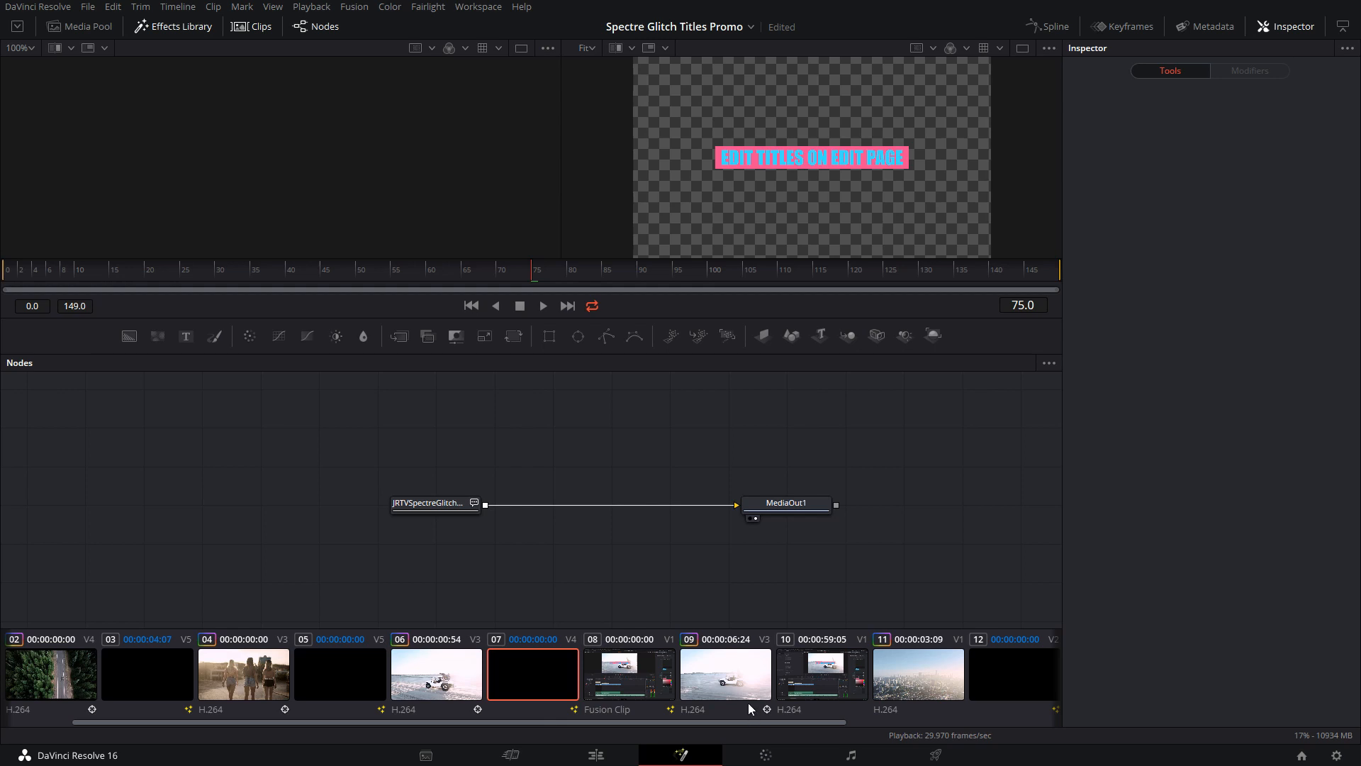
left_click(628, 673)
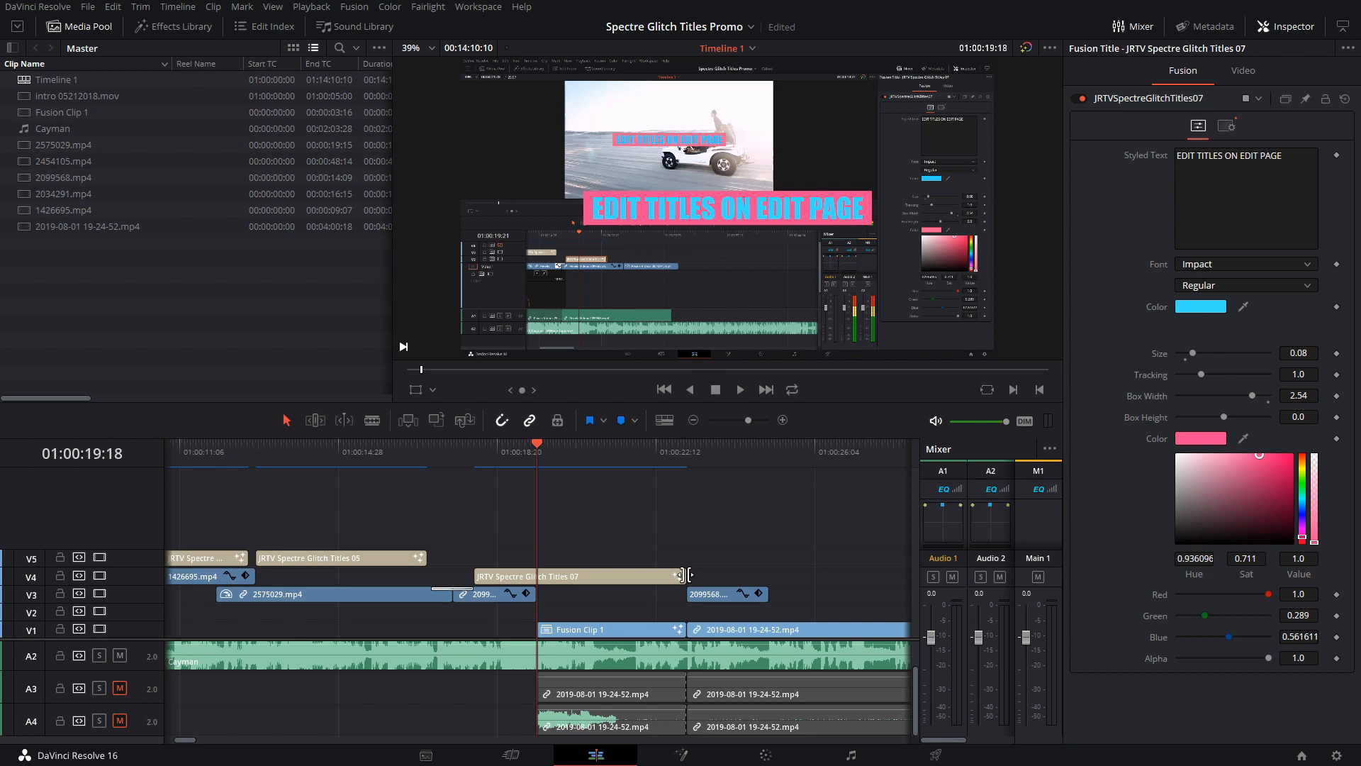
mouse_move(649, 583)
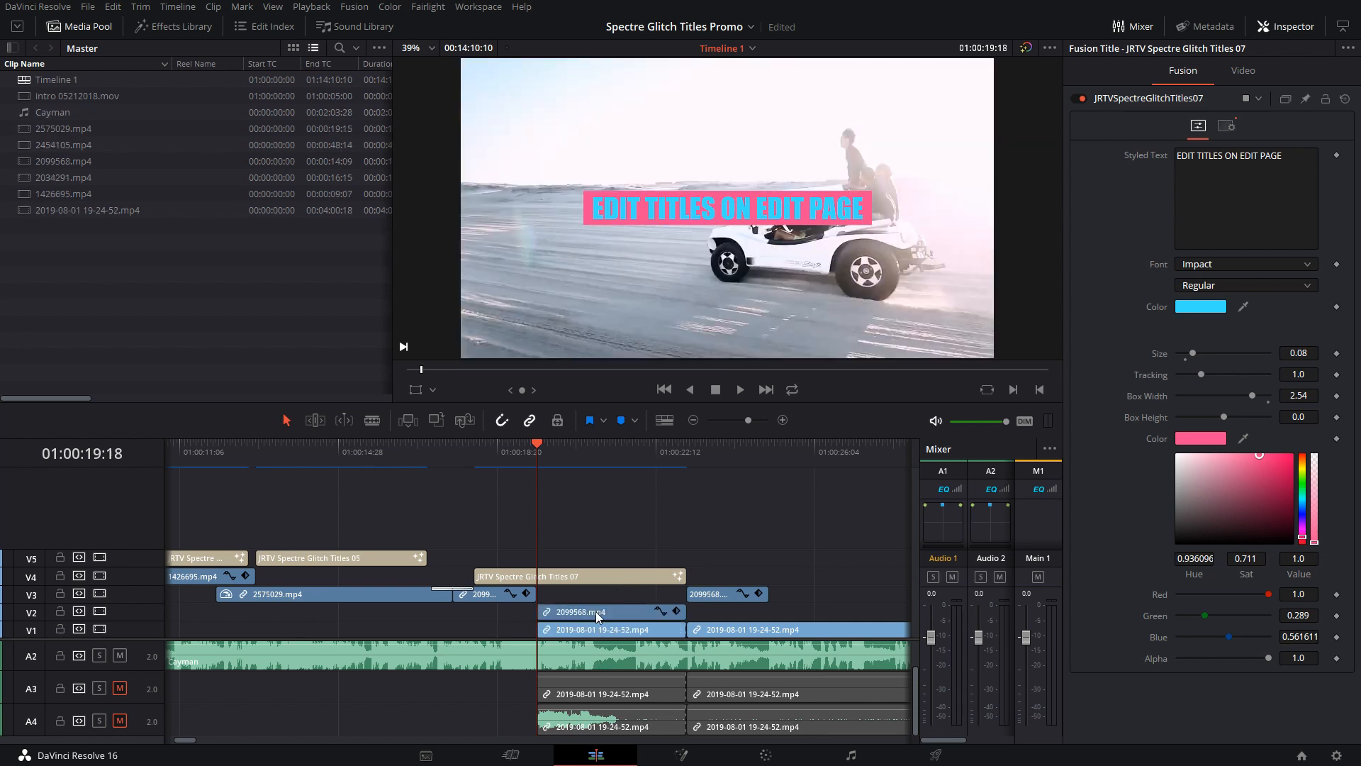
- Select the glitch title on V4, mute the audio, and play the timeline through the title over the beach footage
left_click(611, 612)
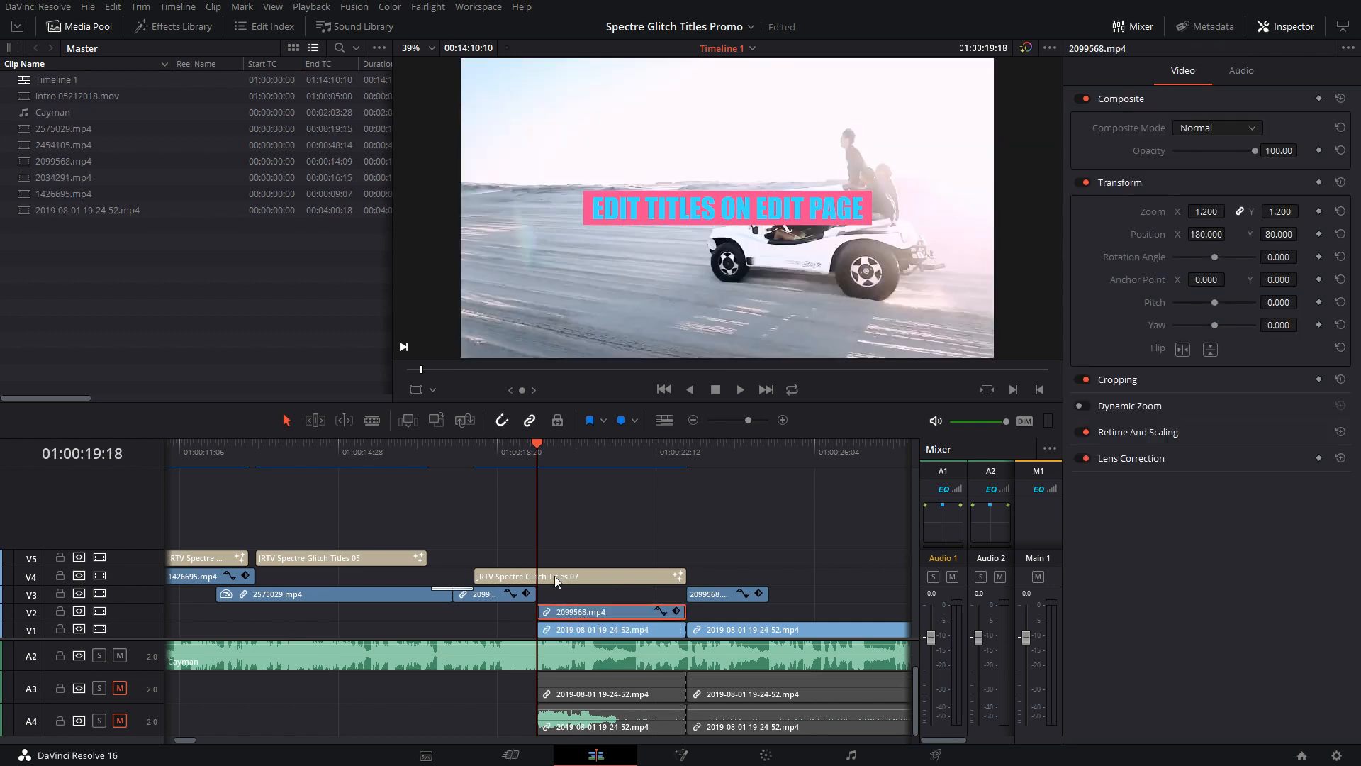
left_click(577, 576)
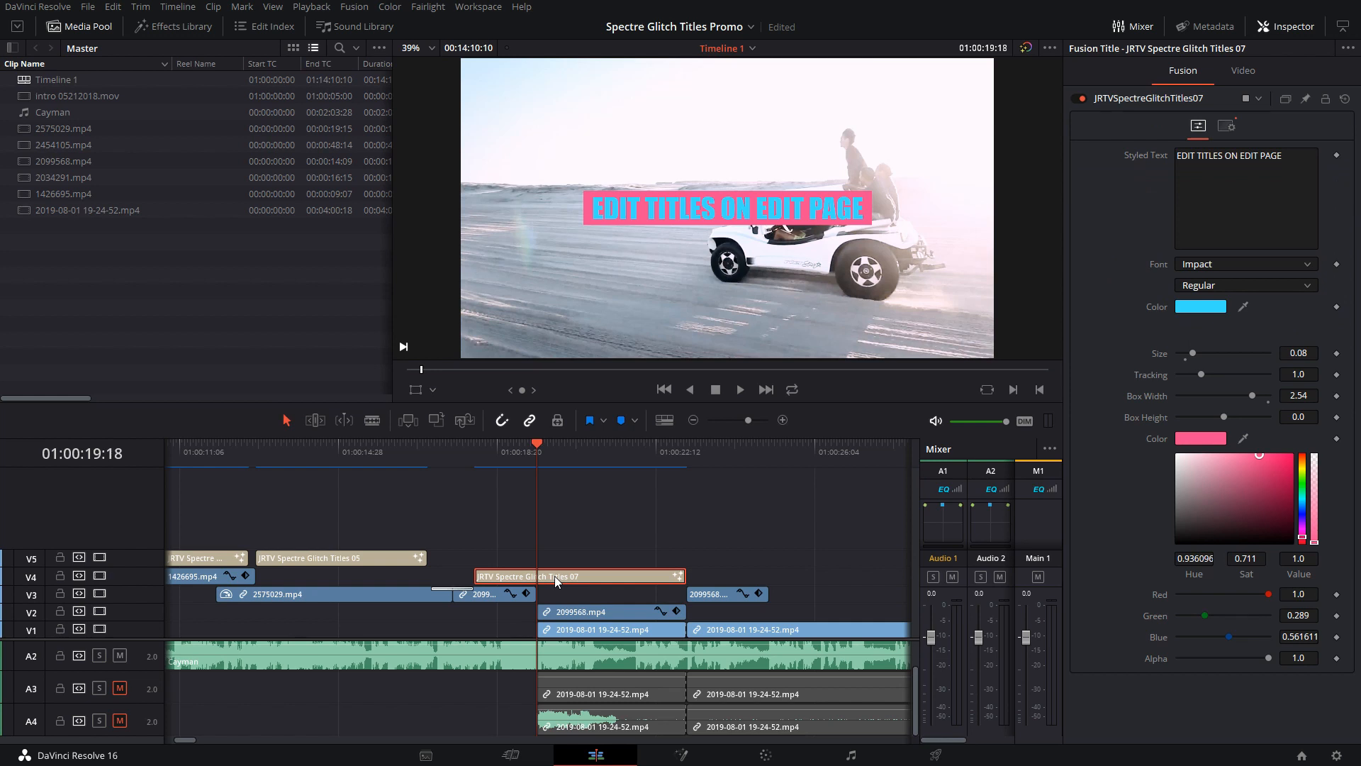
mouse_move(577, 581)
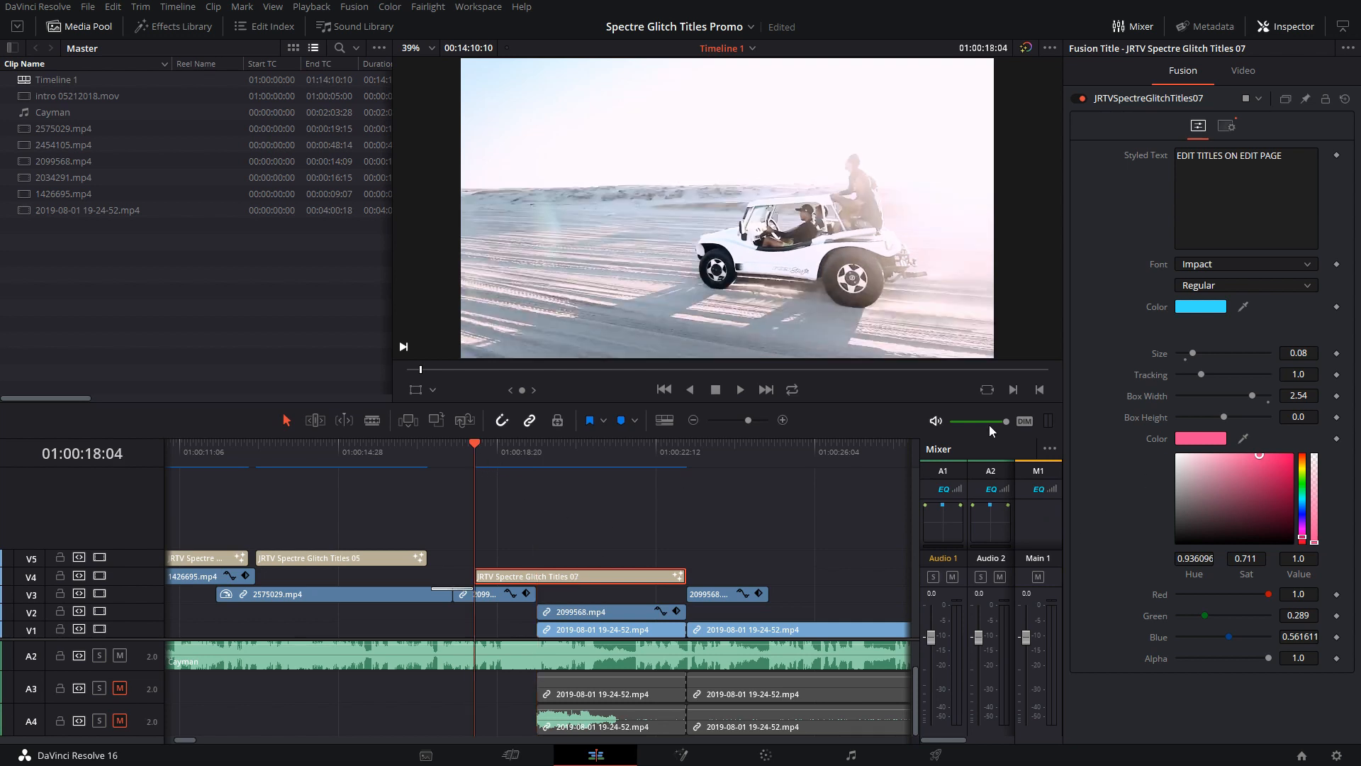
left_click(738, 388)
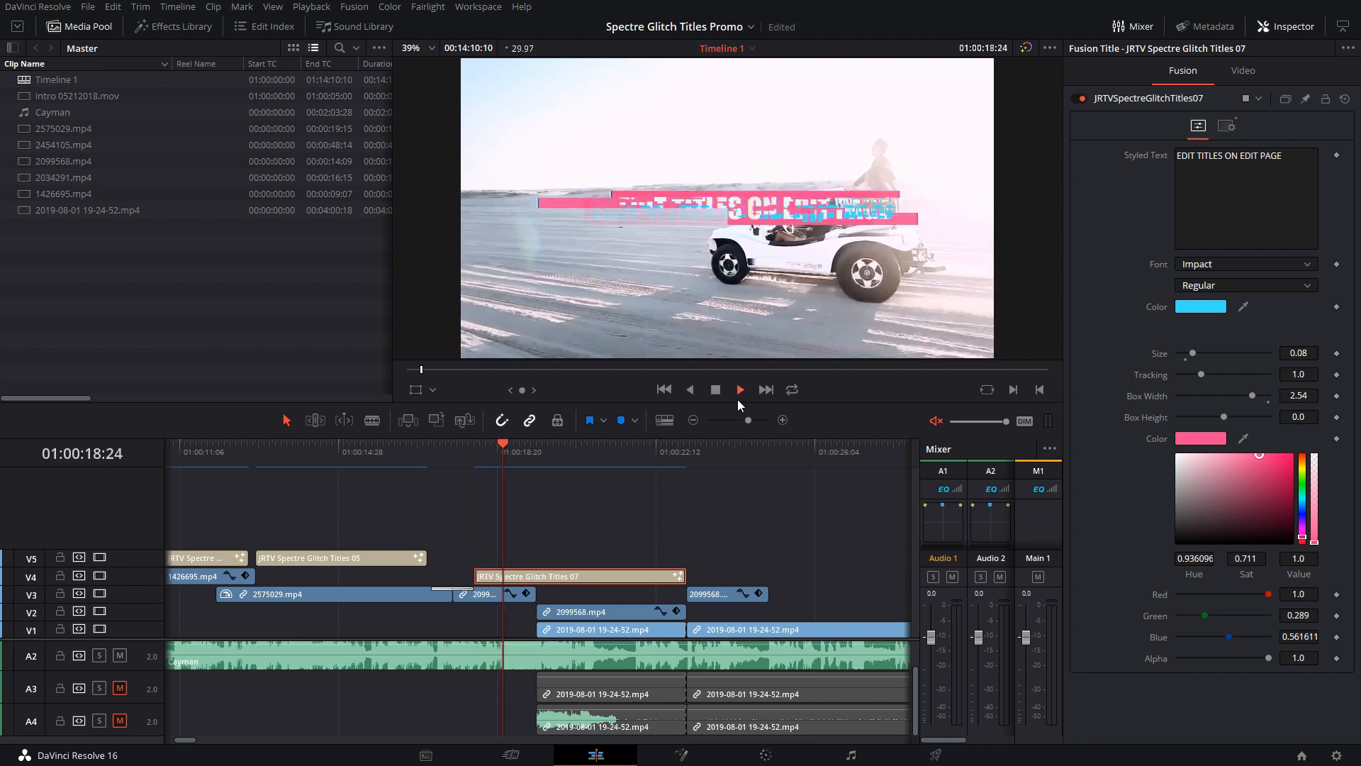
left_click(739, 389)
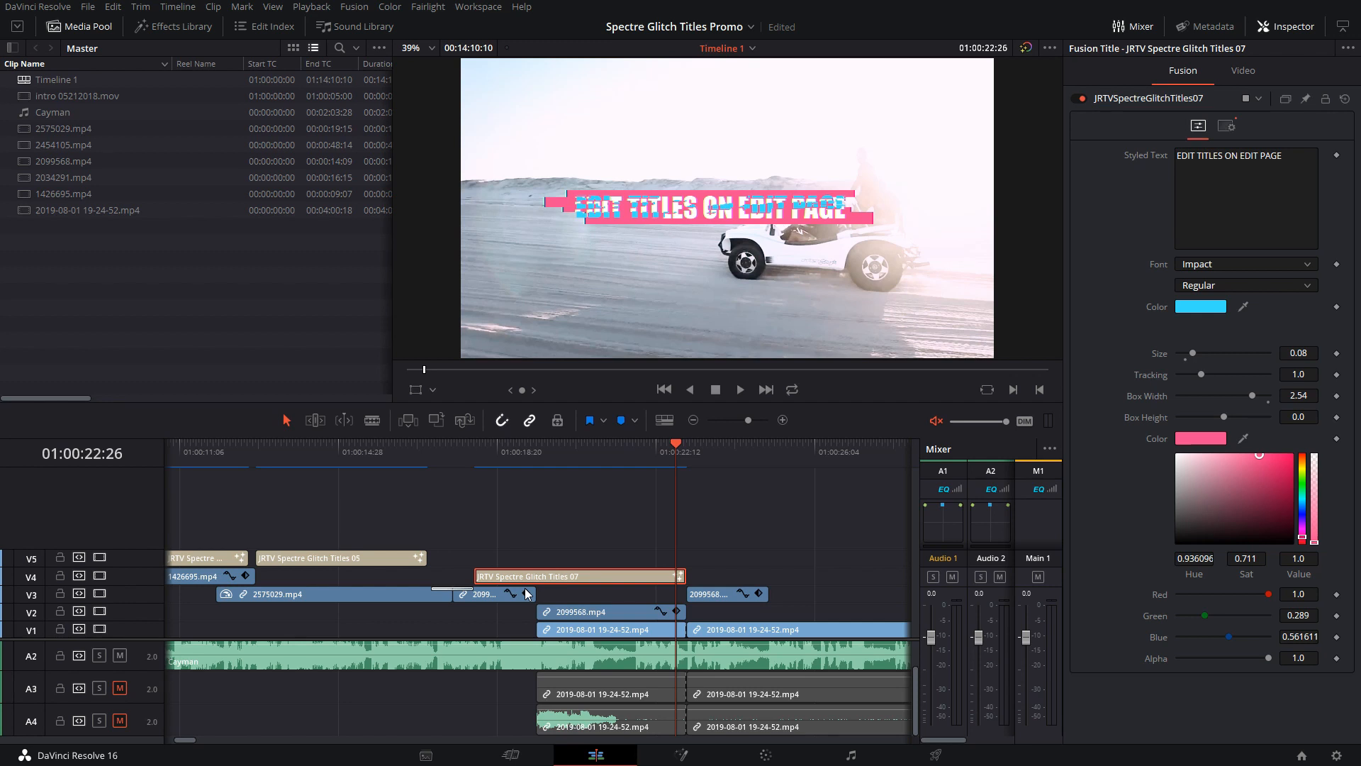
mouse_move(494, 572)
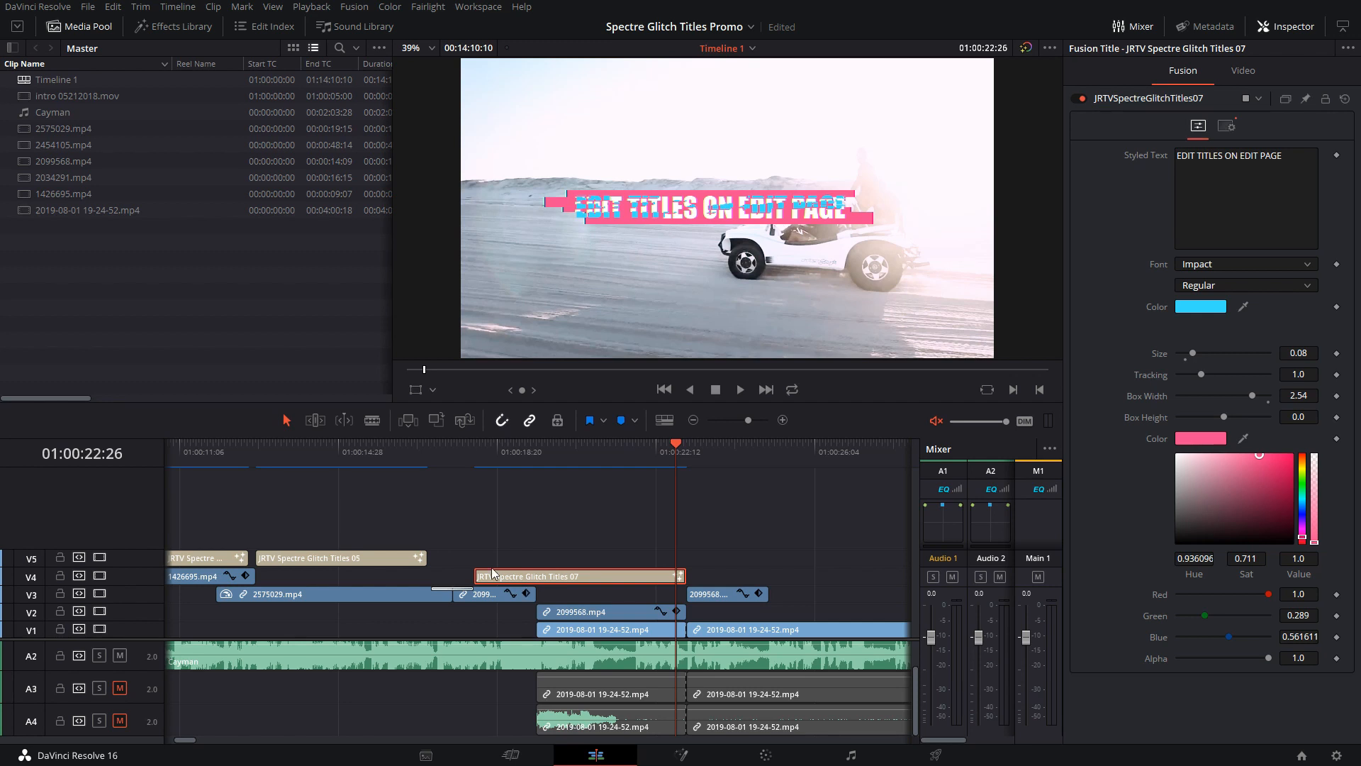
- Wrap the glitch title into Compound Clip 1, enable stacked timelines, open it in its own tab, then show Timeline 1 again
right_click(577, 576)
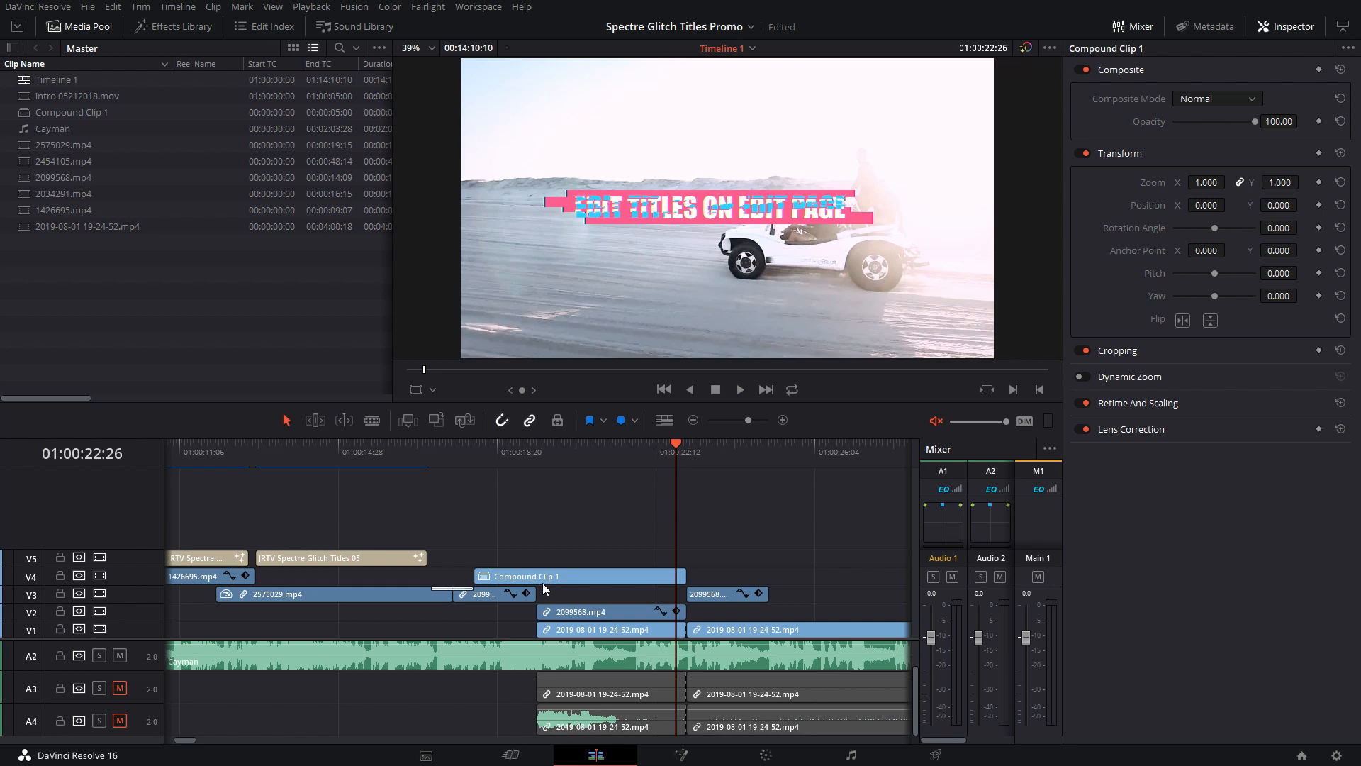
mouse_move(544, 582)
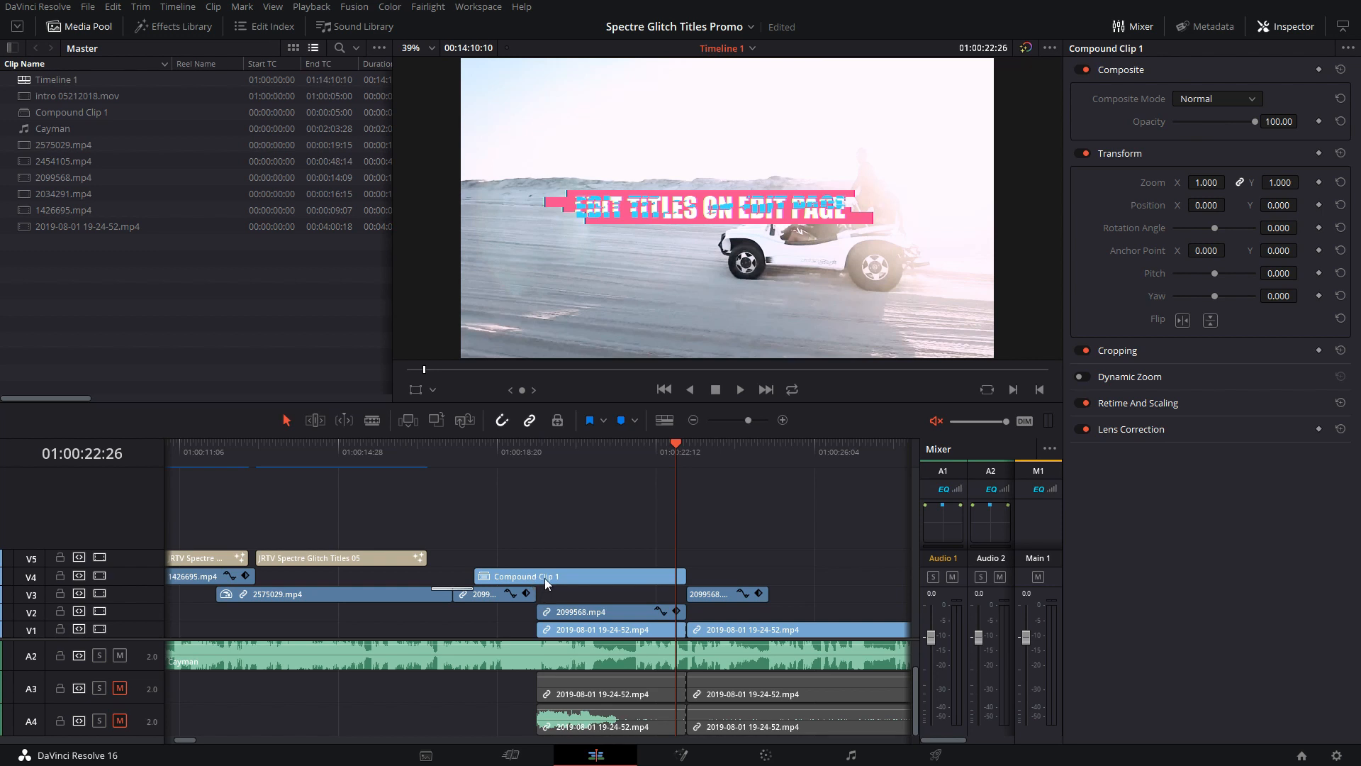
left_click(664, 420)
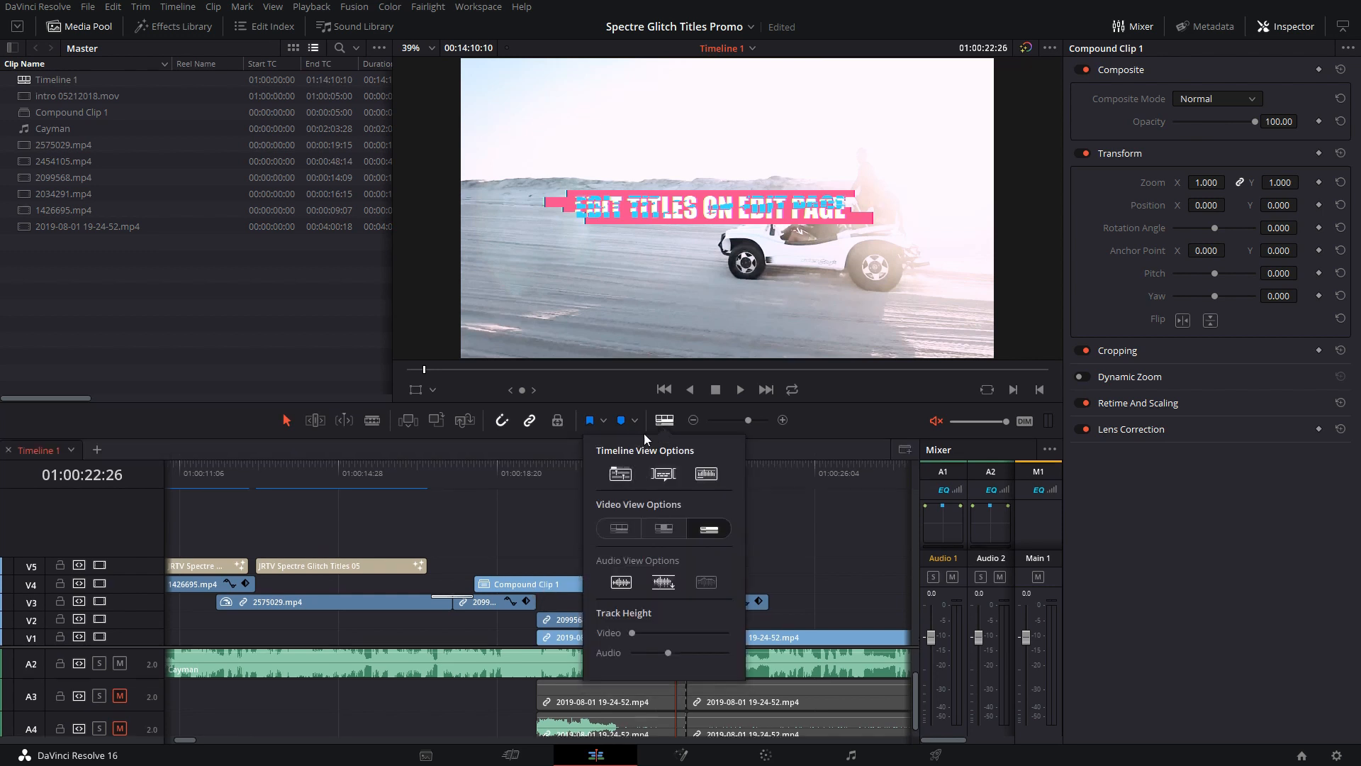
right_click(516, 583)
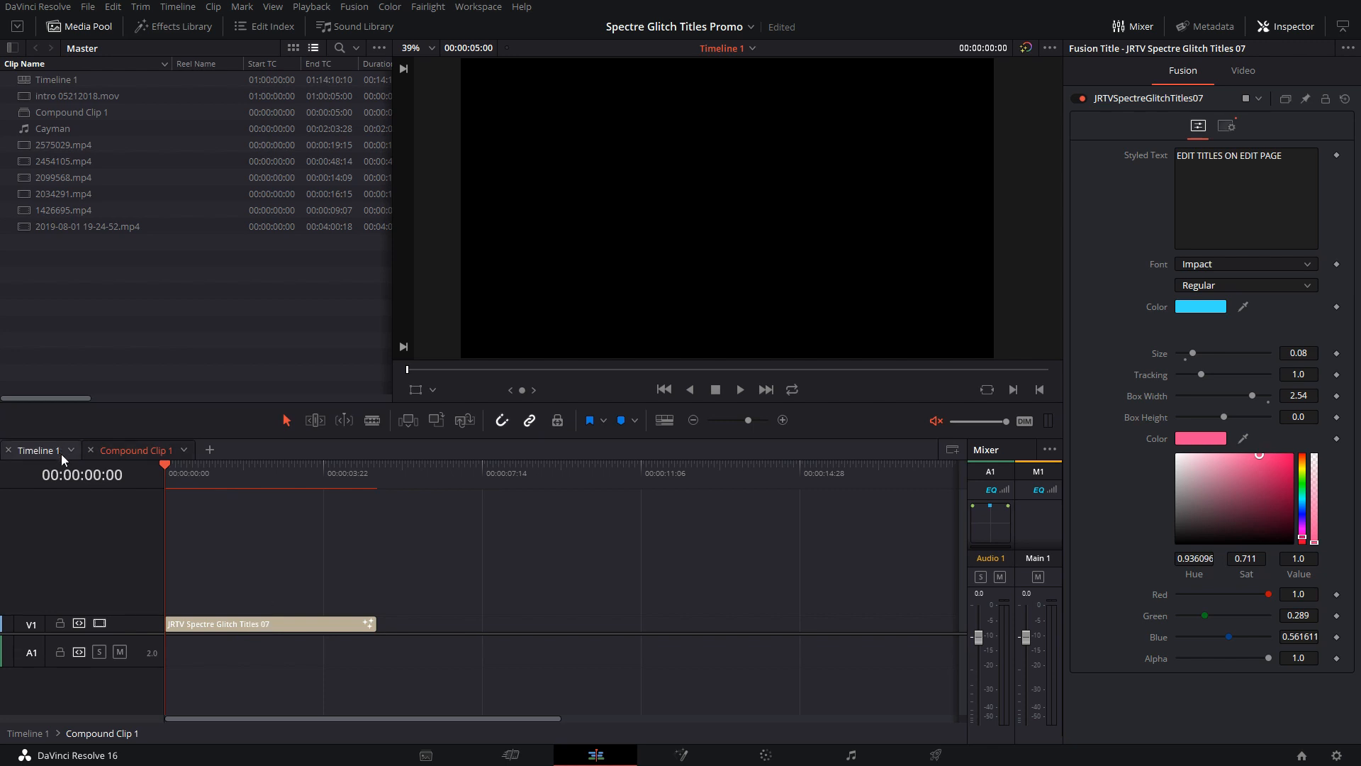
mouse_move(72, 462)
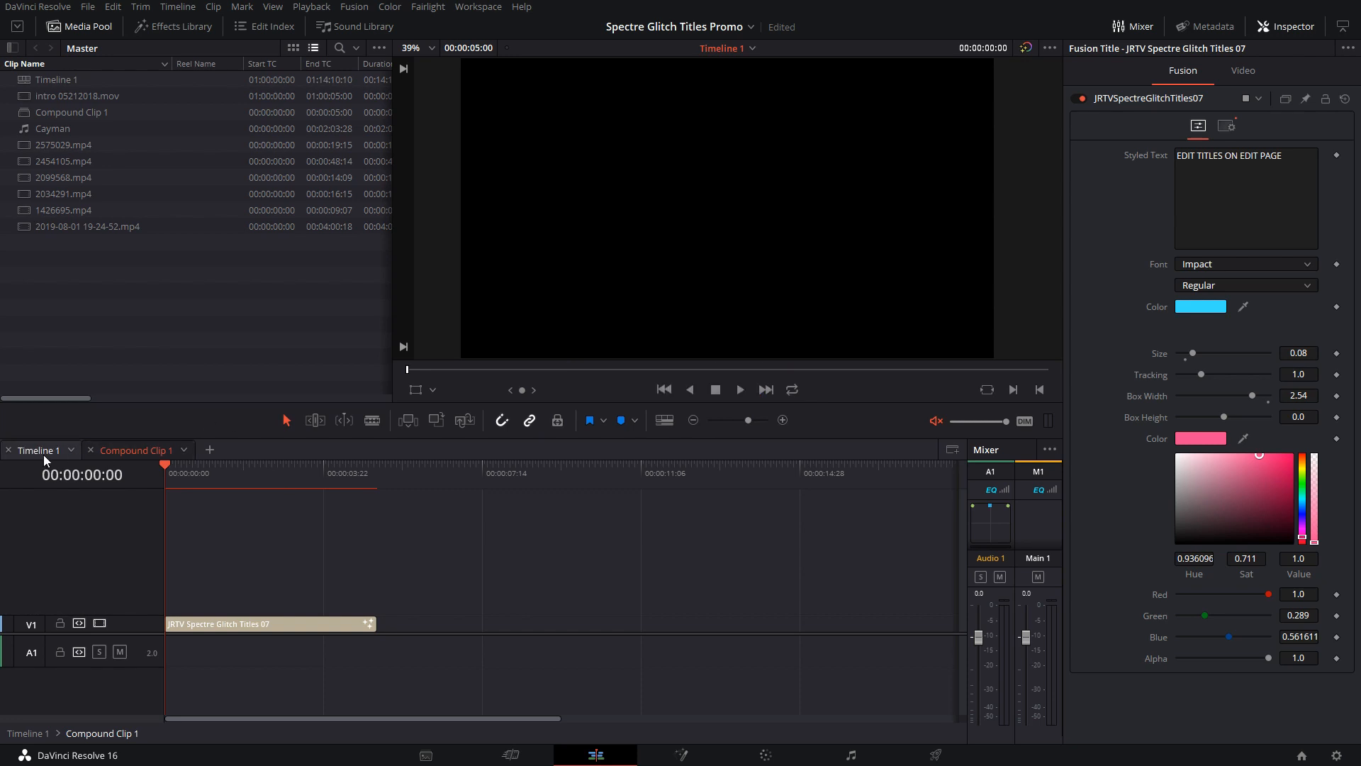
left_click(35, 450)
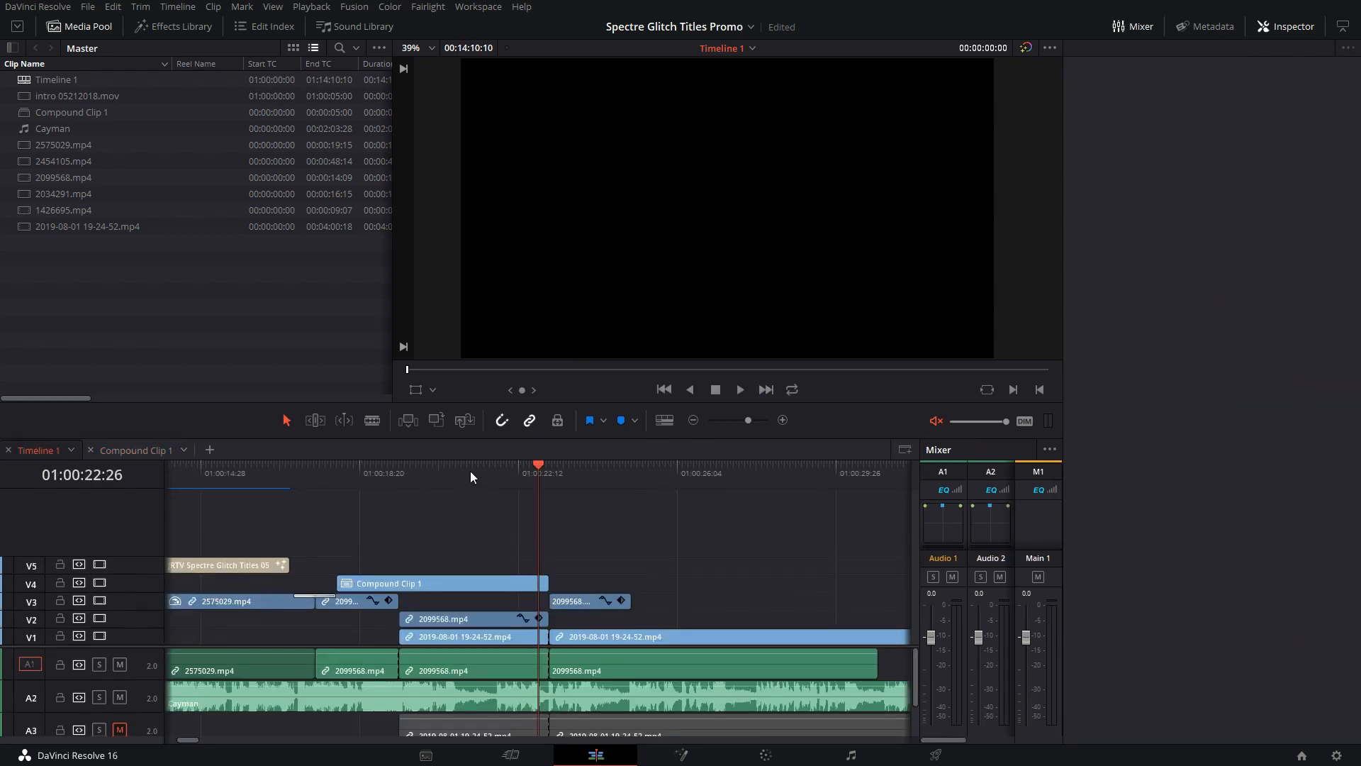
- Nest the title compound and the clip beneath it into a new Compound Clip 2
left_click(441, 583)
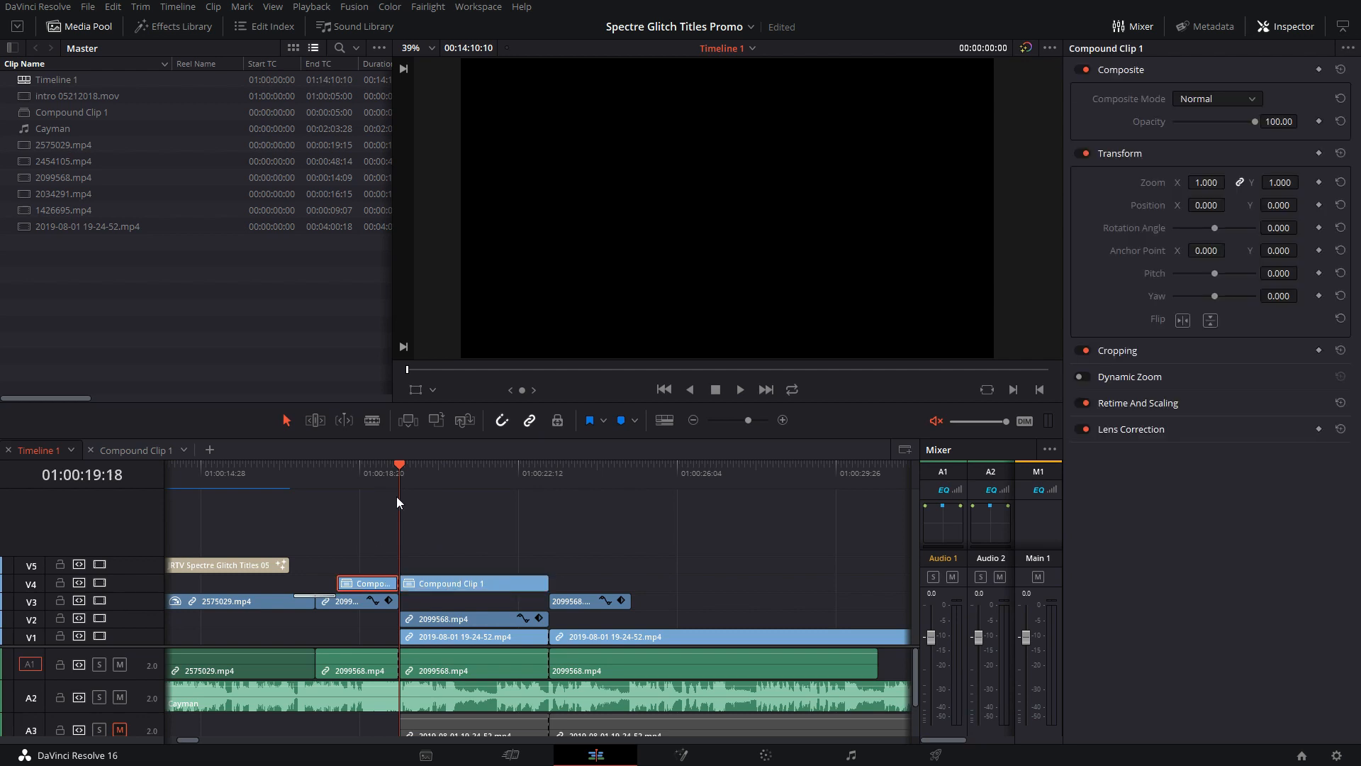
left_click(431, 465)
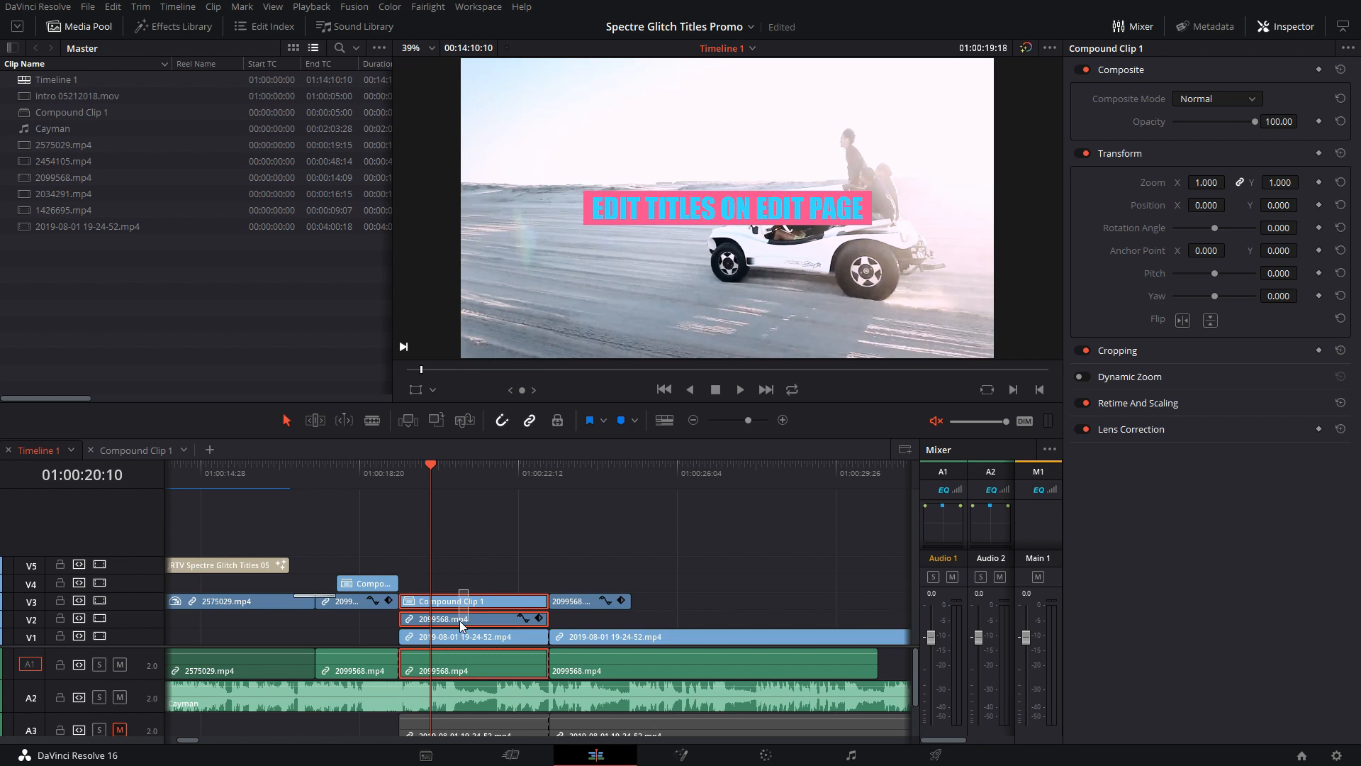
right_click(474, 619)
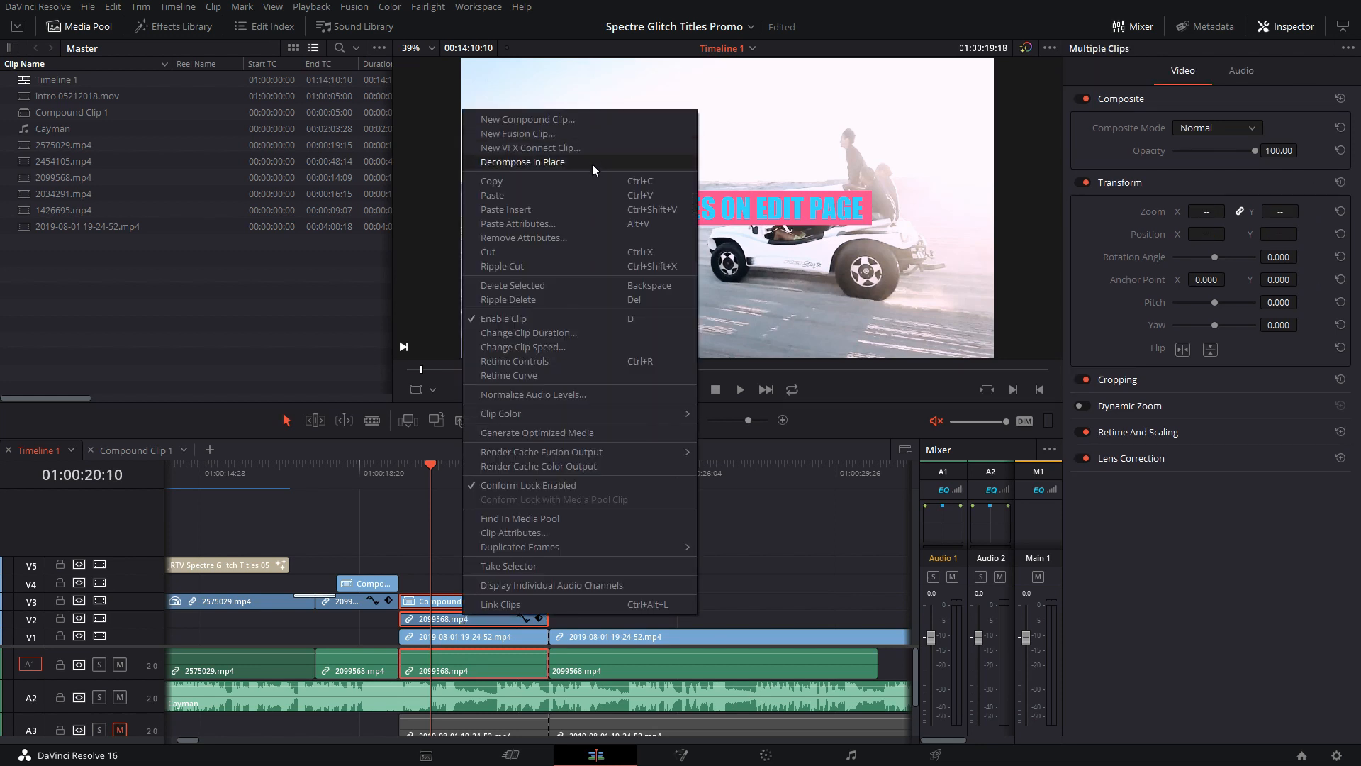
left_click(527, 119)
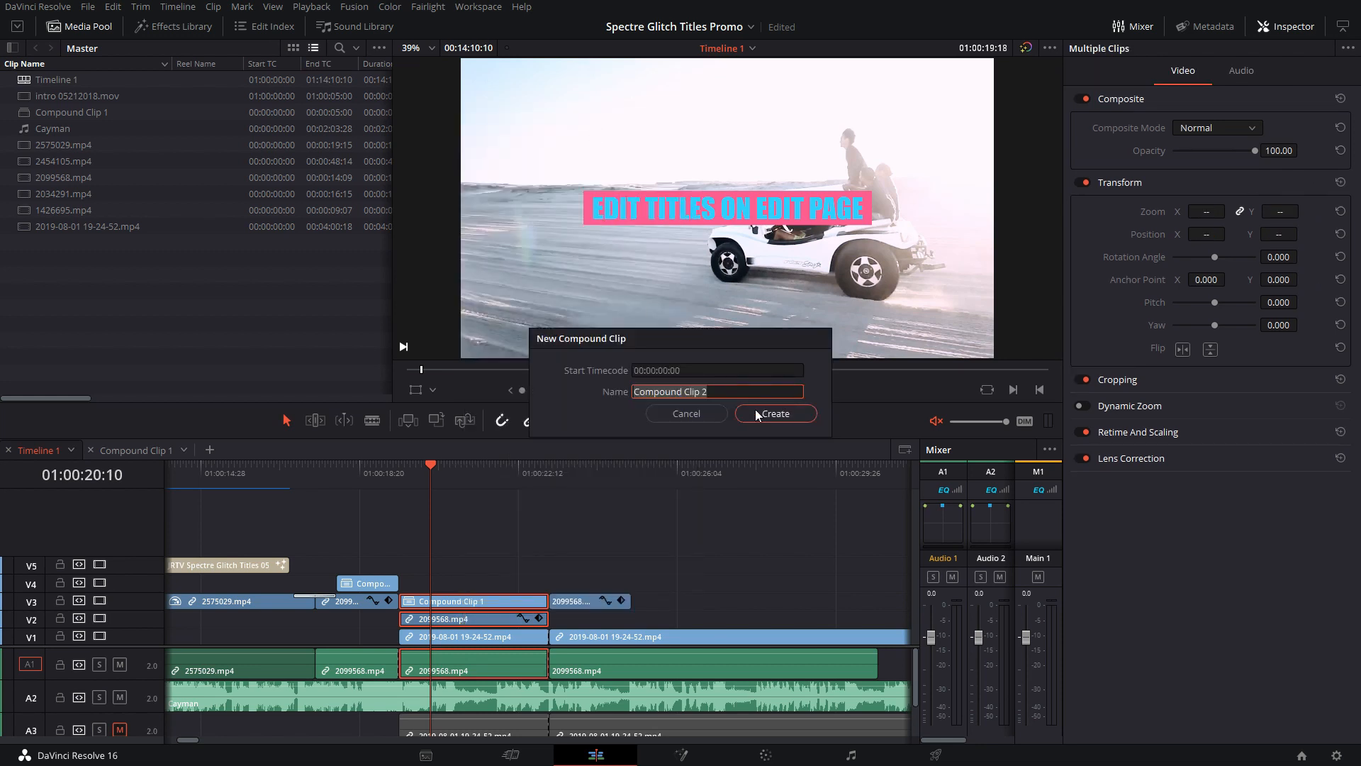
left_click(774, 413)
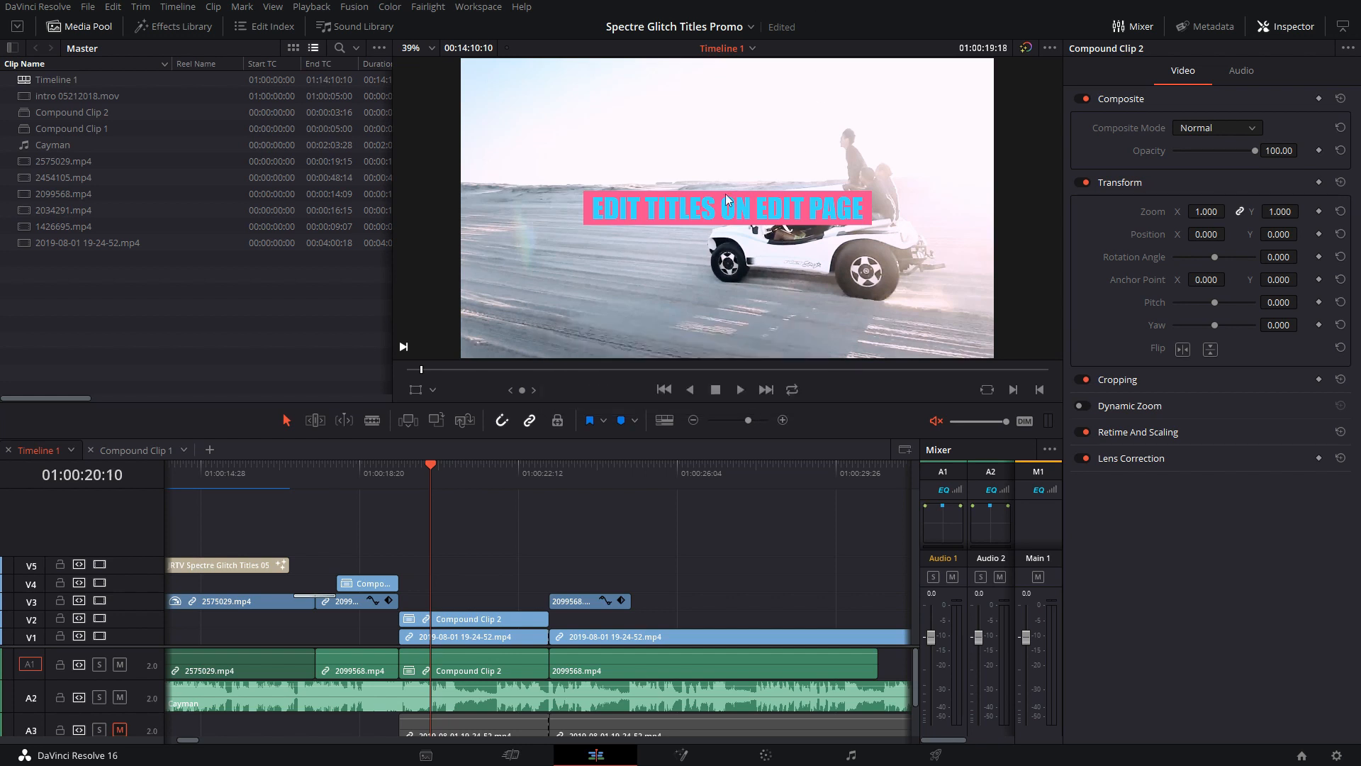
mouse_move(848, 244)
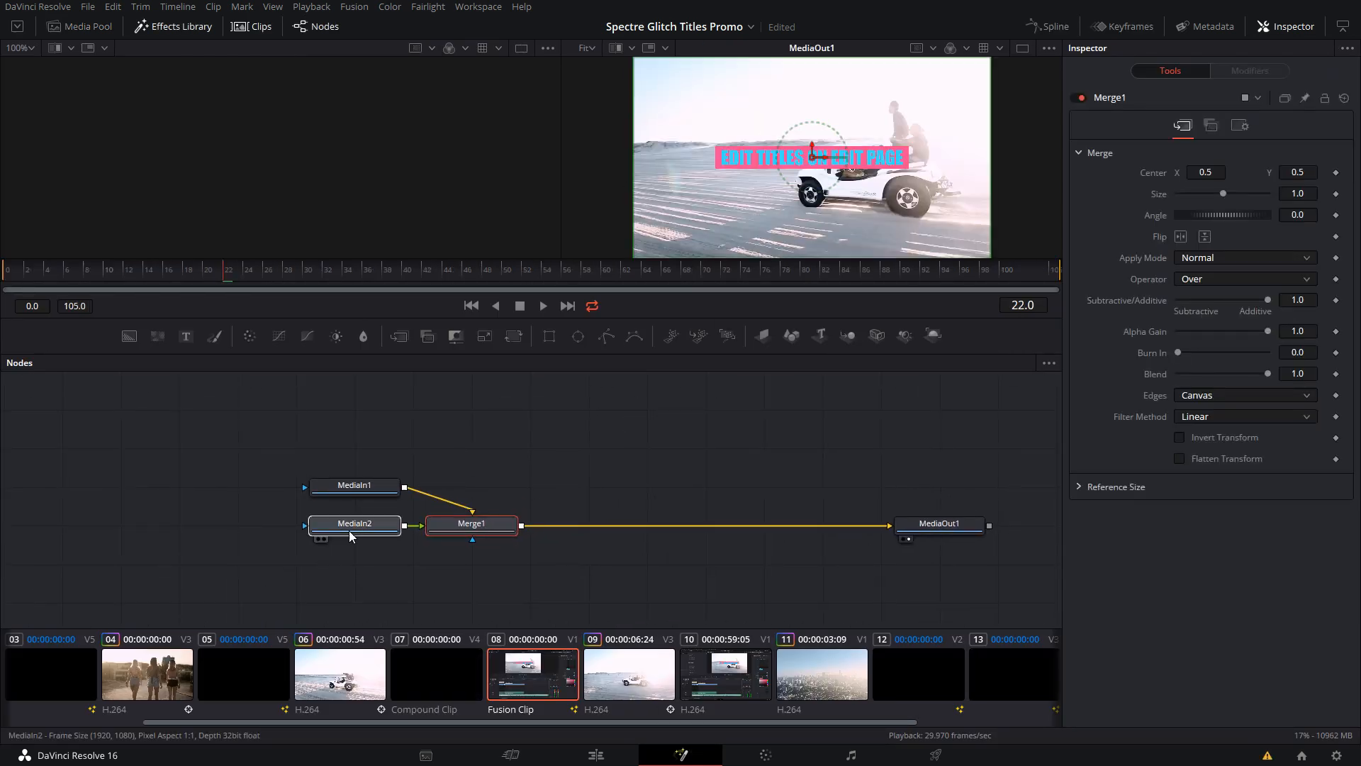
- Add the JRTV Slick Short Zoom Out template to the composite and aim its zoom point near the car's windshield
left_click(355, 484)
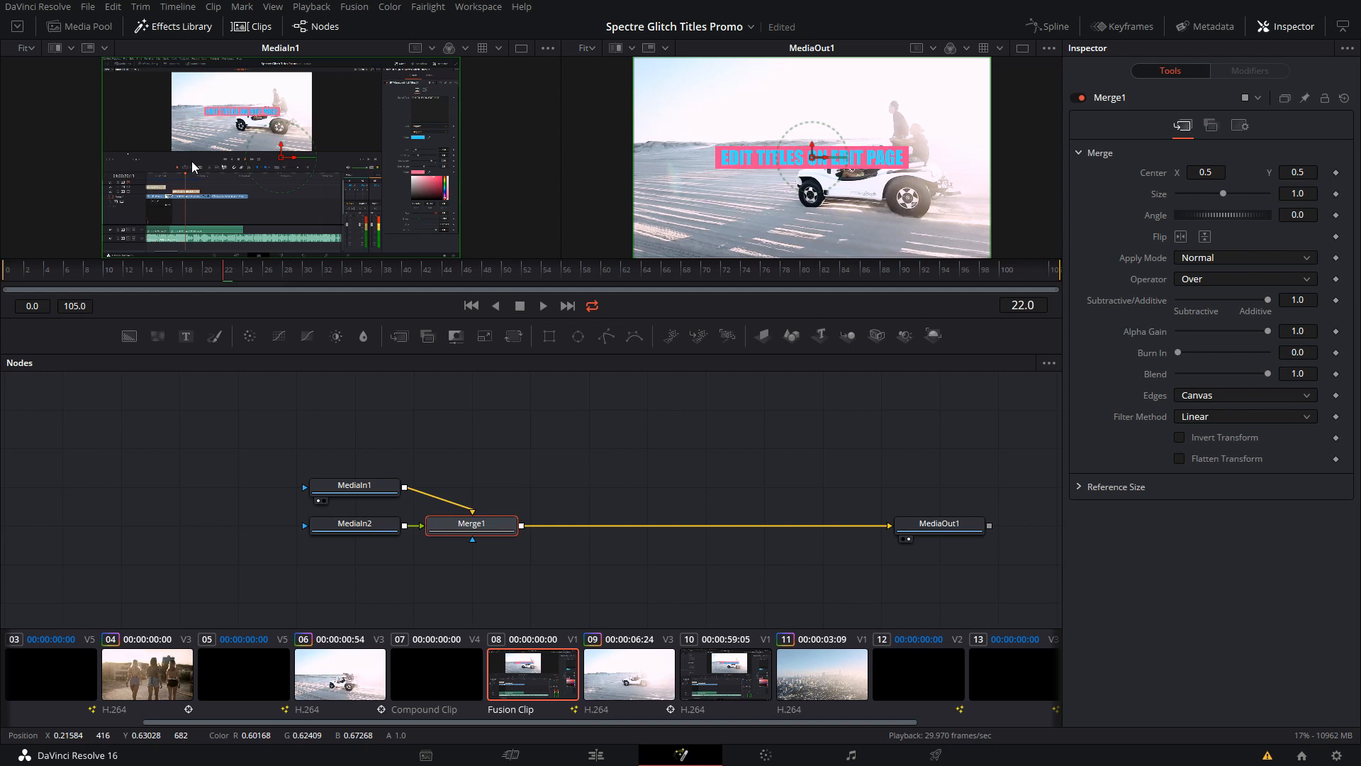
mouse_move(149, 32)
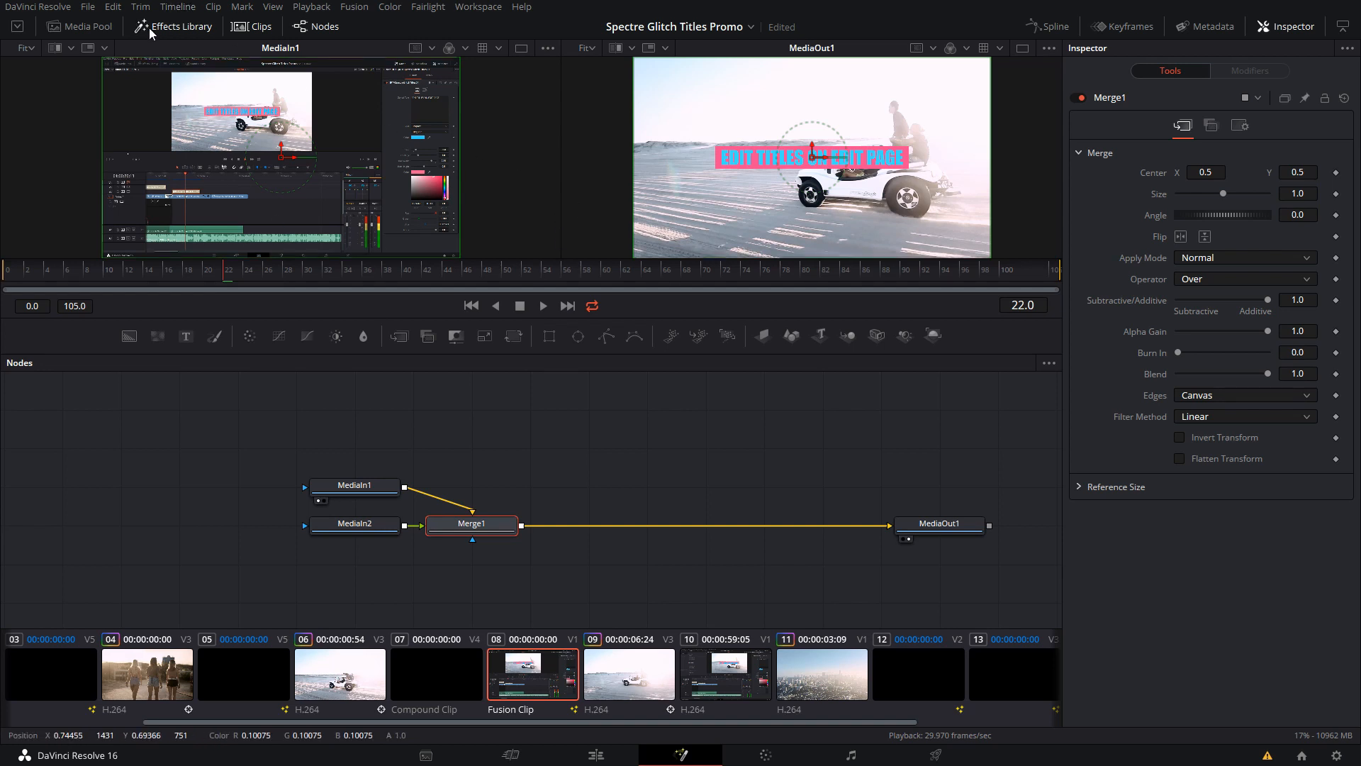
left_click(172, 26)
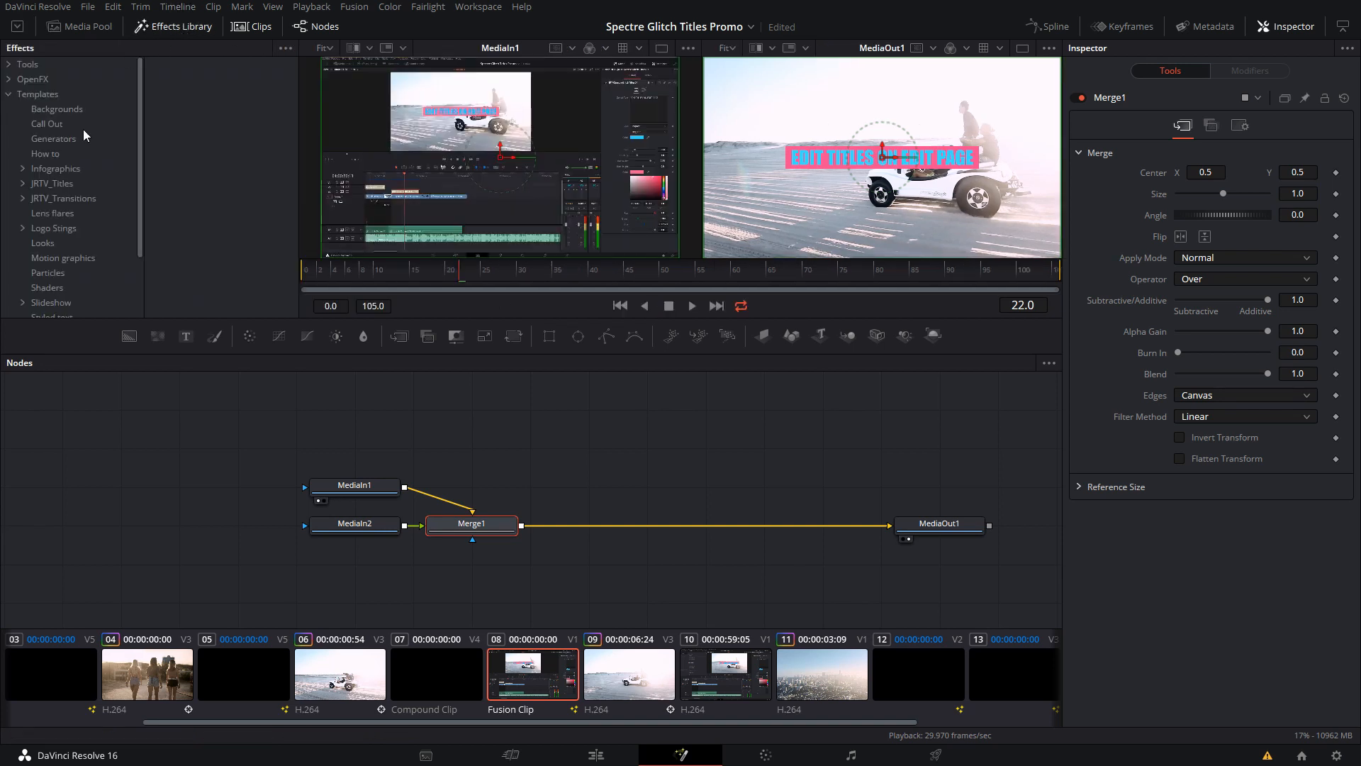
left_click(64, 198)
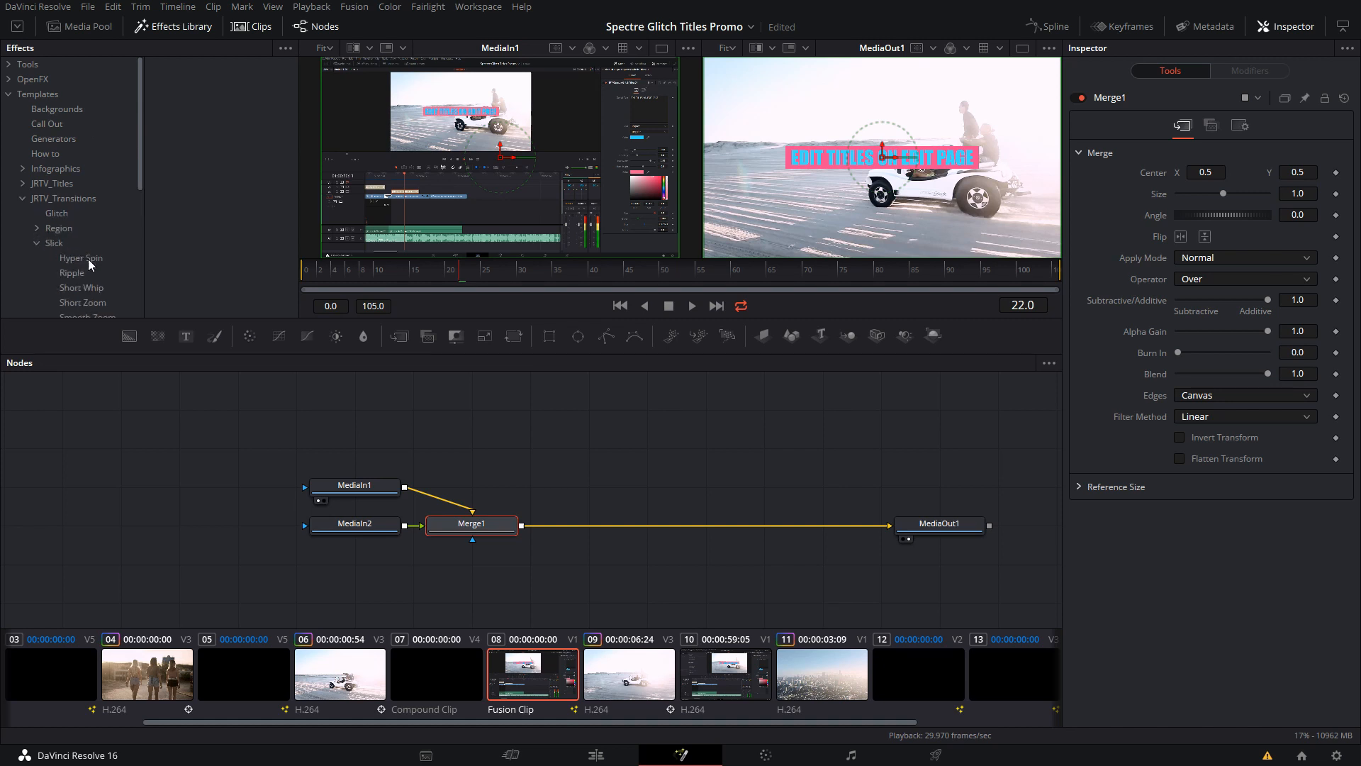
scroll("down", 3)
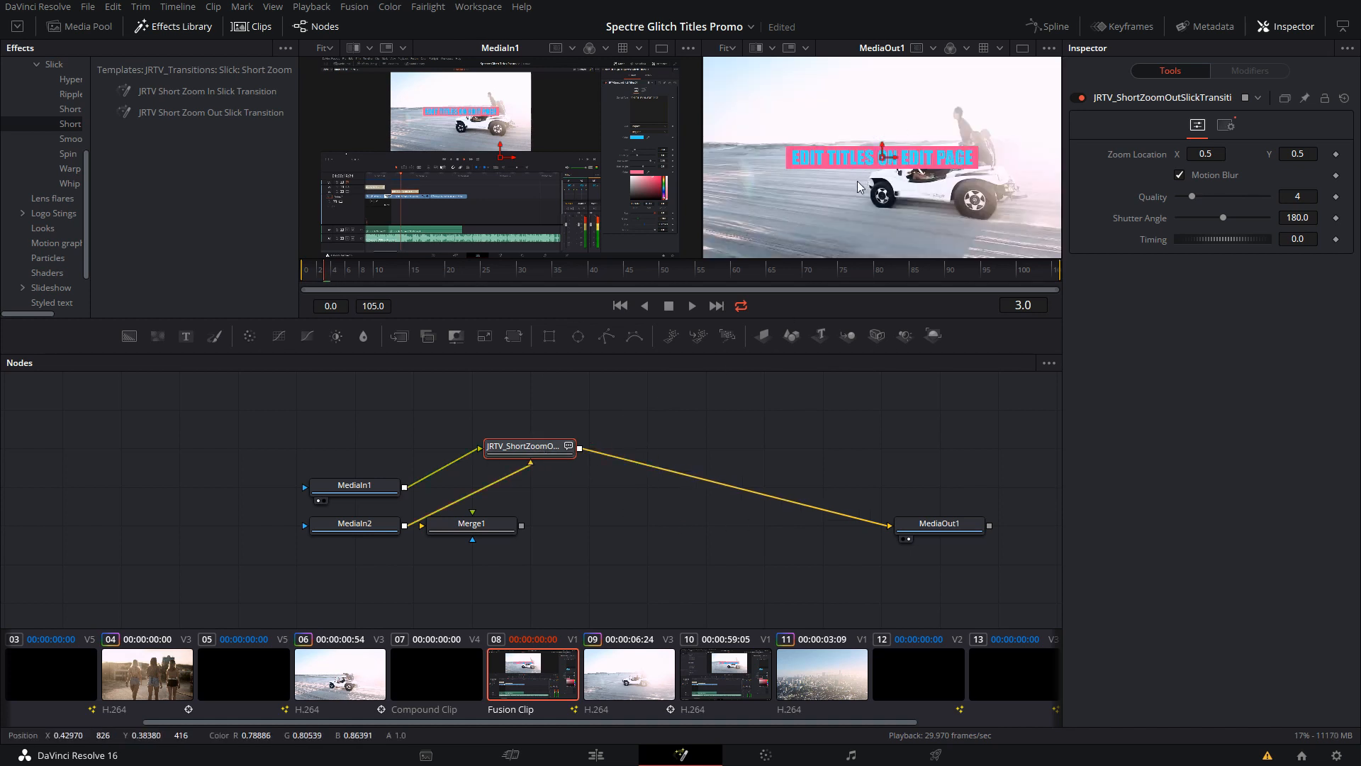
left_click(589, 278)
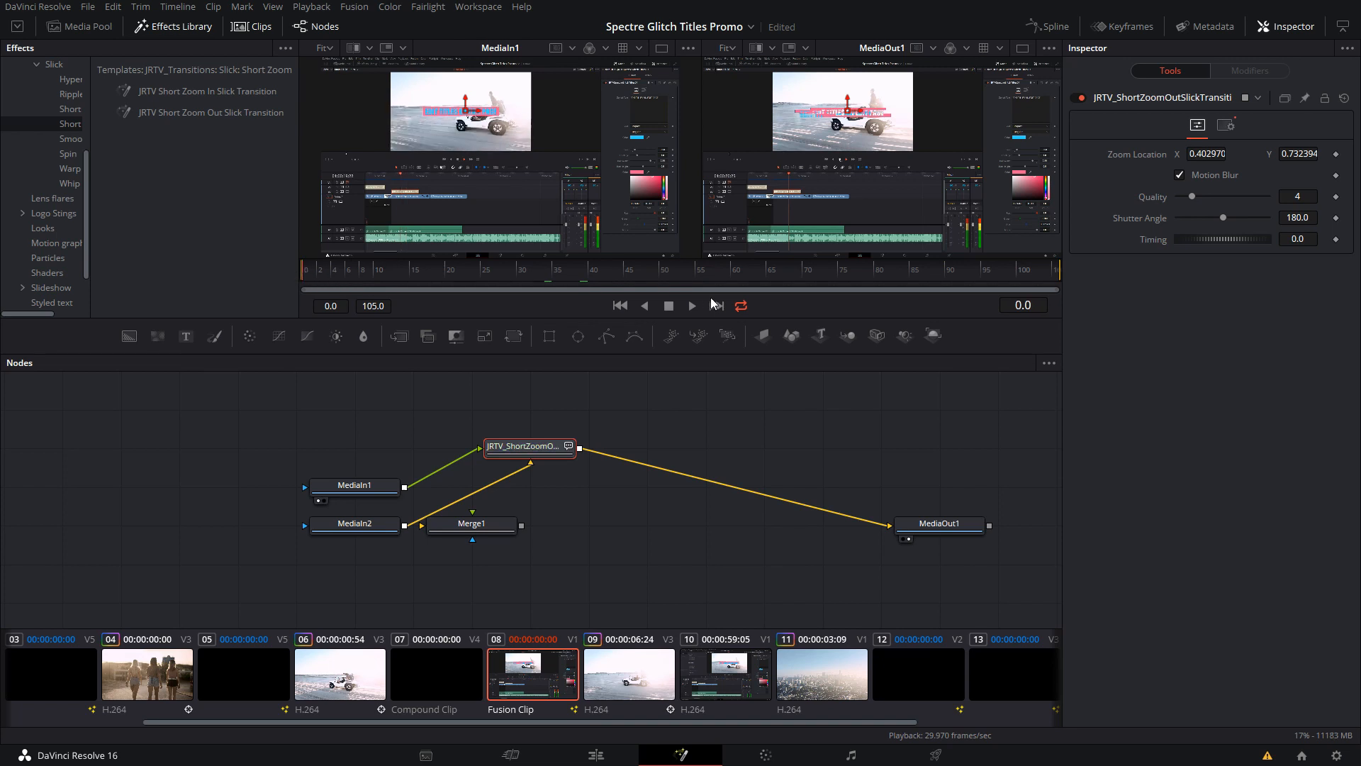
- Play and scrub through the blurred zoom transition, ending at frame 30 after it
left_click(326, 270)
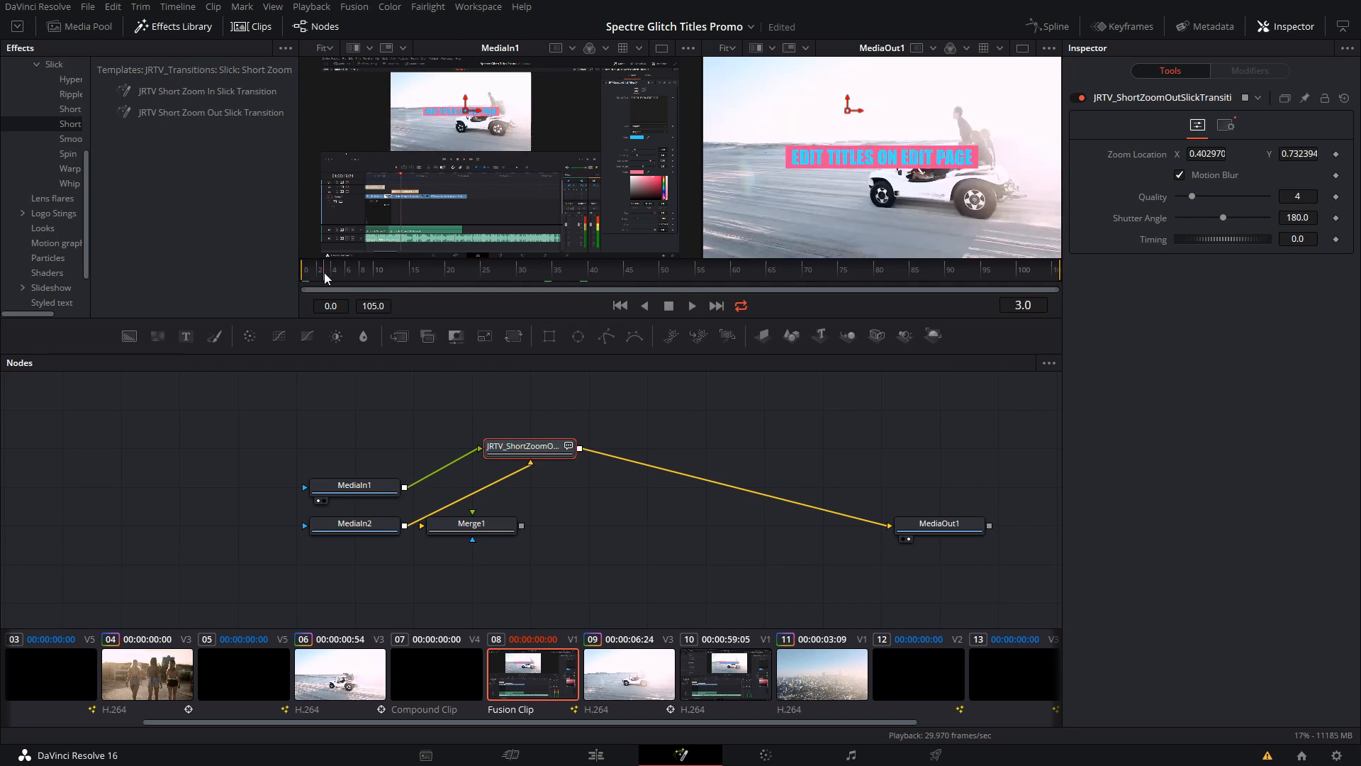
mouse_move(327, 278)
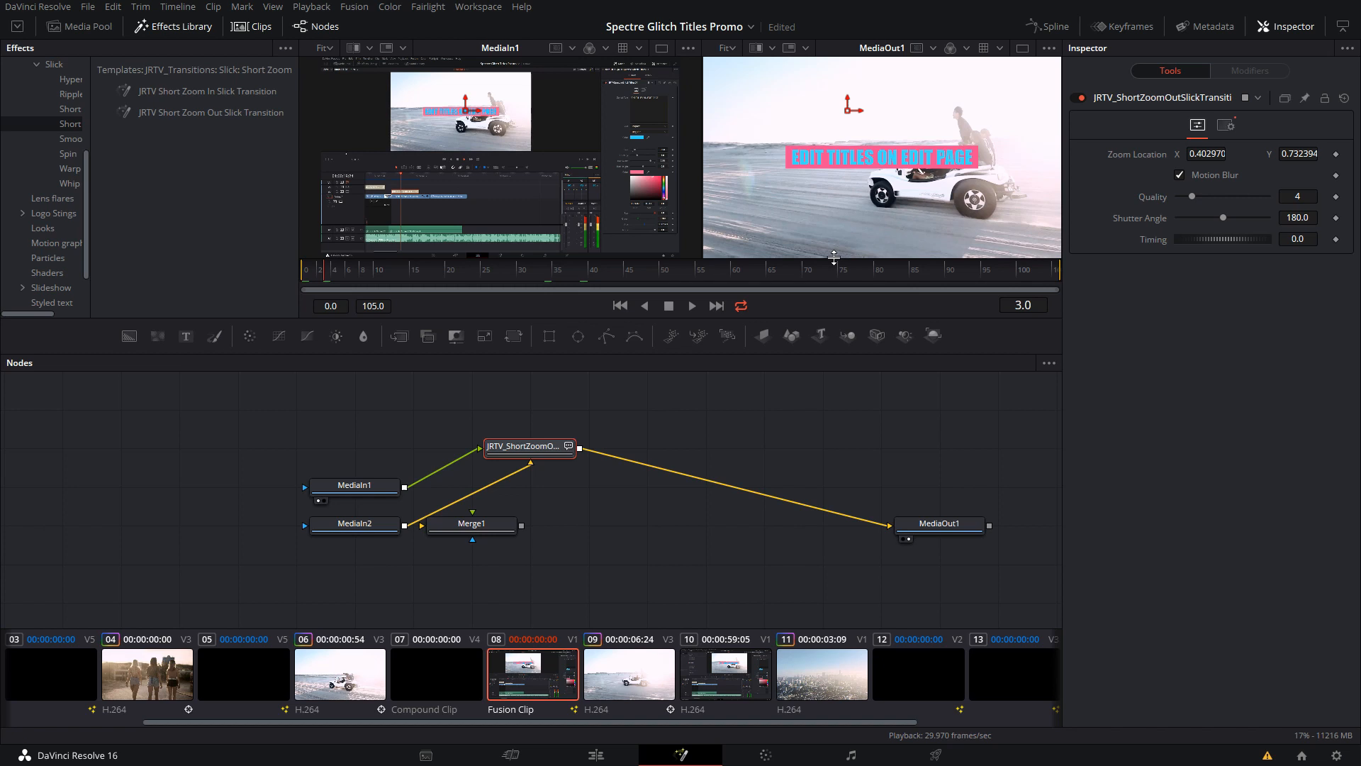
left_click(389, 269)
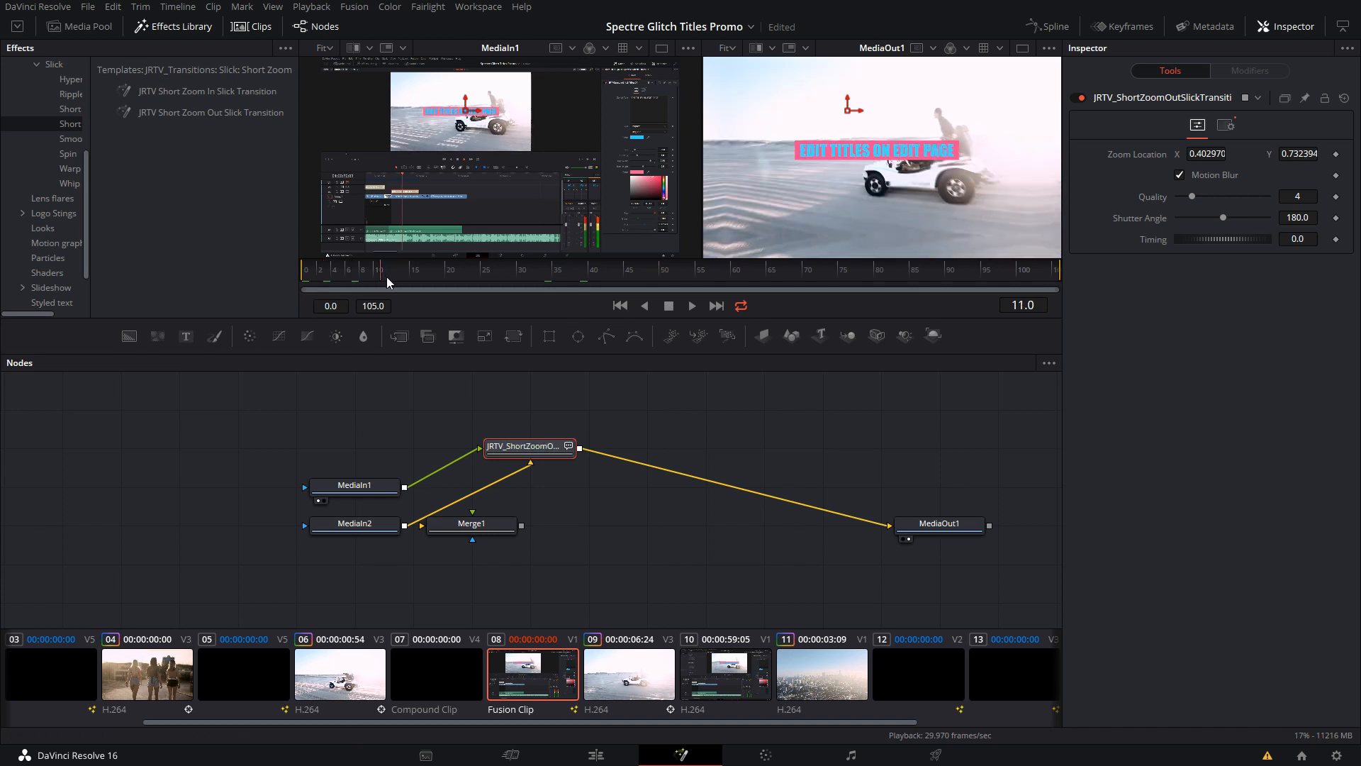
left_click(690, 305)
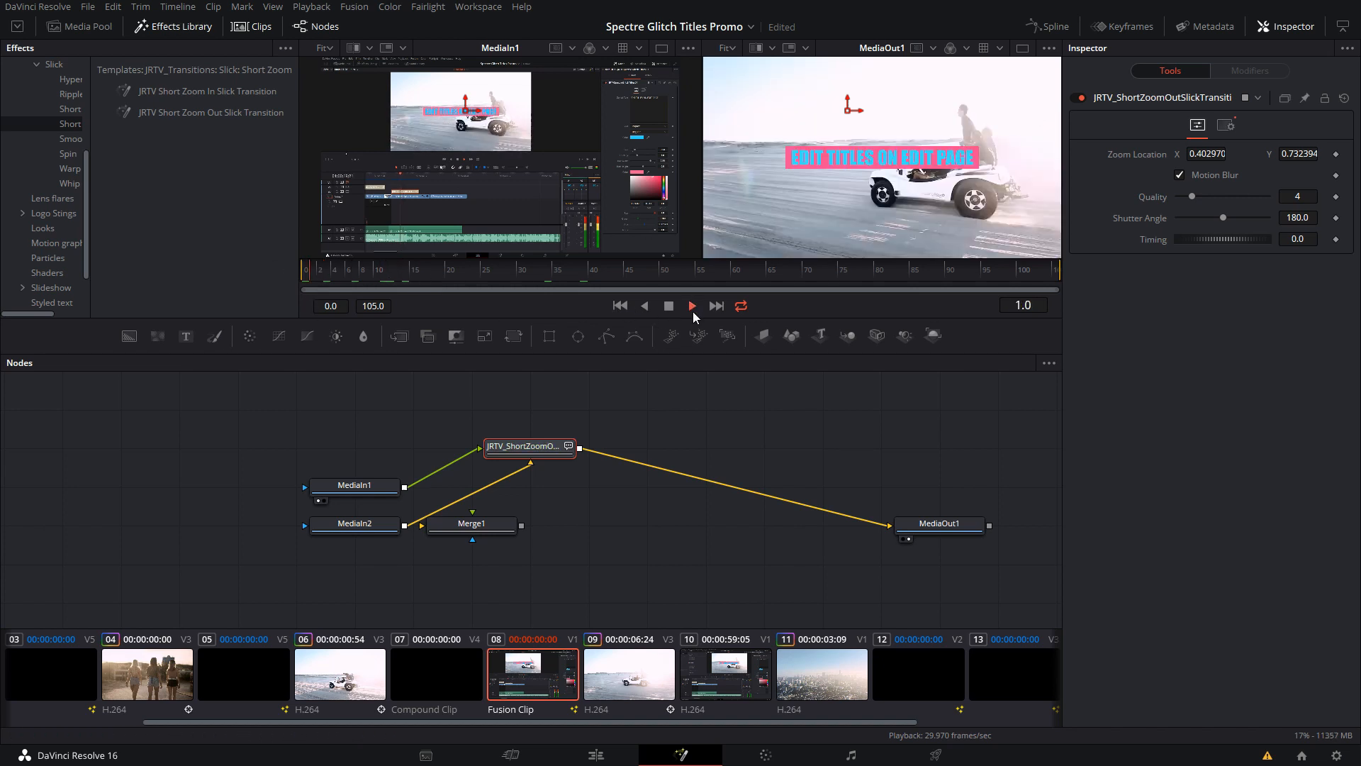
left_click(690, 305)
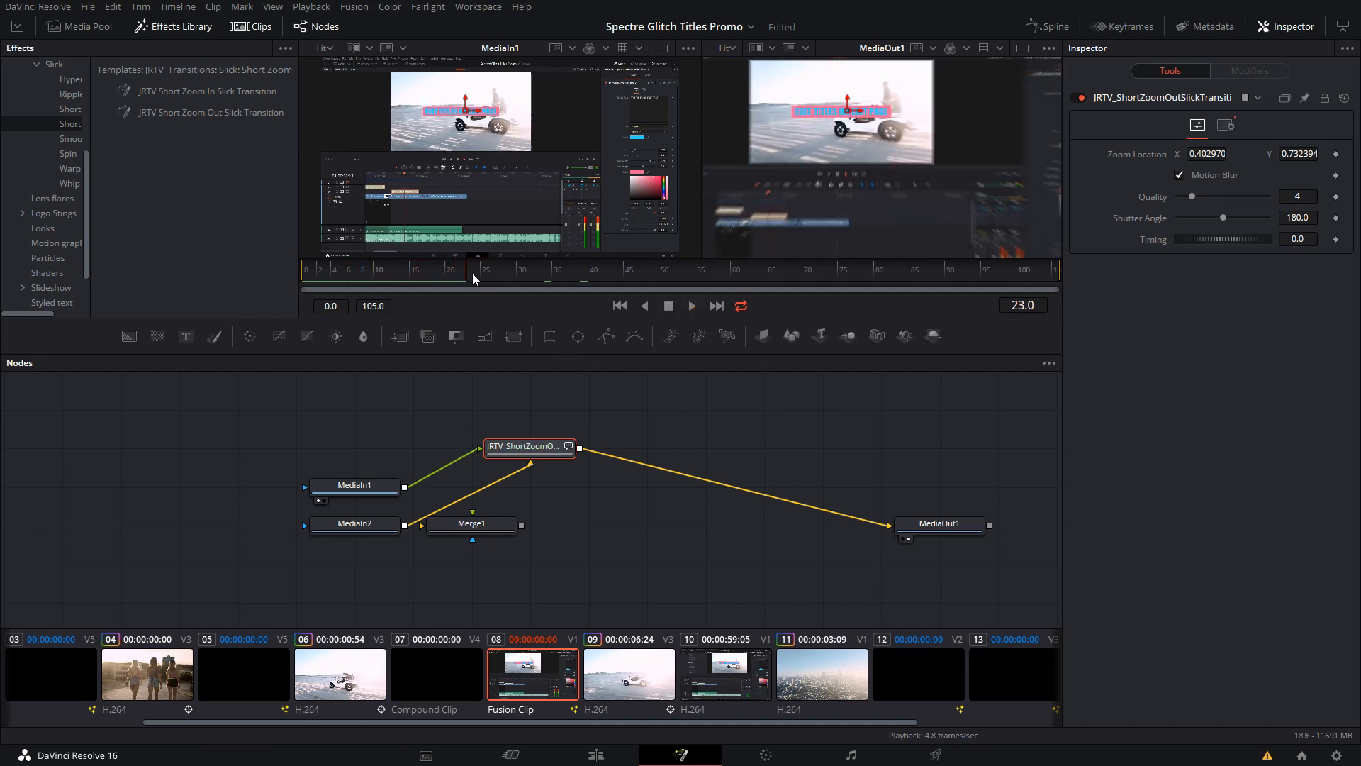
left_click(516, 270)
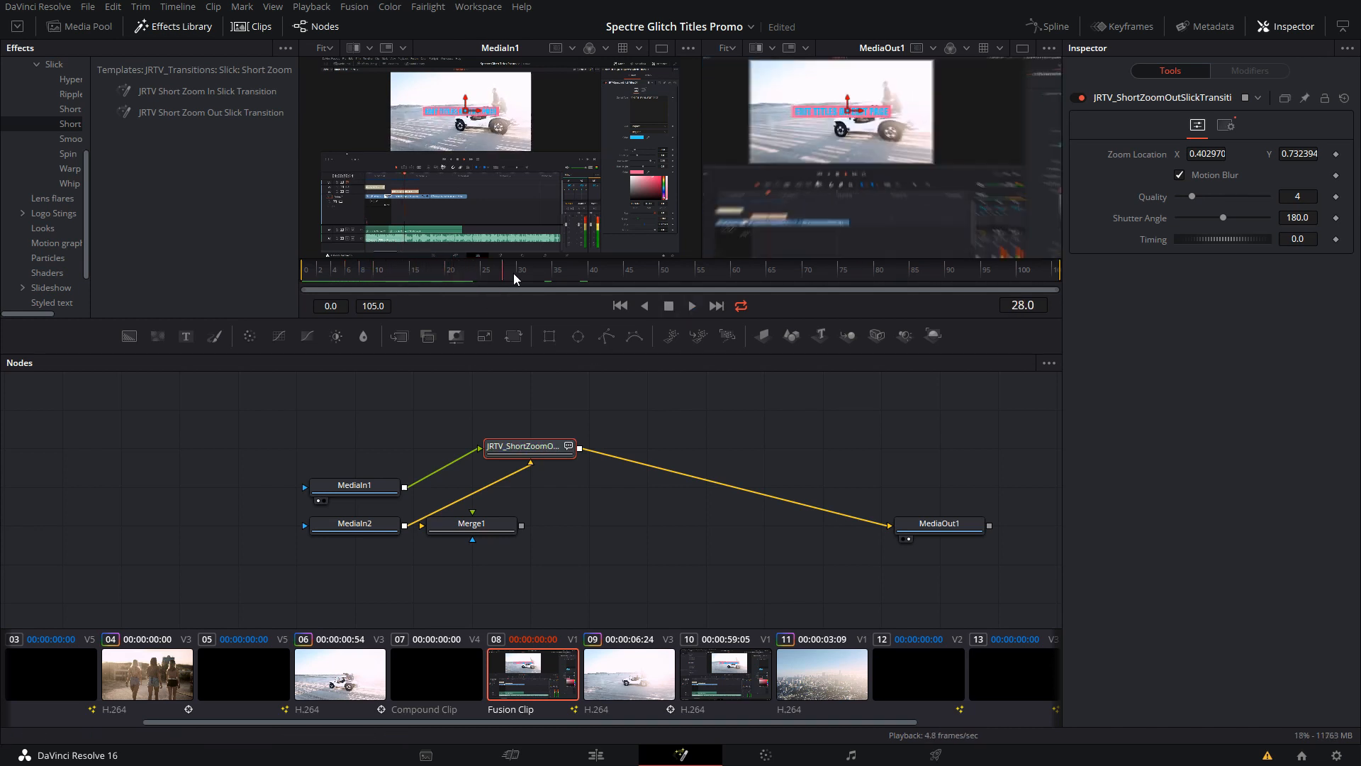
left_click(380, 287)
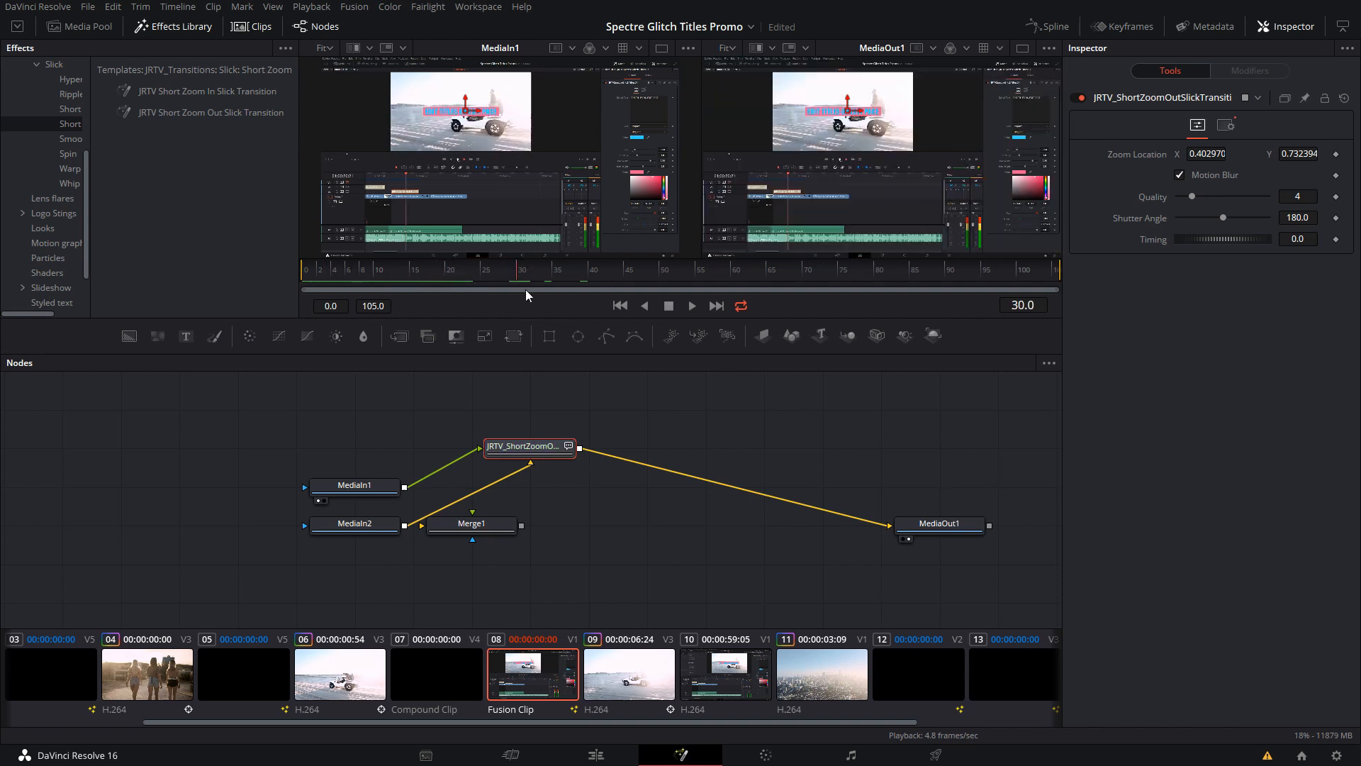
mouse_move(999, 150)
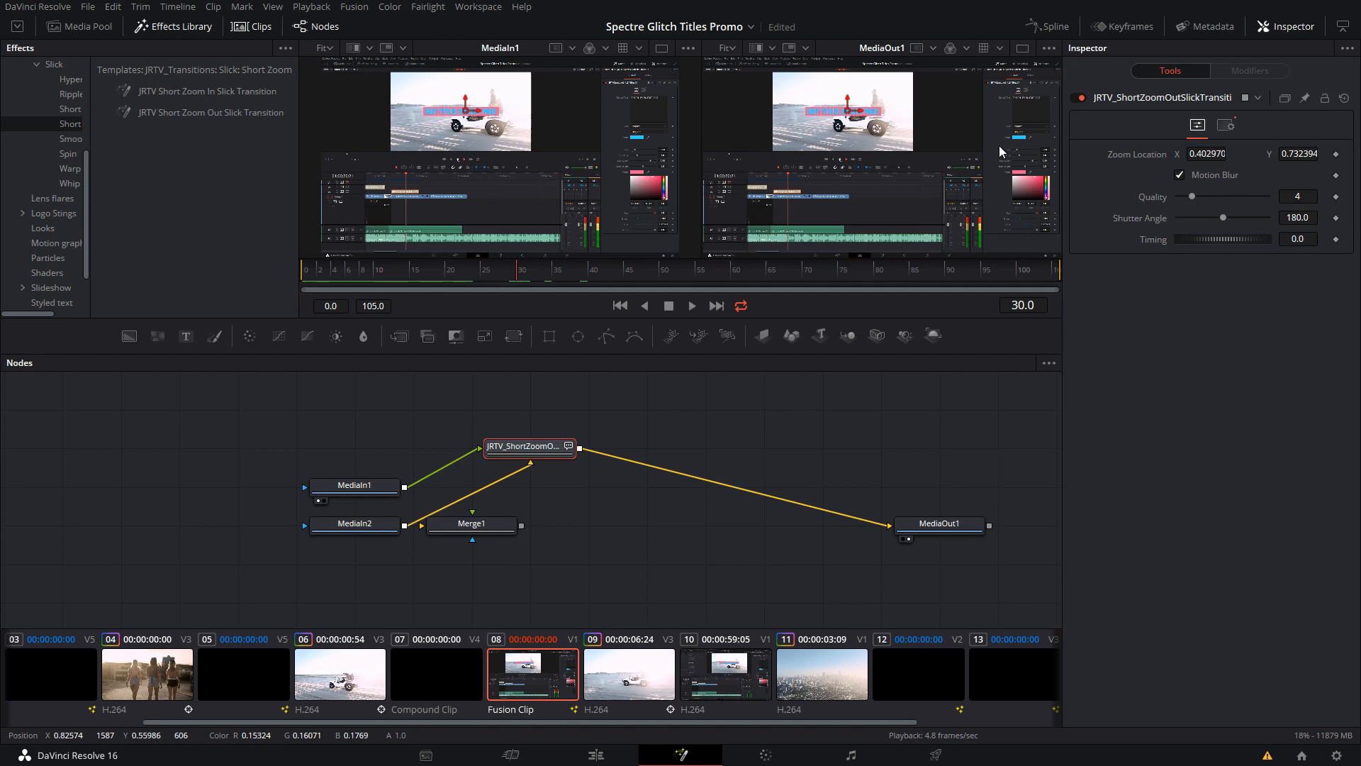
- Cut the screen-recording clip and place a short piece of the city mp4 on V4 above it with dynamic zoom enabled, selected
left_click(594, 754)
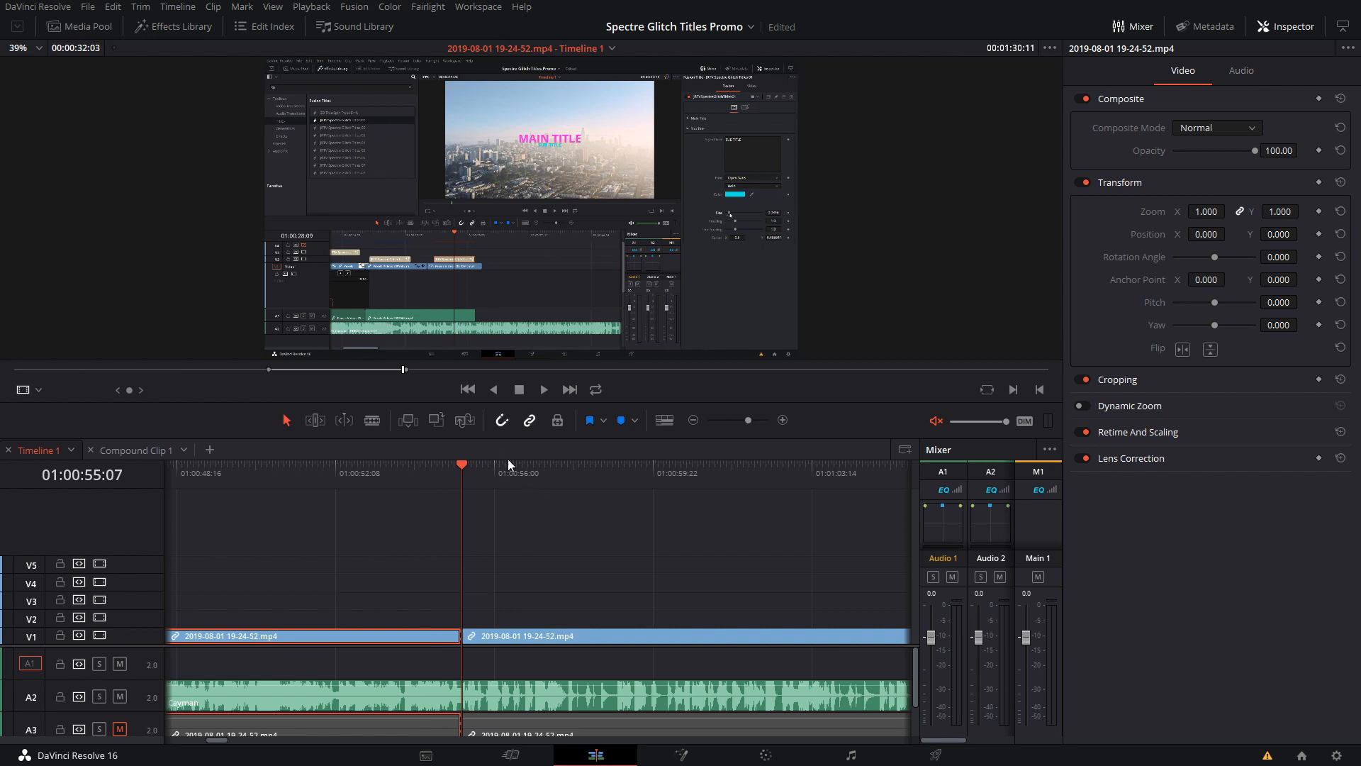
left_click(610, 474)
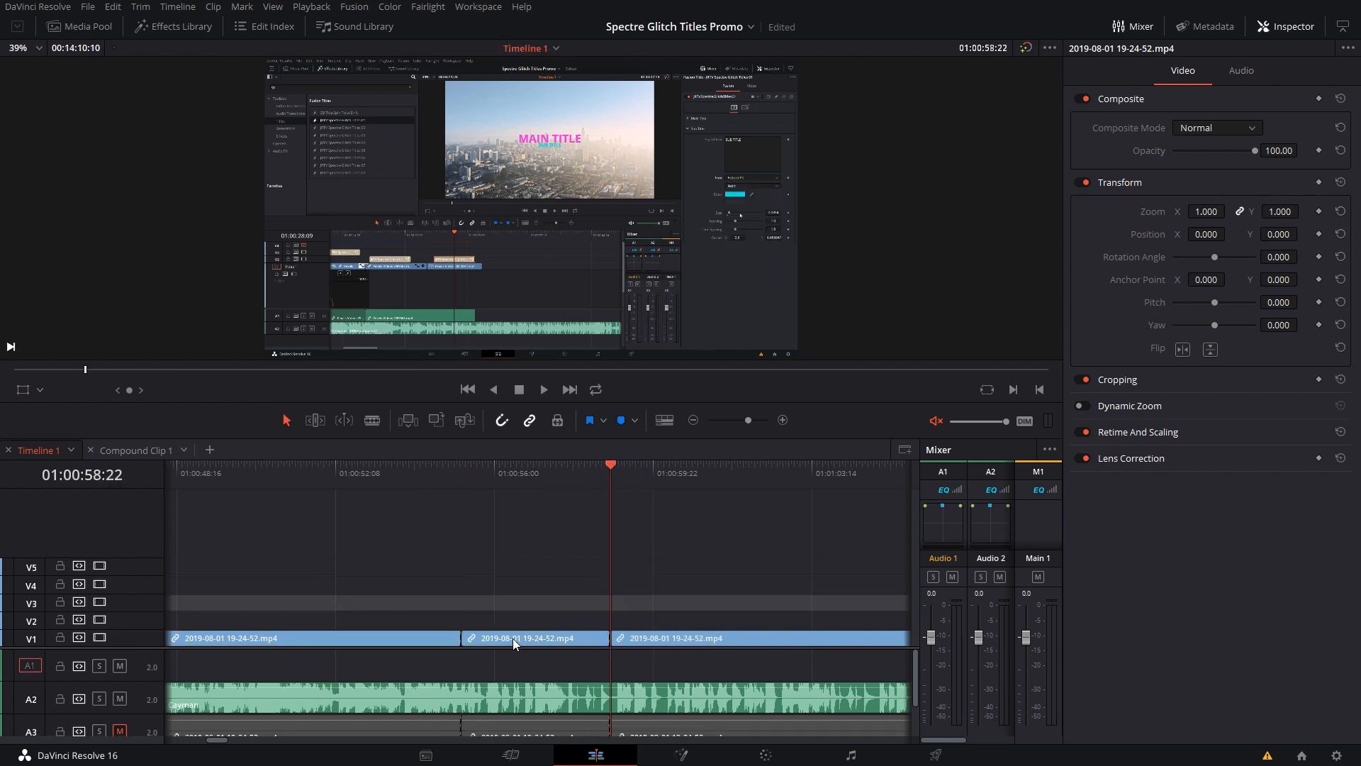
left_click(1239, 71)
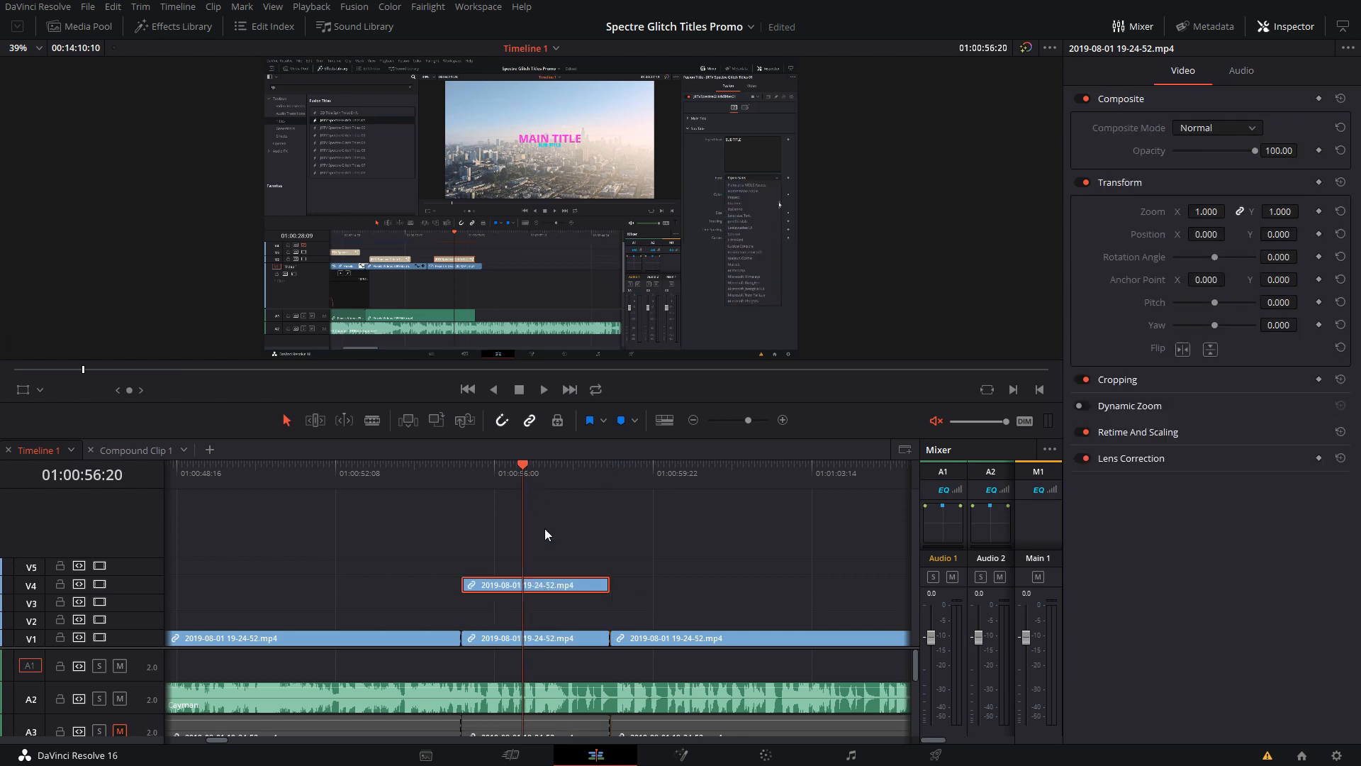
mouse_move(1104, 417)
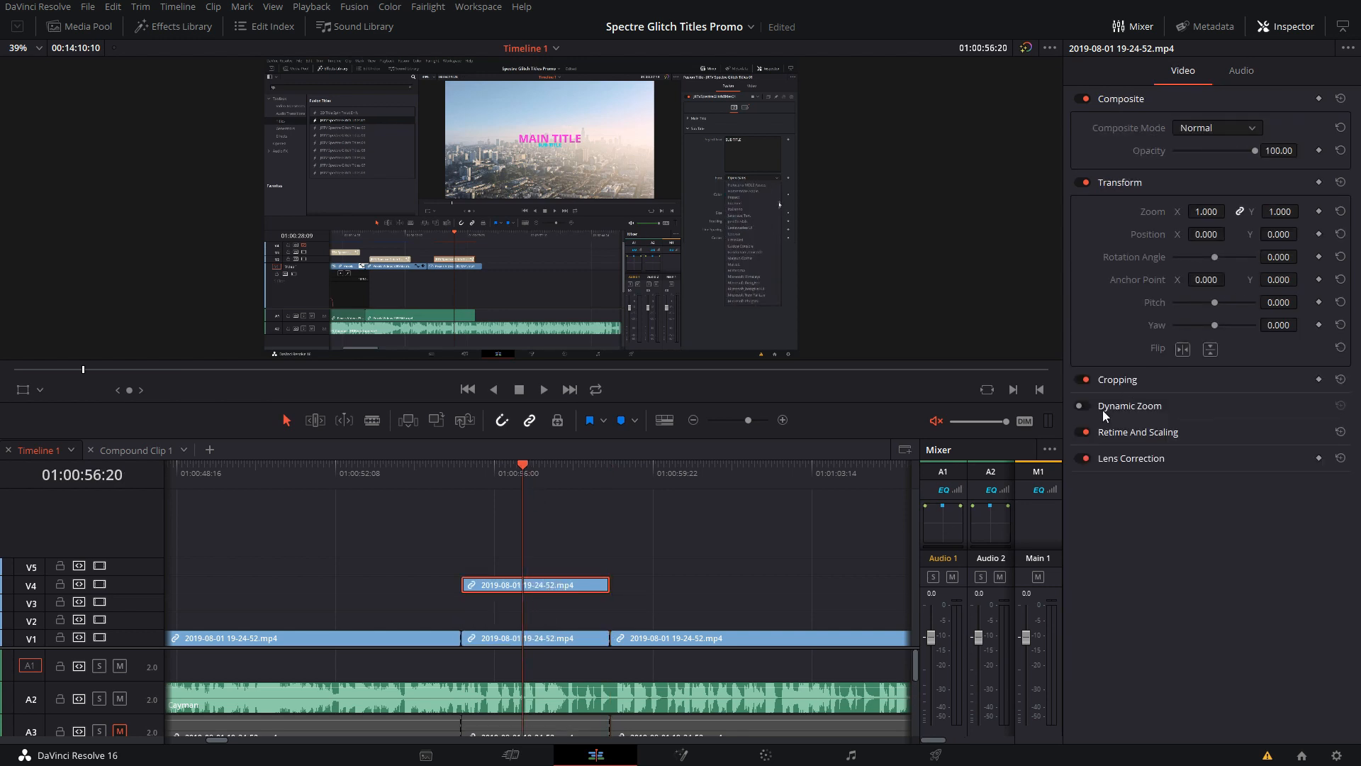
left_click(487, 473)
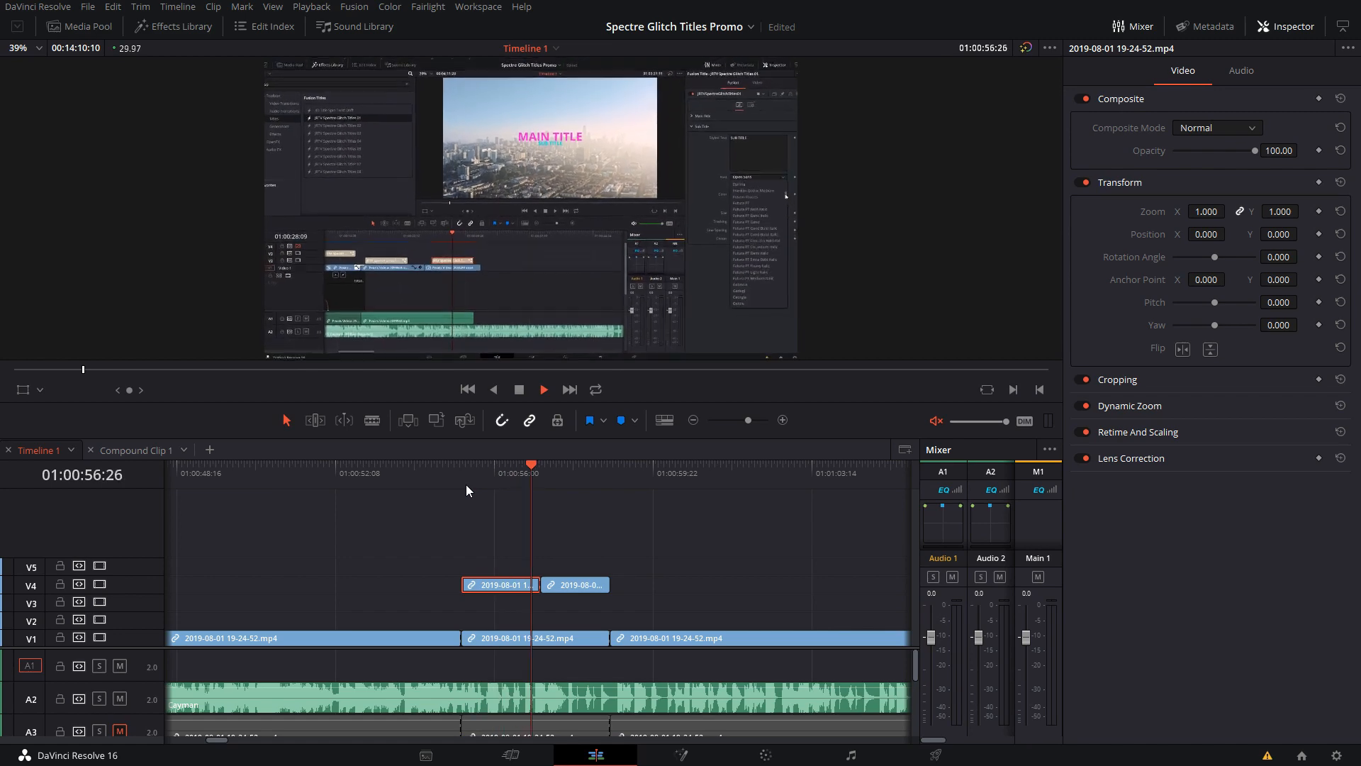
left_click(543, 389)
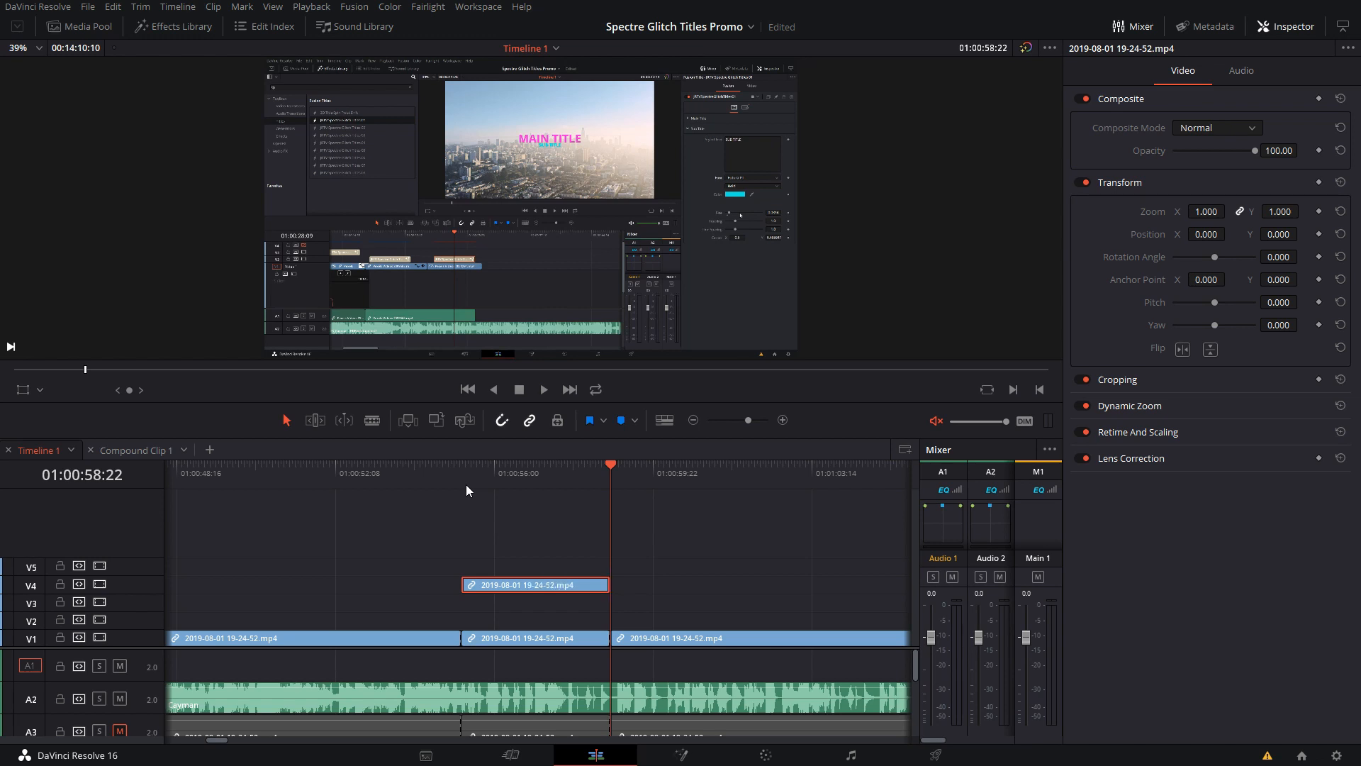
left_click(508, 474)
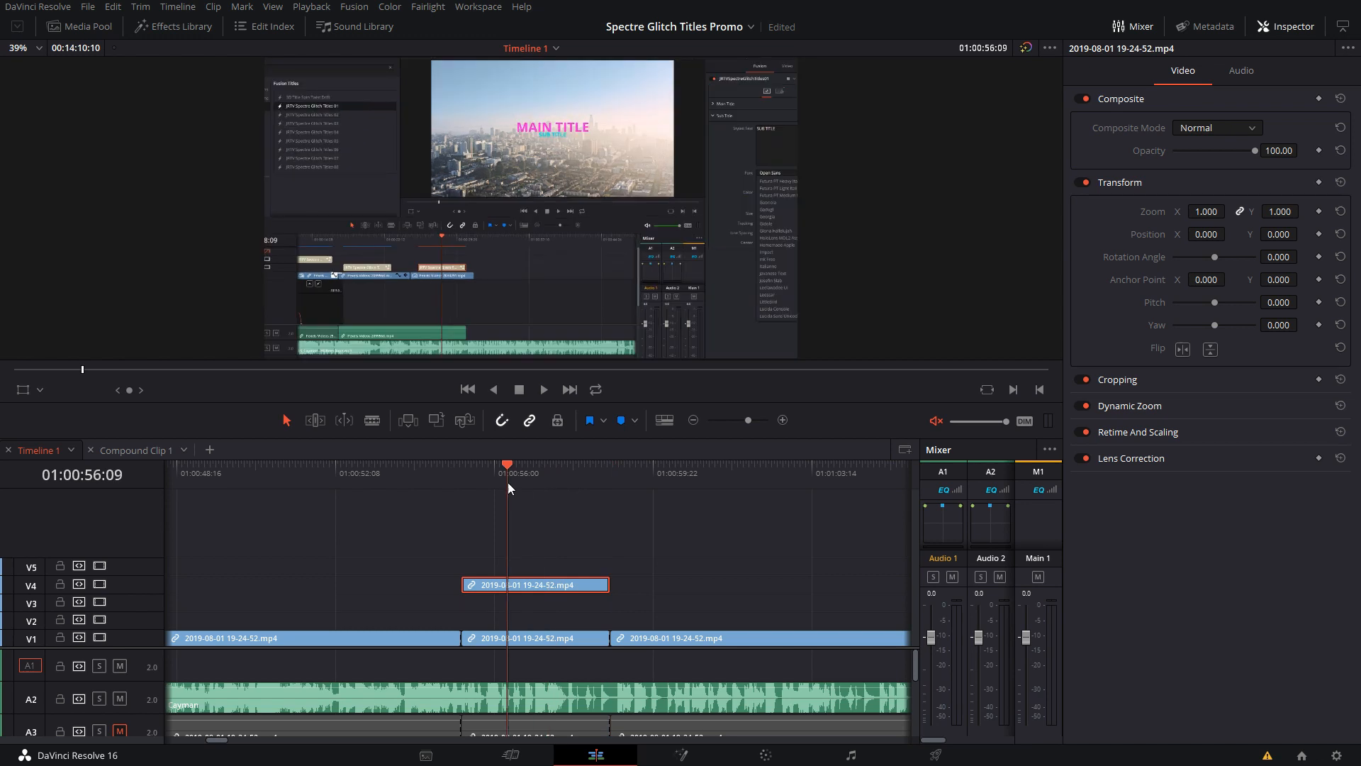
- Turn the upper clip into Compound Clip 3 and blade it into two pieces
right_click(535, 584)
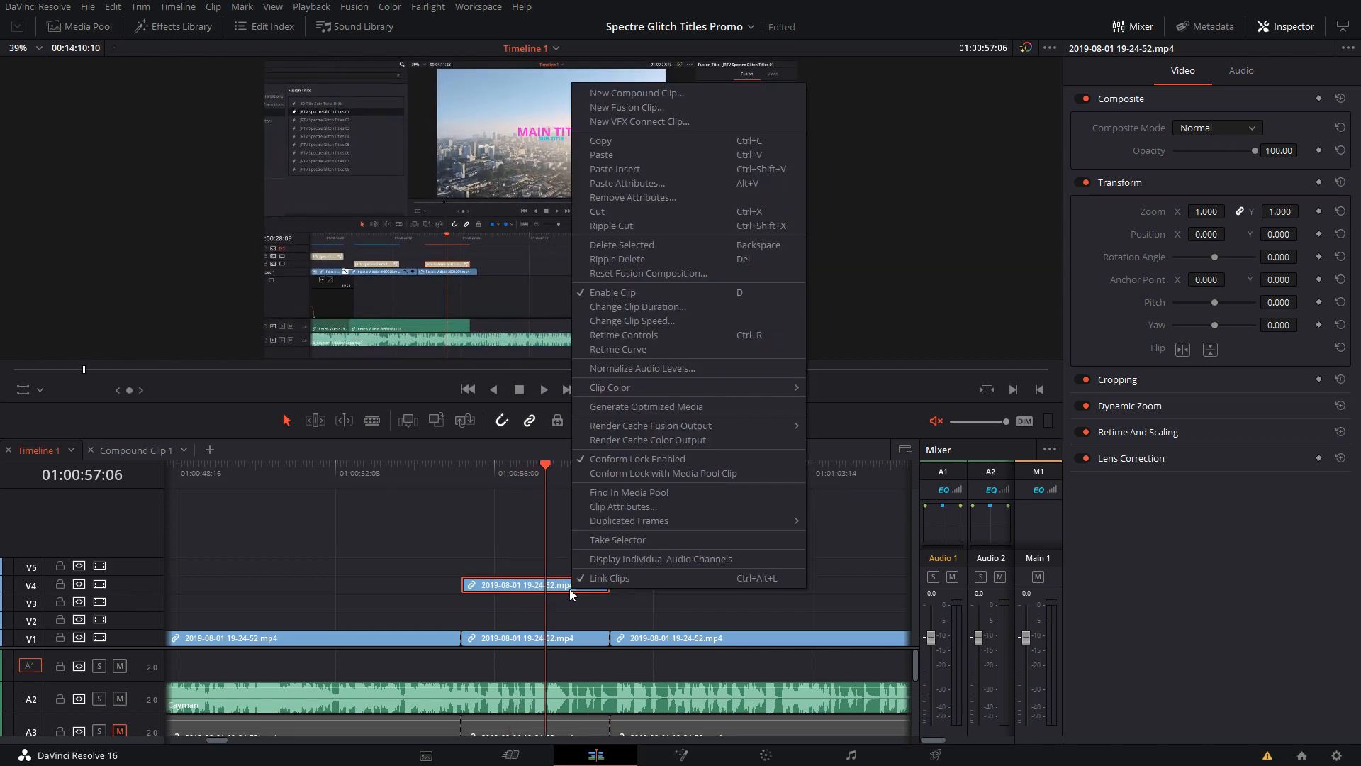
left_click(636, 94)
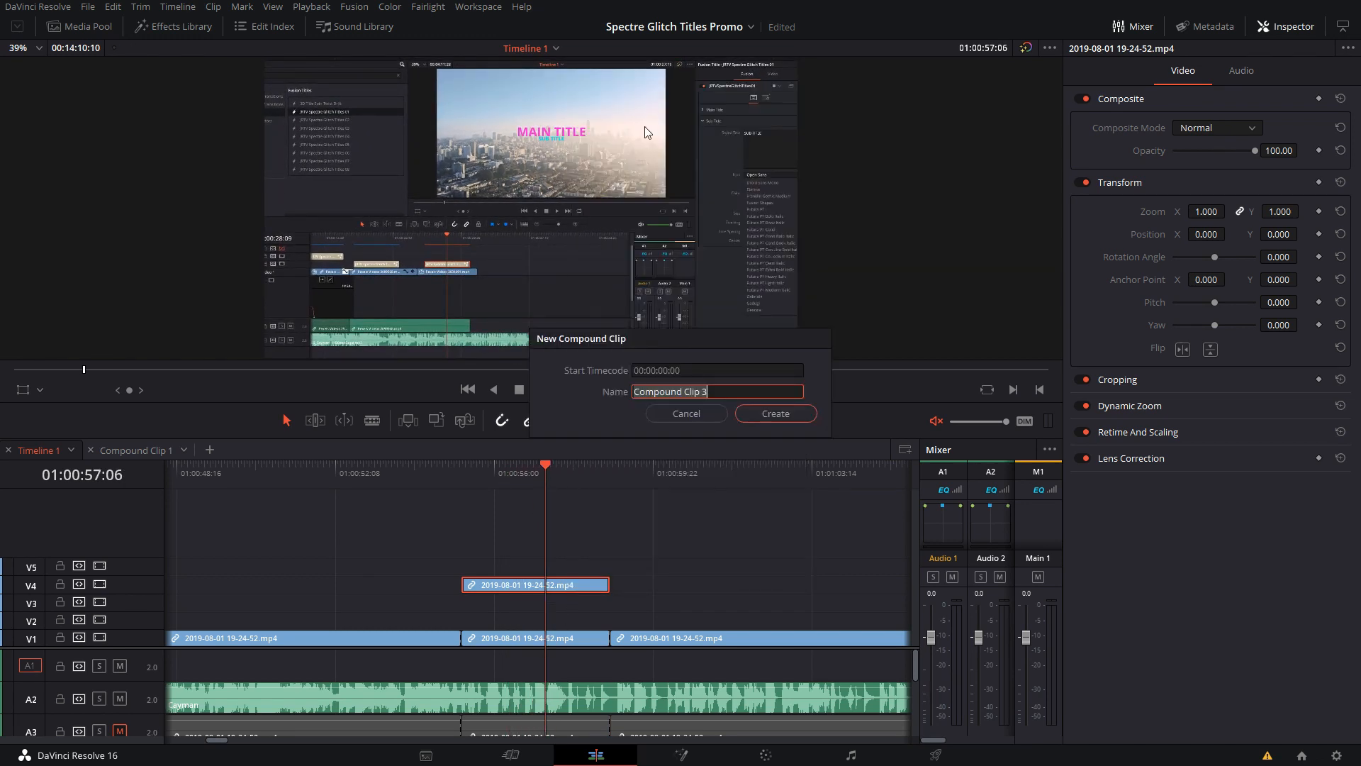
left_click(774, 412)
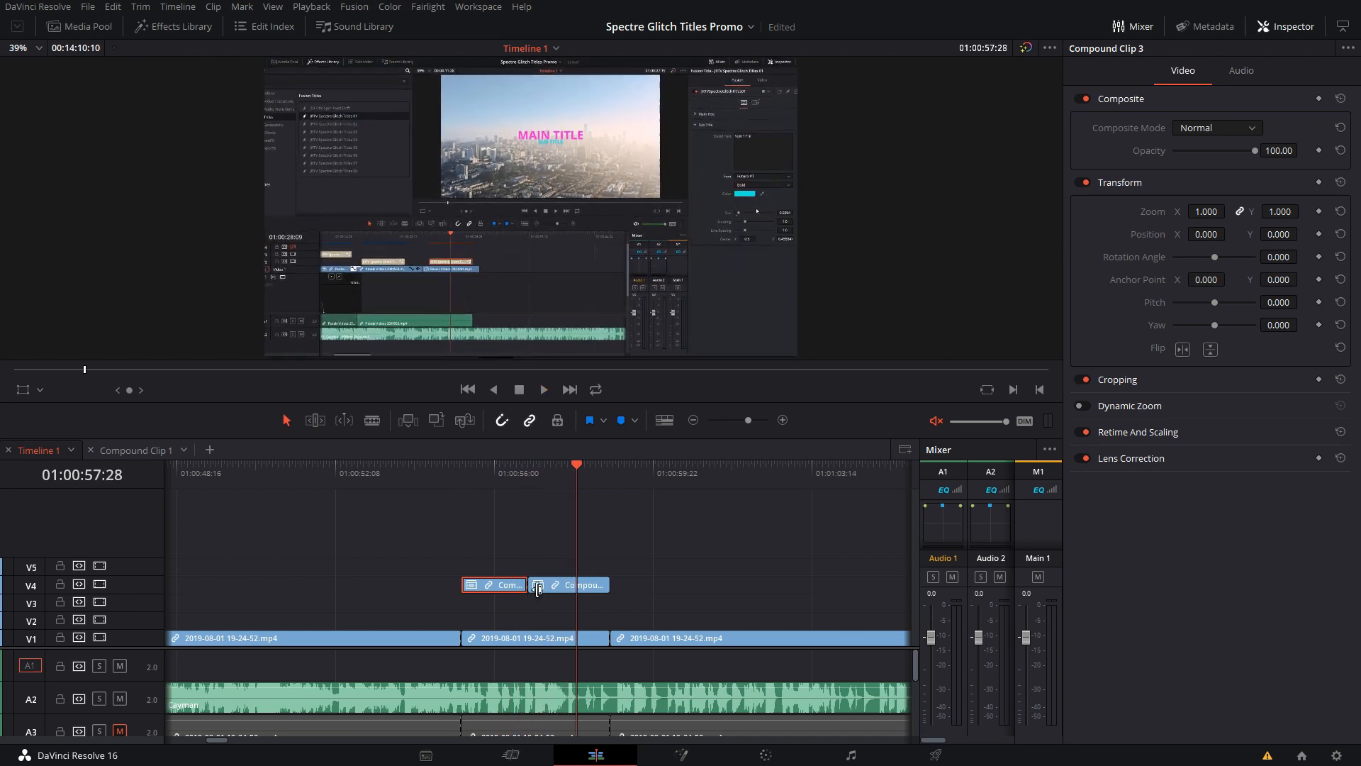
left_click(581, 584)
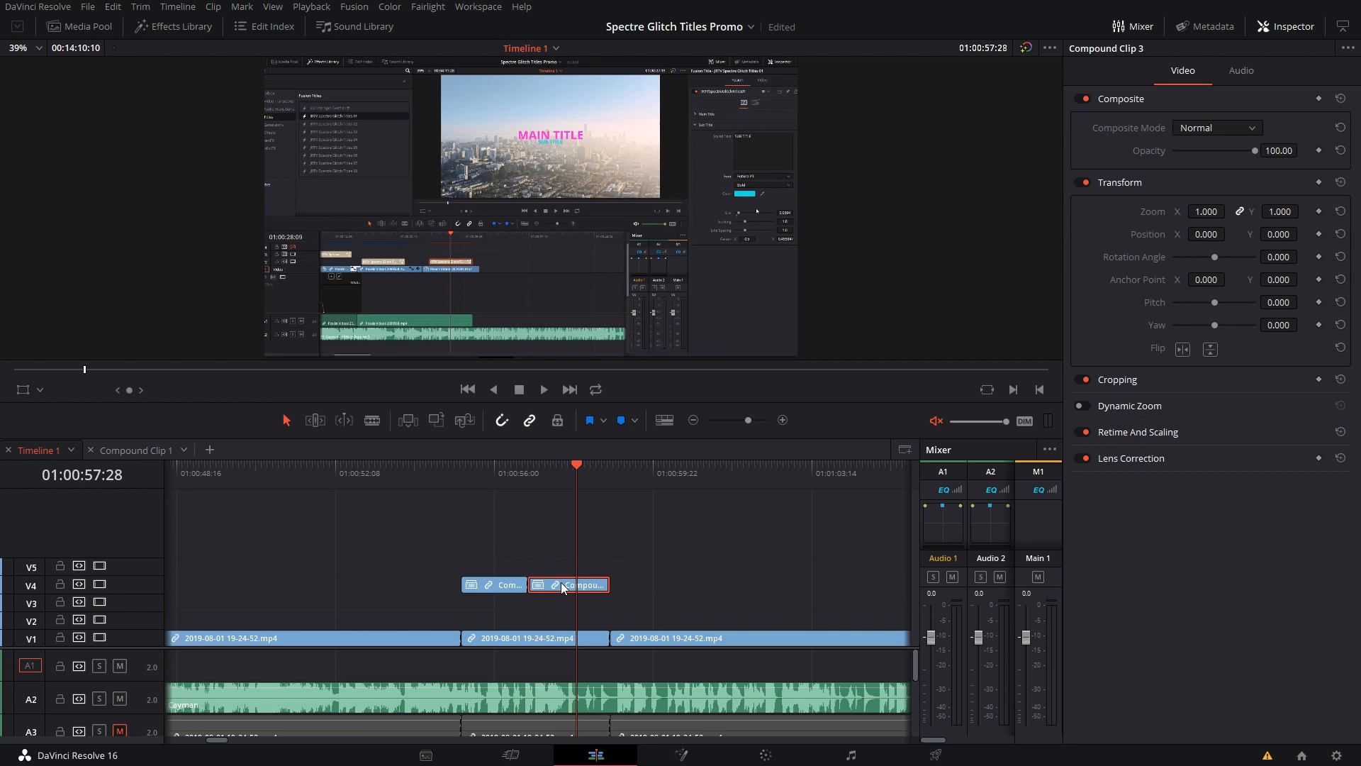
mouse_move(523, 576)
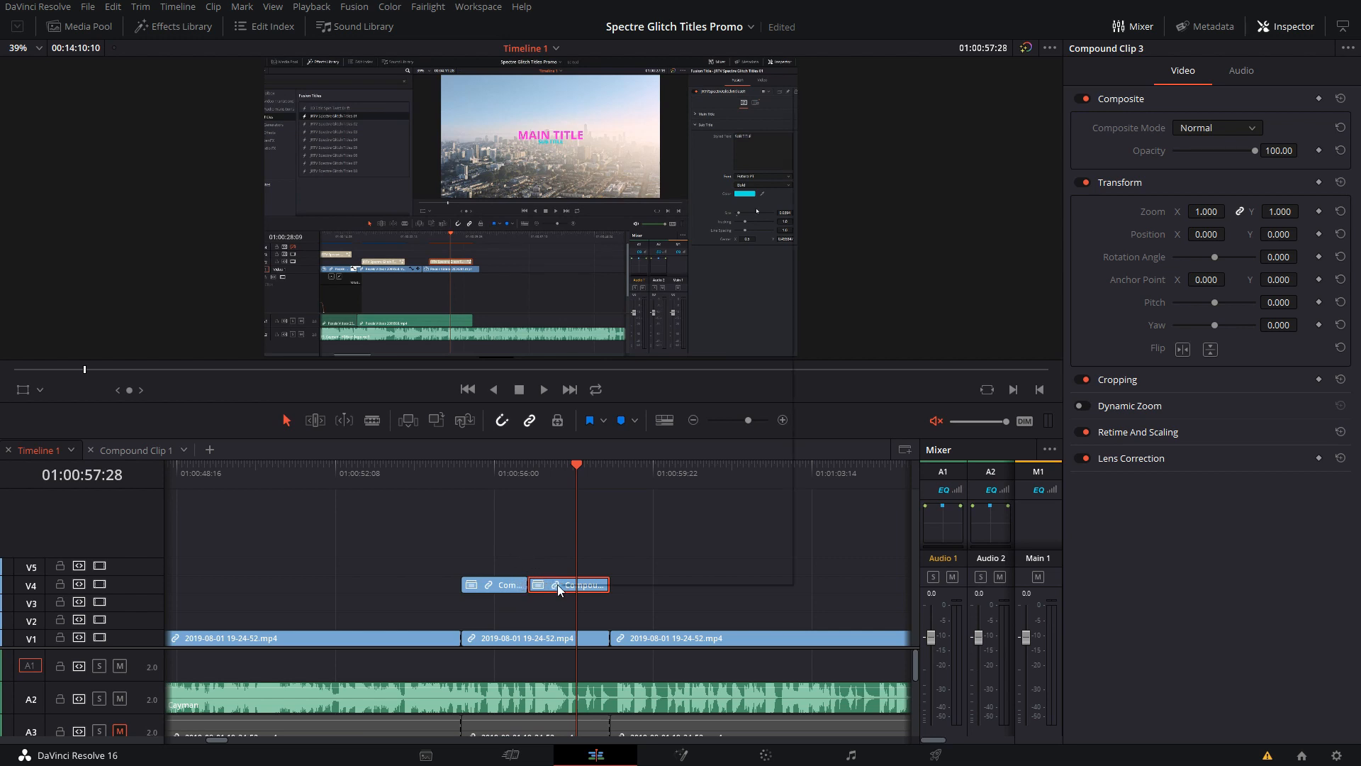
right_click(569, 584)
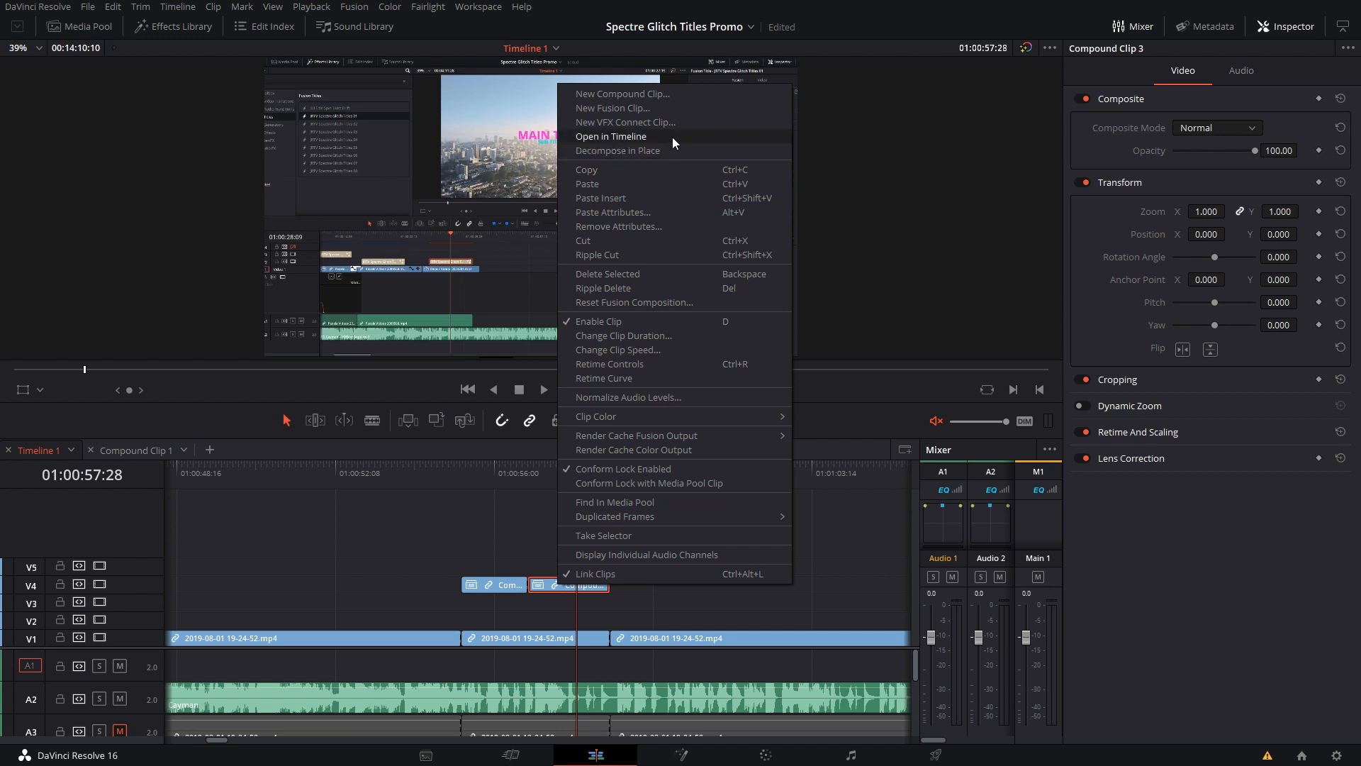
left_click(611, 136)
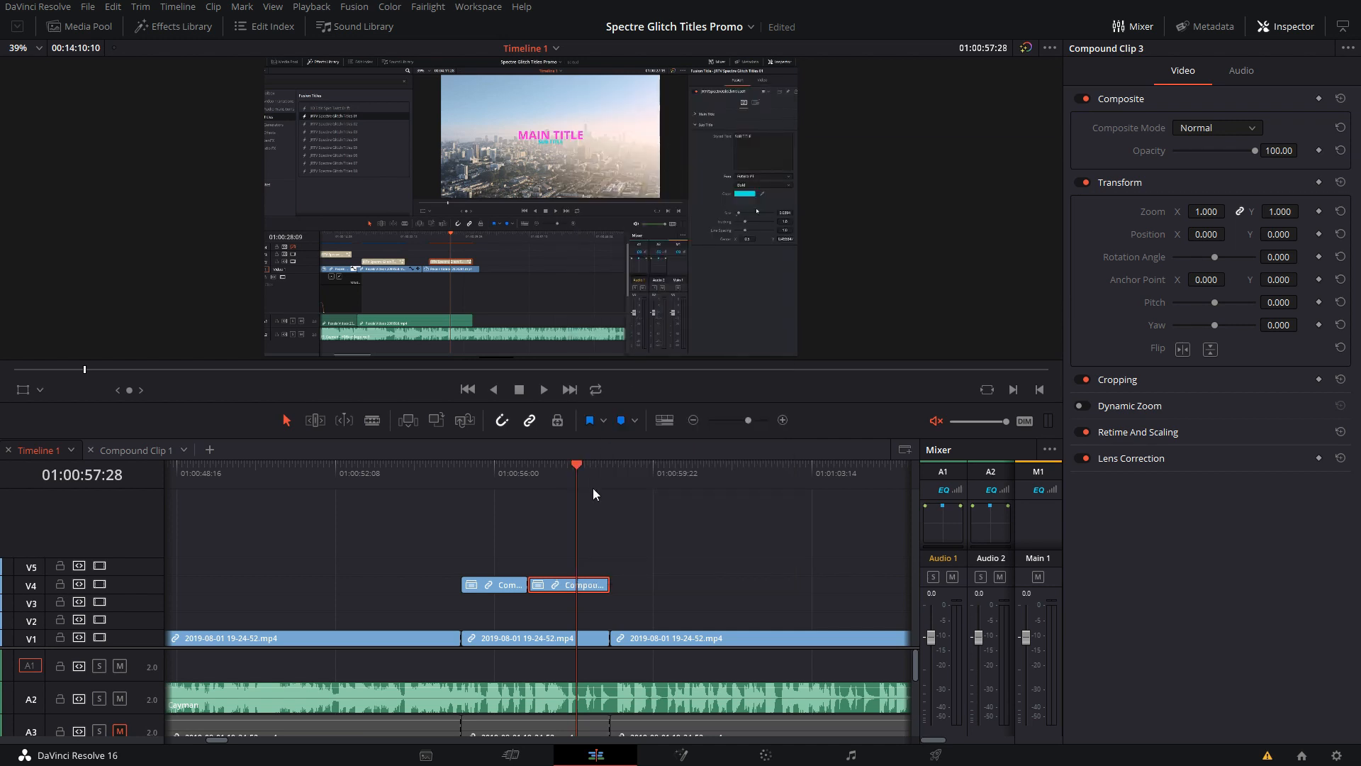
- Open Compound Clip 3 in its own timeline and select the city mp4 clip inside it
double_click(583, 583)
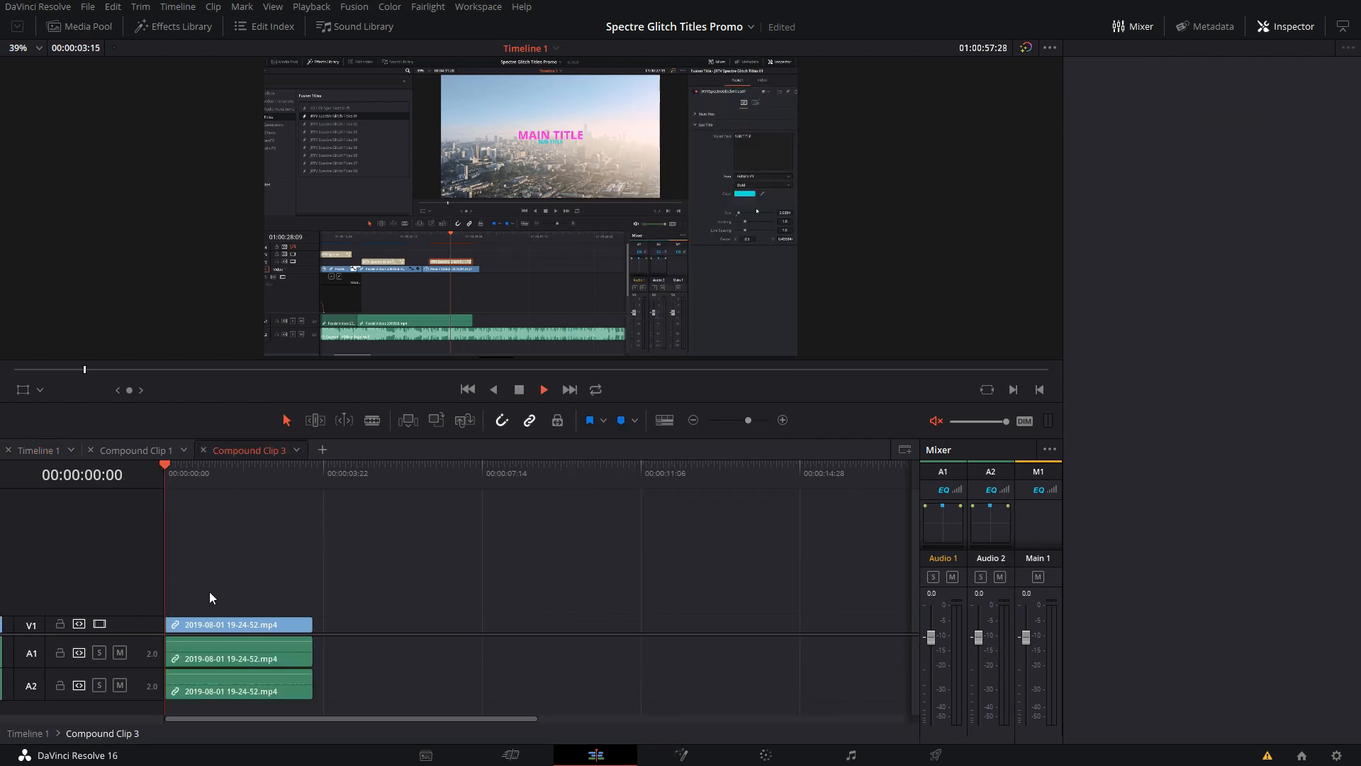
left_click(241, 624)
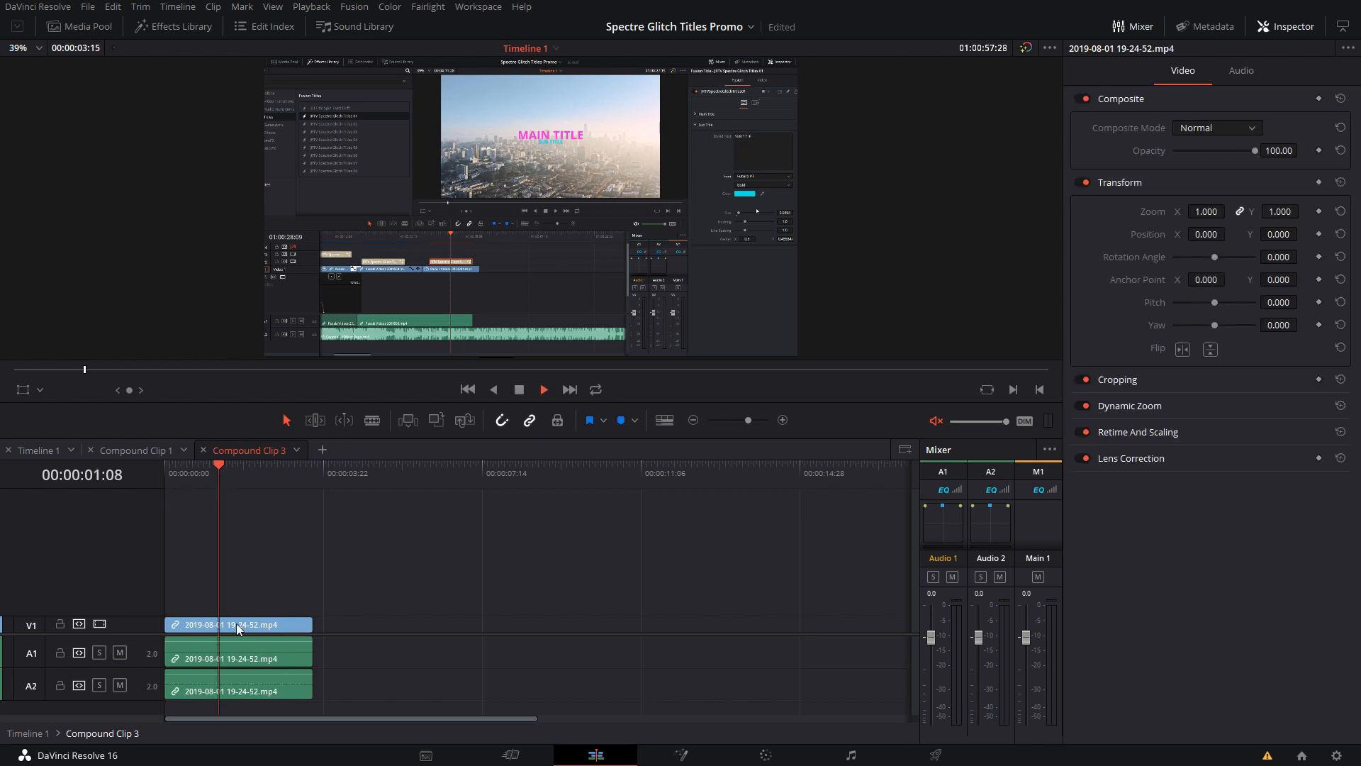
left_click(238, 624)
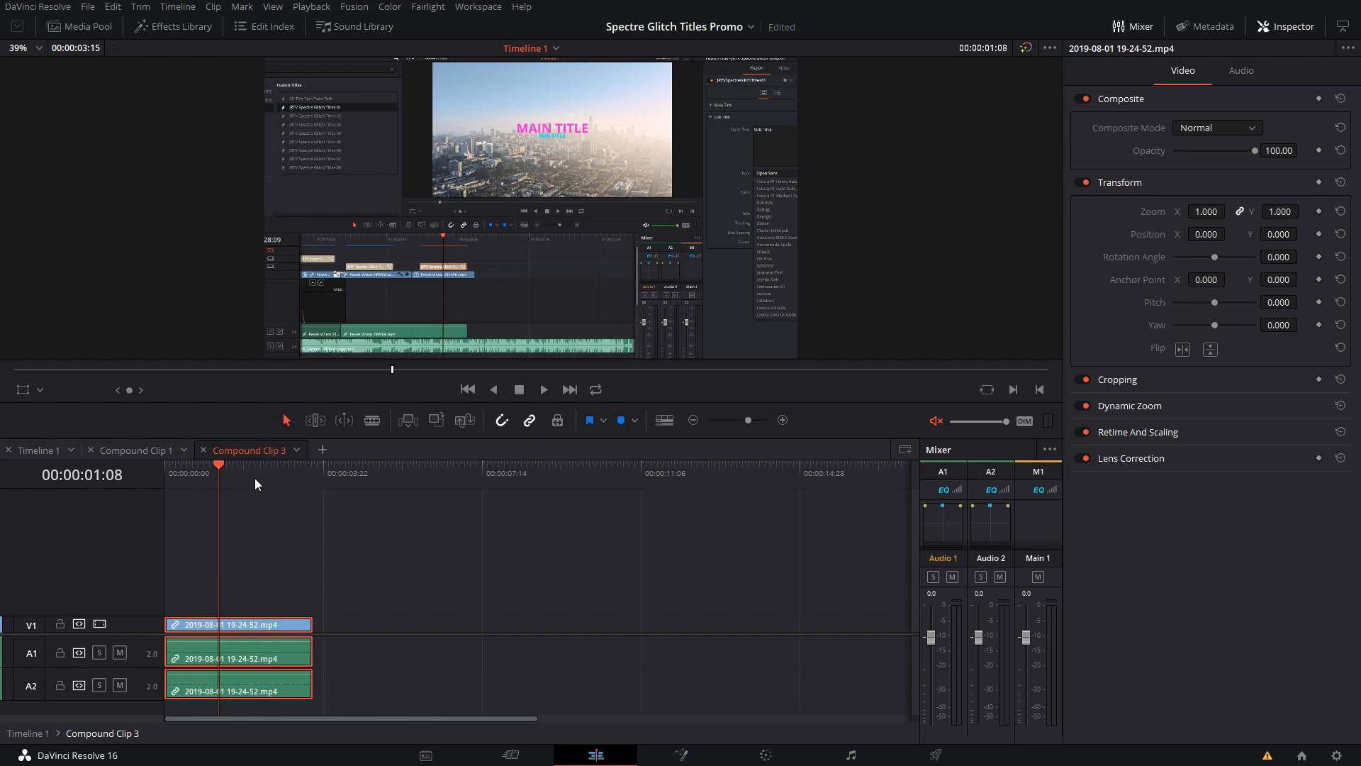
mouse_move(224, 440)
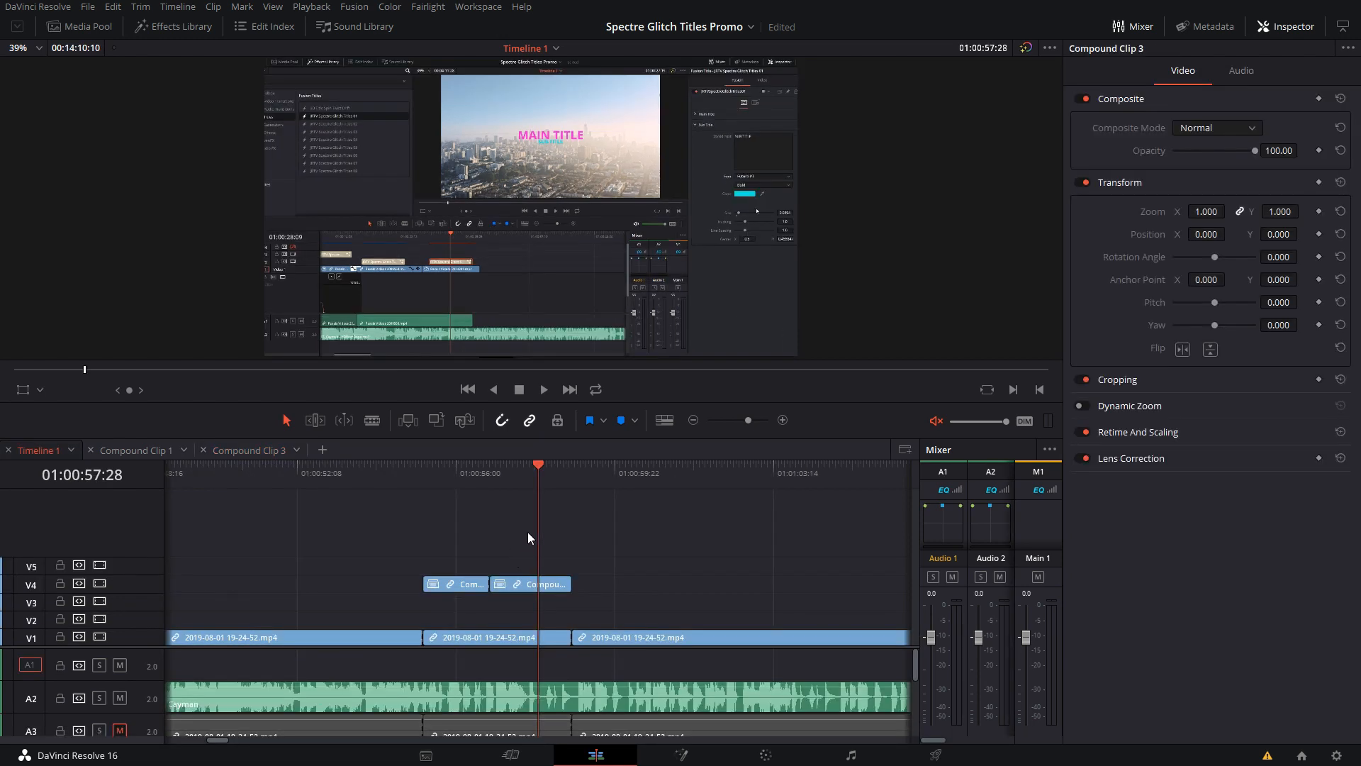
mouse_move(532, 519)
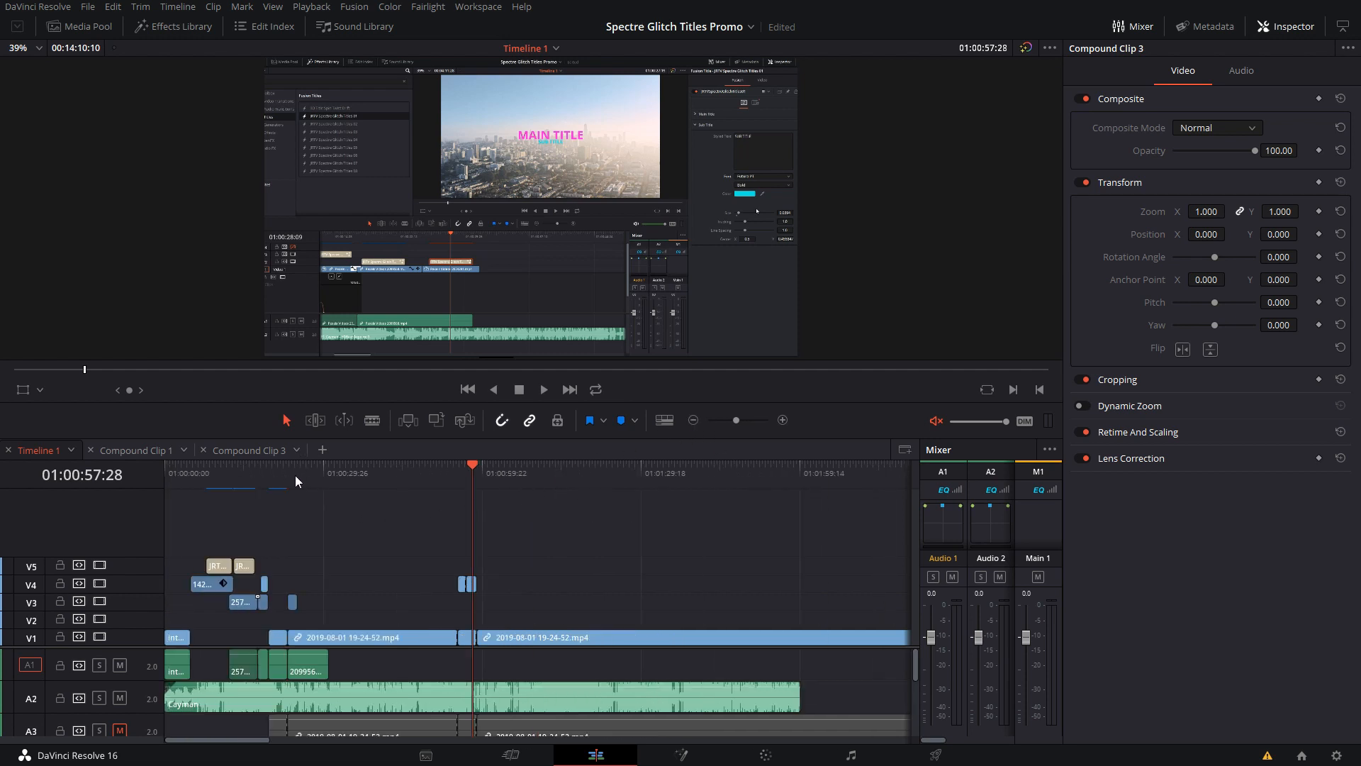
left_click(780, 420)
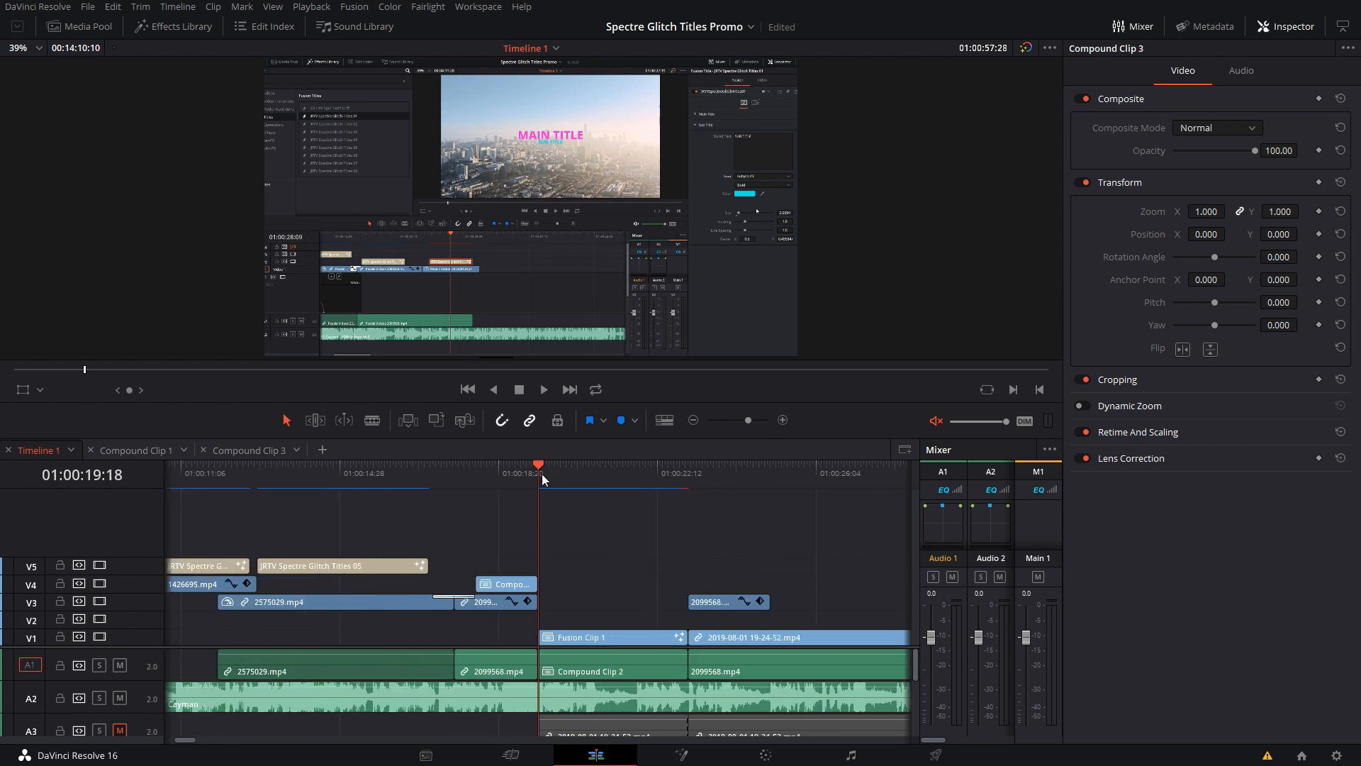
left_click(508, 465)
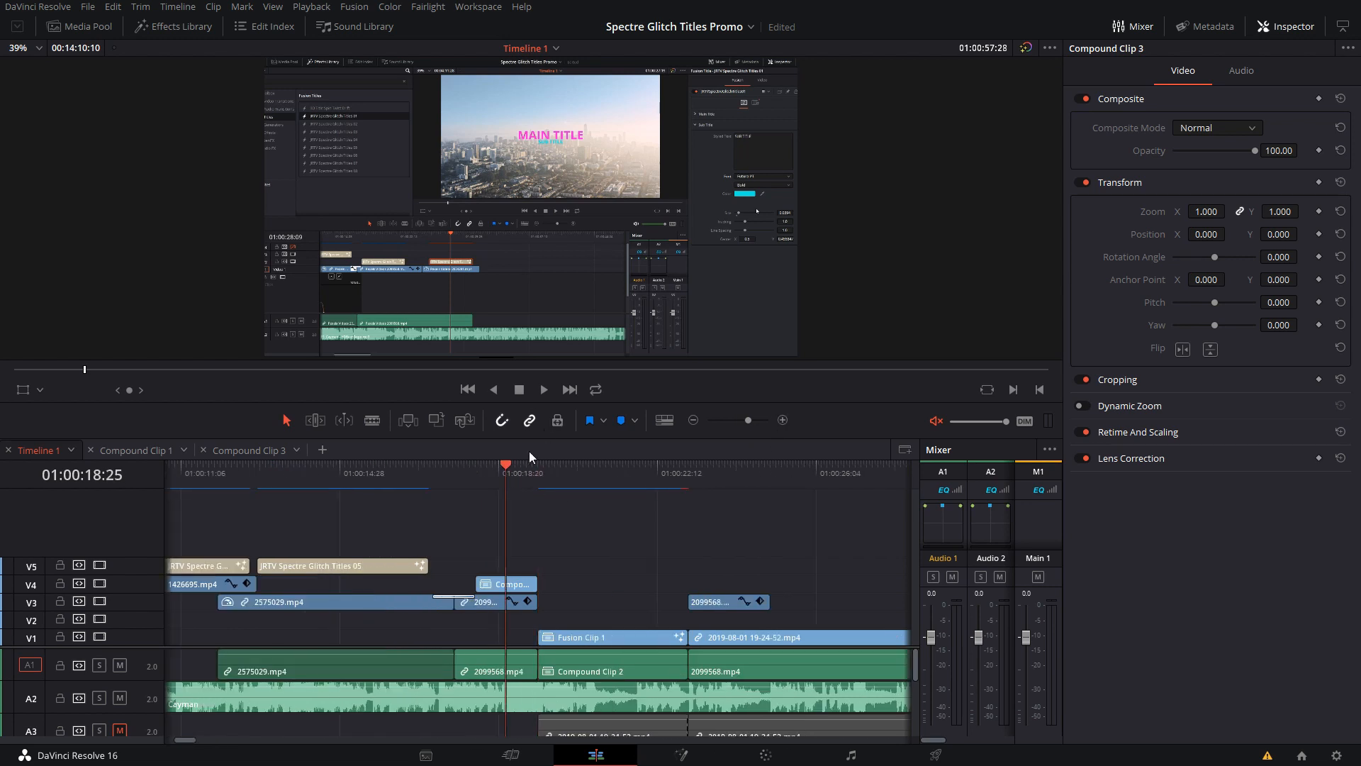
mouse_move(516, 483)
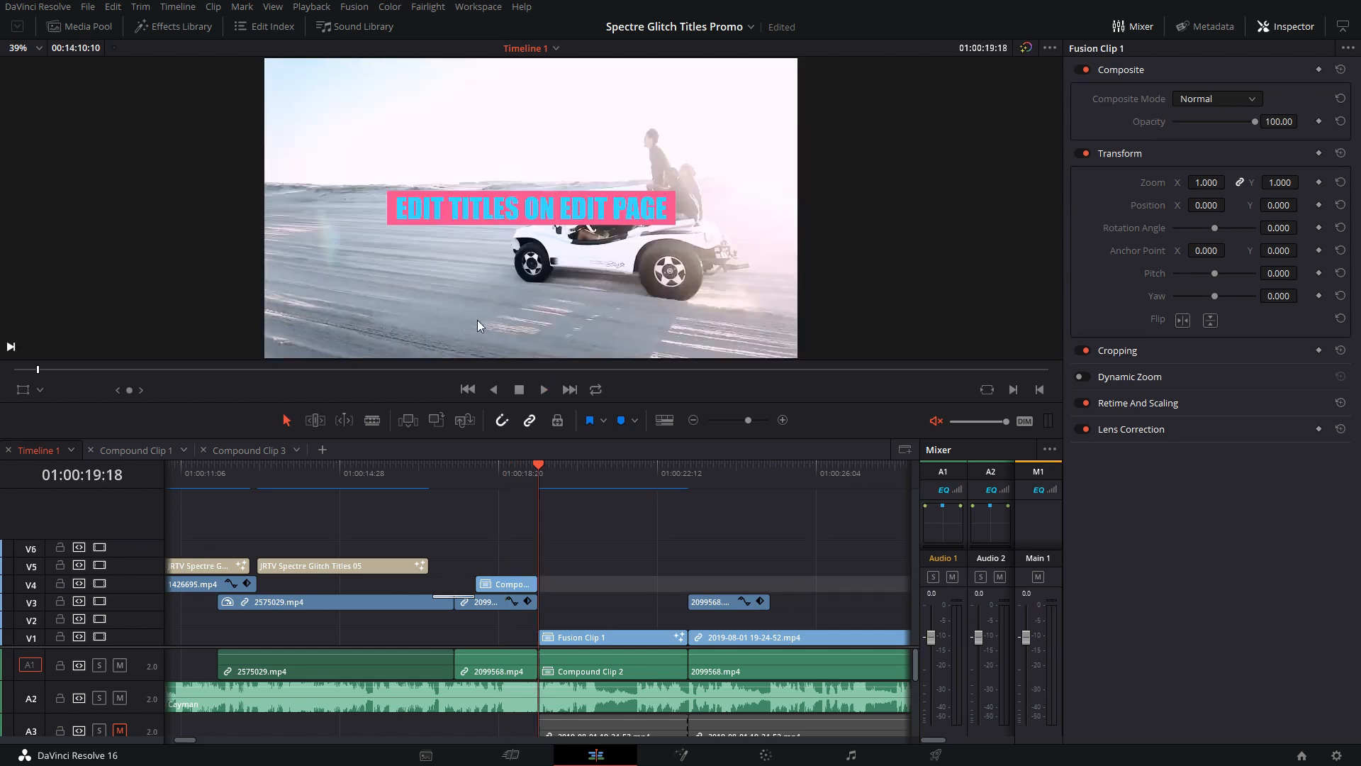
left_click(543, 388)
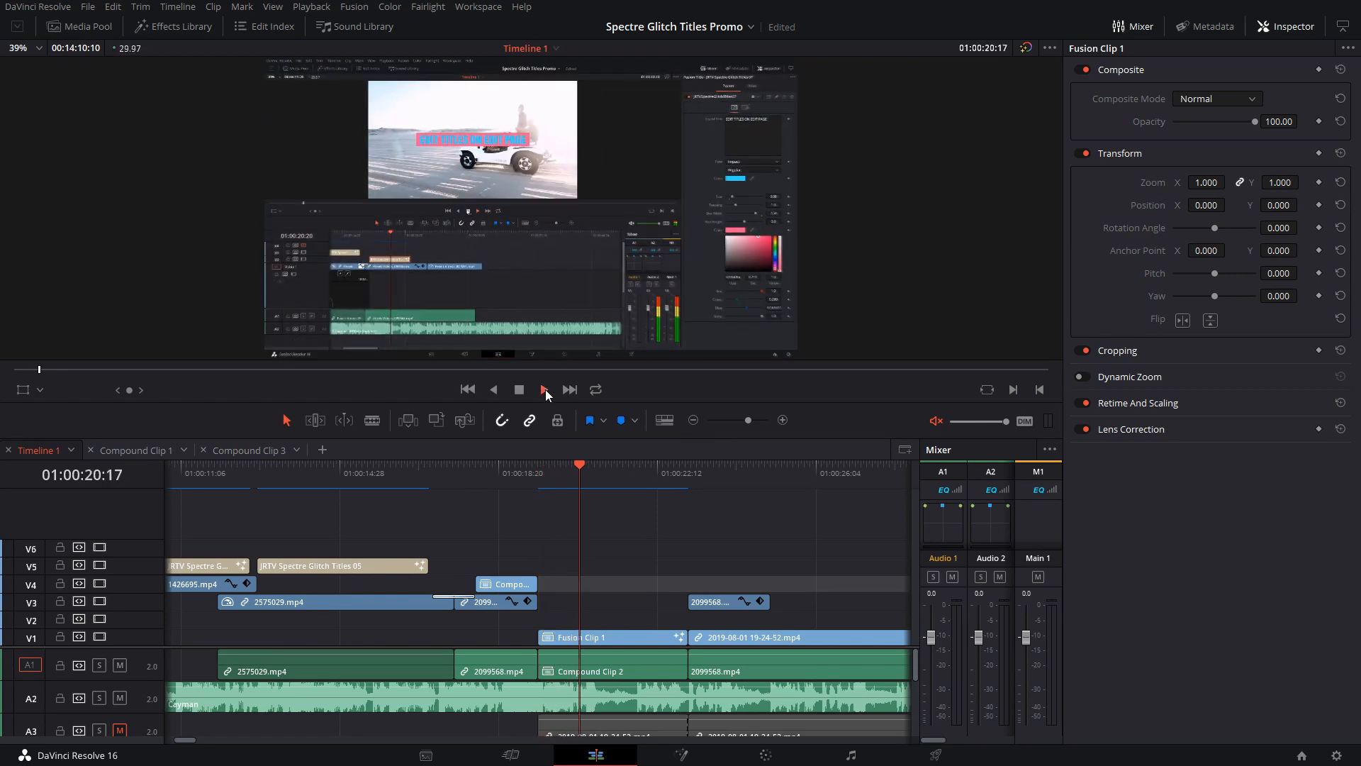
left_click(543, 389)
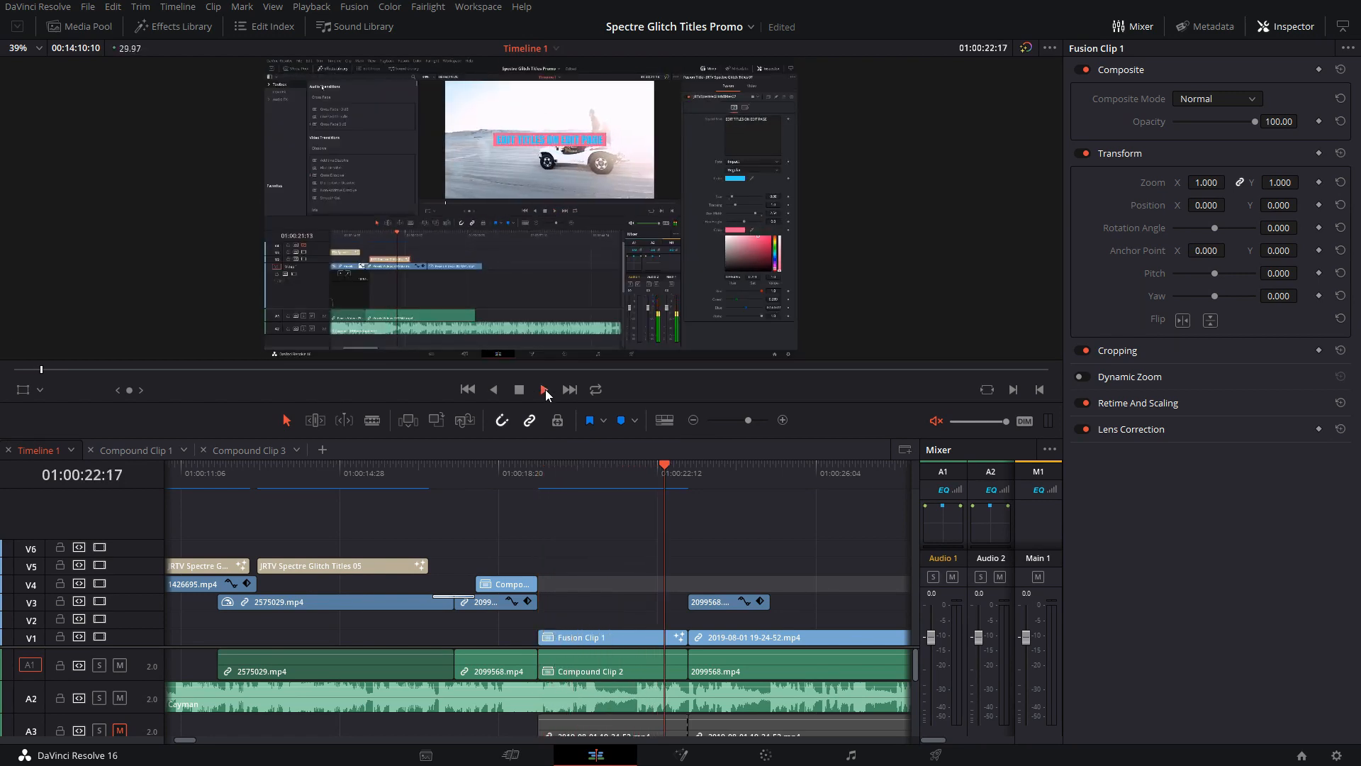
left_click(543, 389)
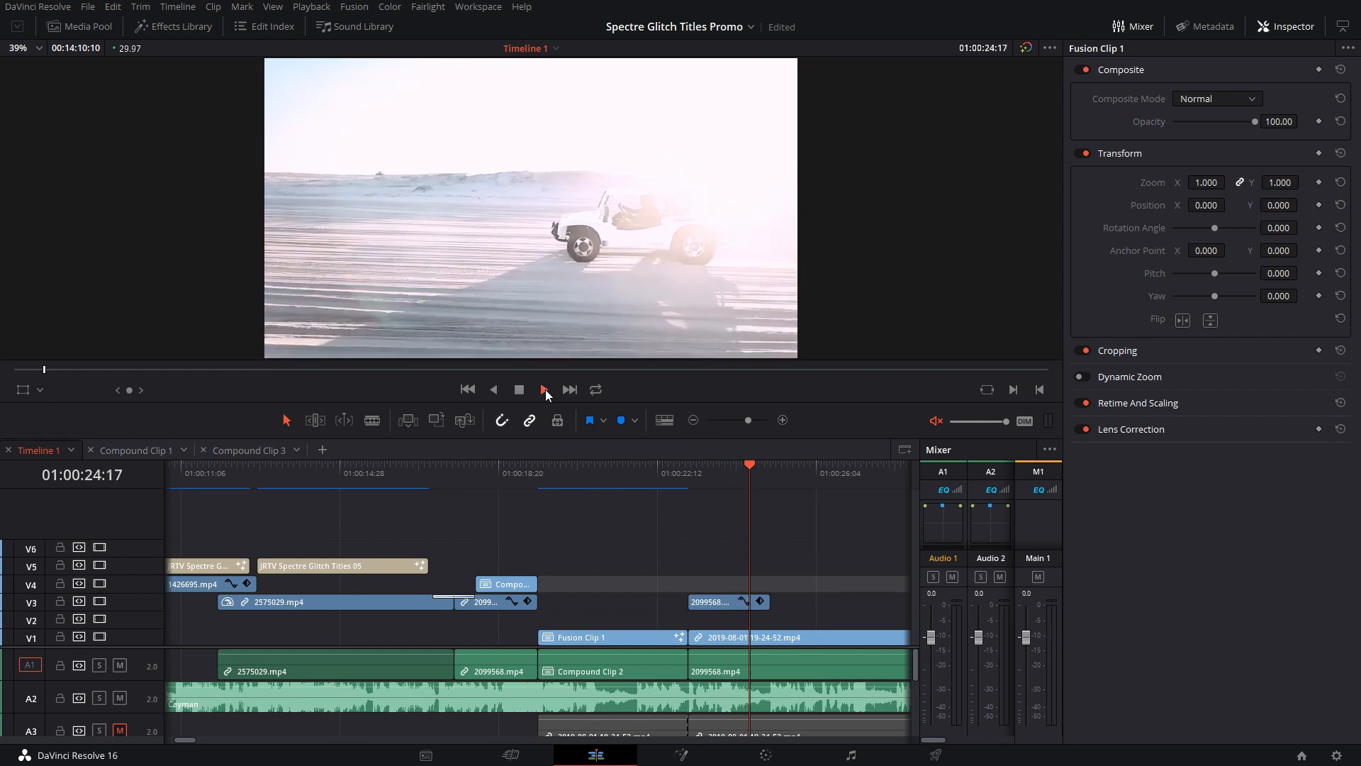
left_click(543, 388)
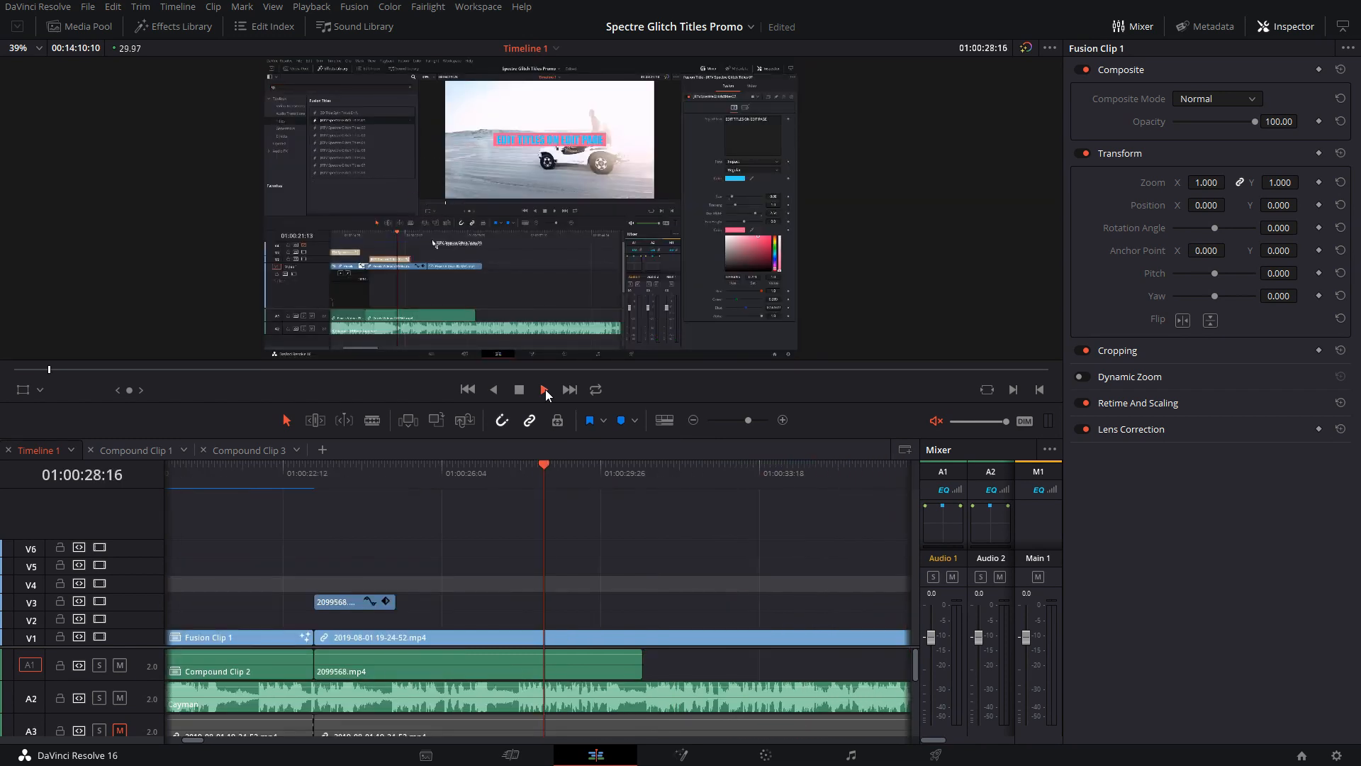
left_click(543, 388)
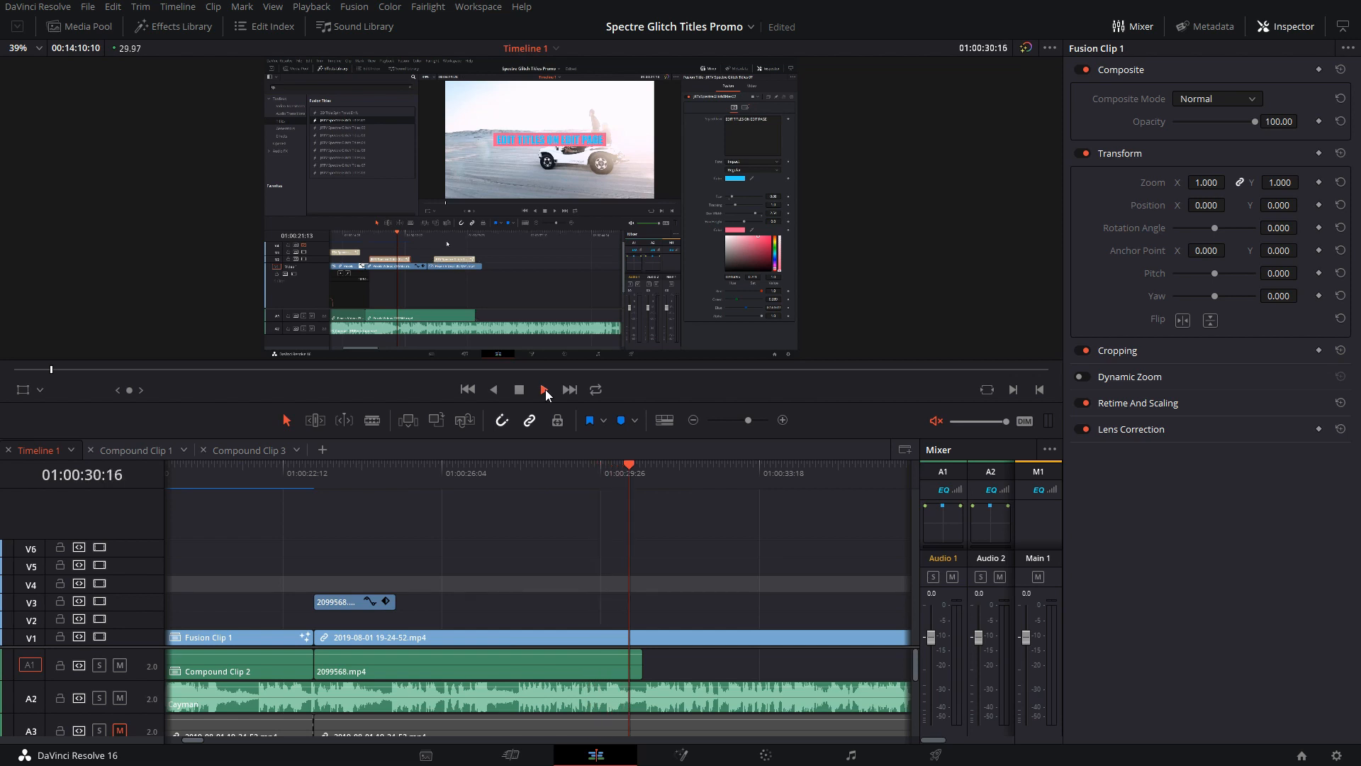
left_click(543, 389)
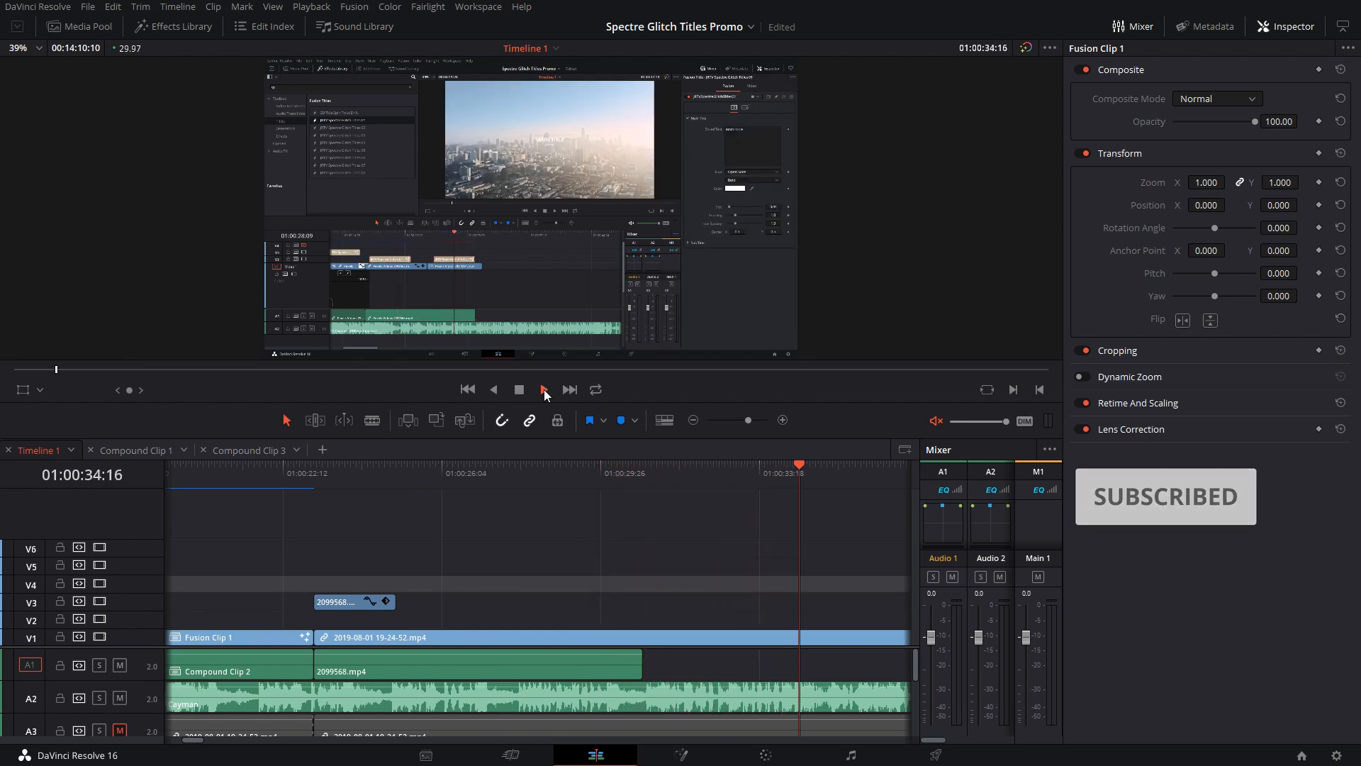
left_click(540, 388)
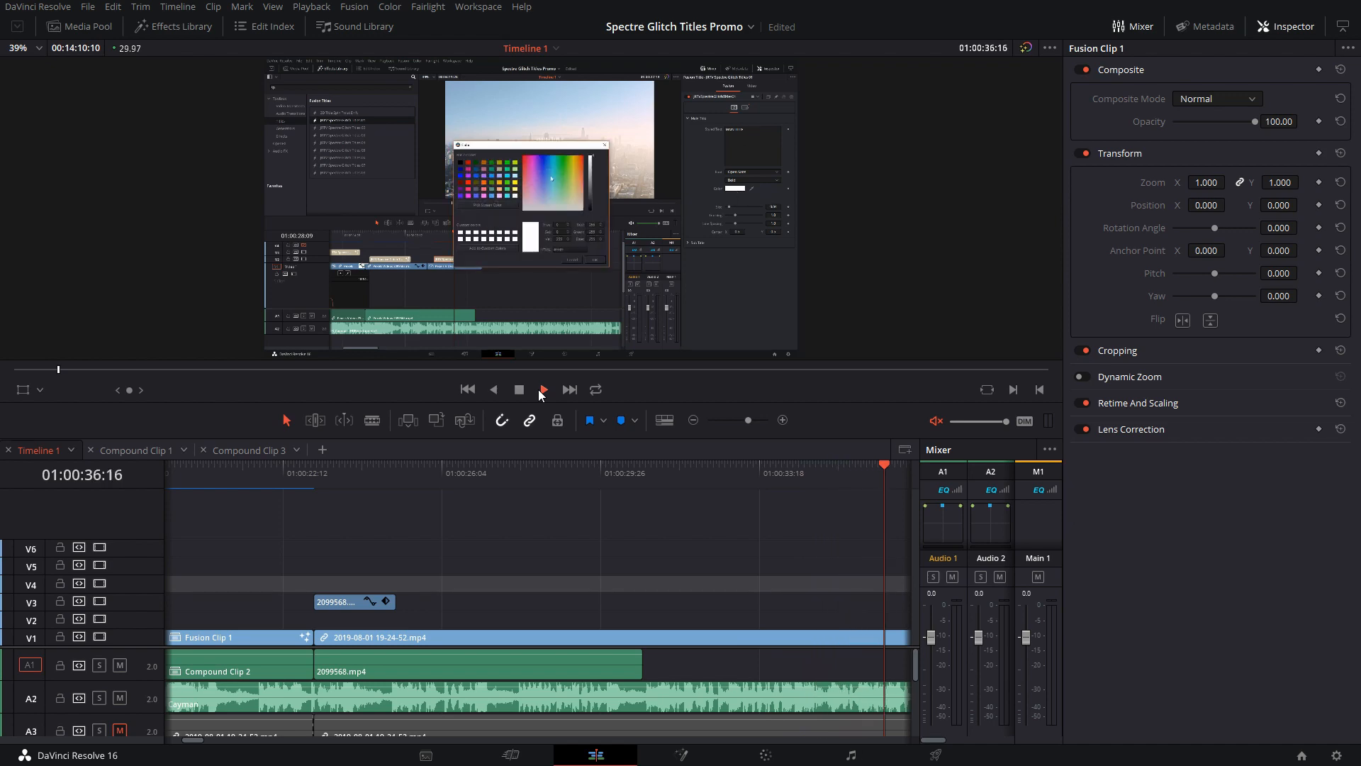